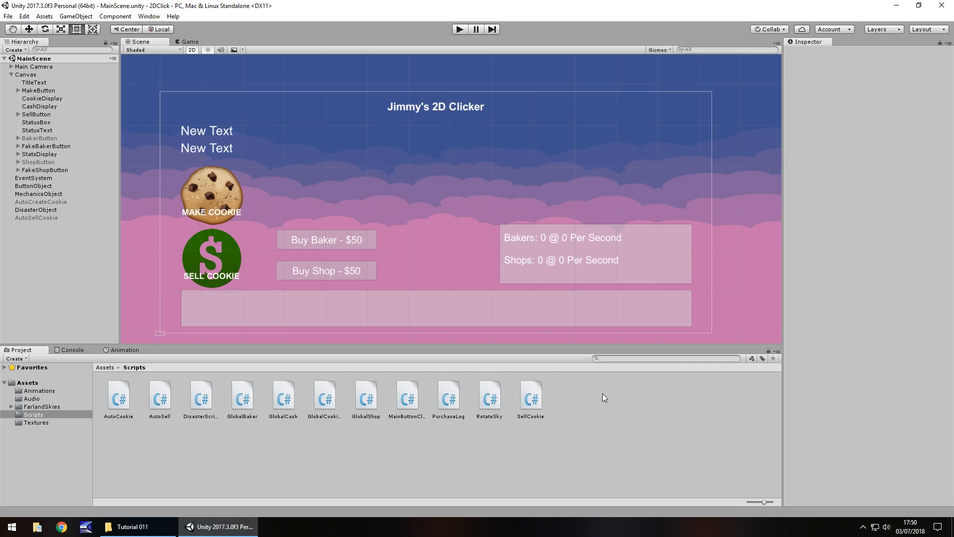
mouse_move(609, 411)
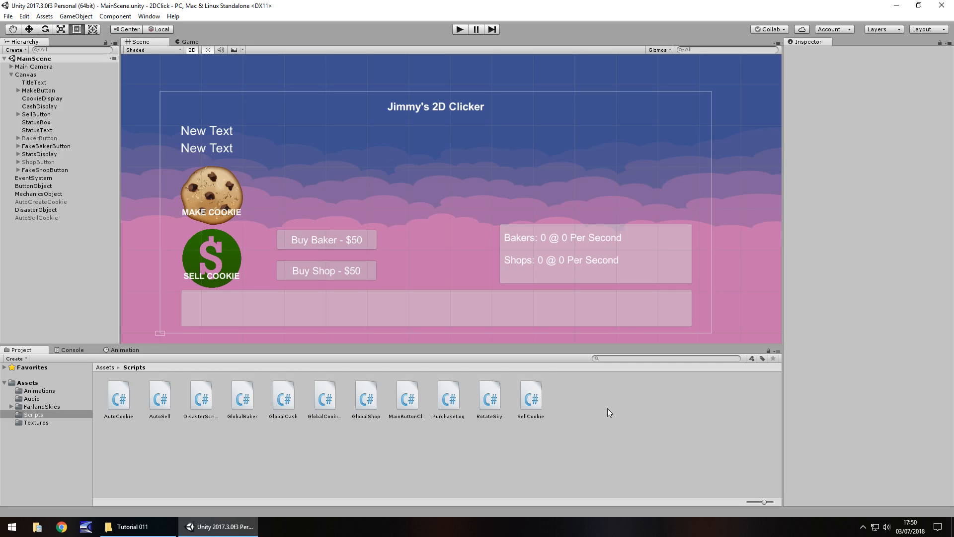
Add a new UI Button to the canvas anchored to the top right of the panel
left_click(75, 16)
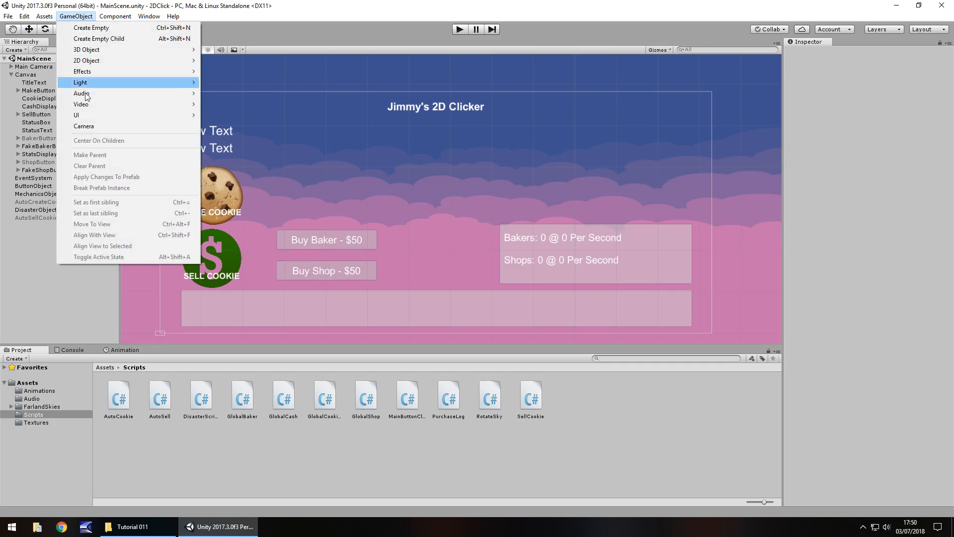
left_click(75, 115)
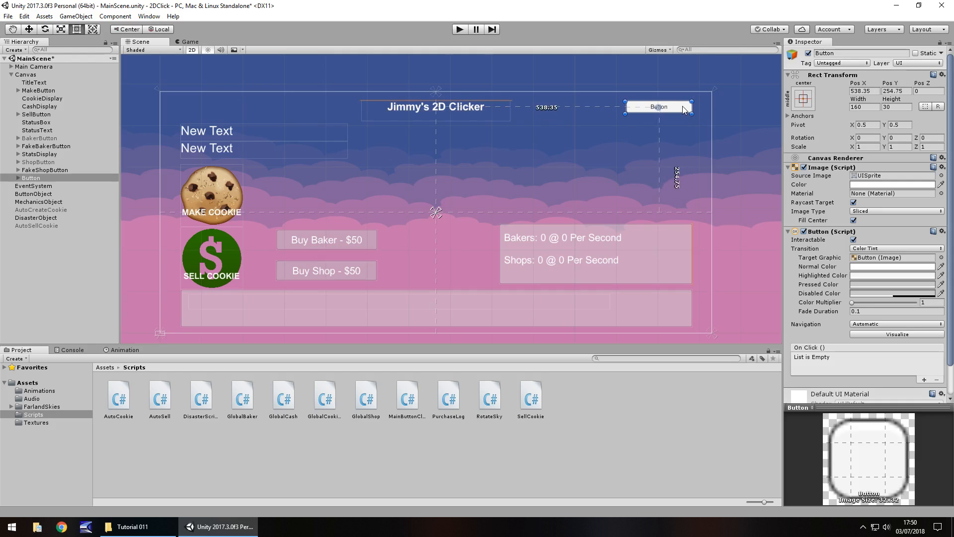
left_click(803, 98)
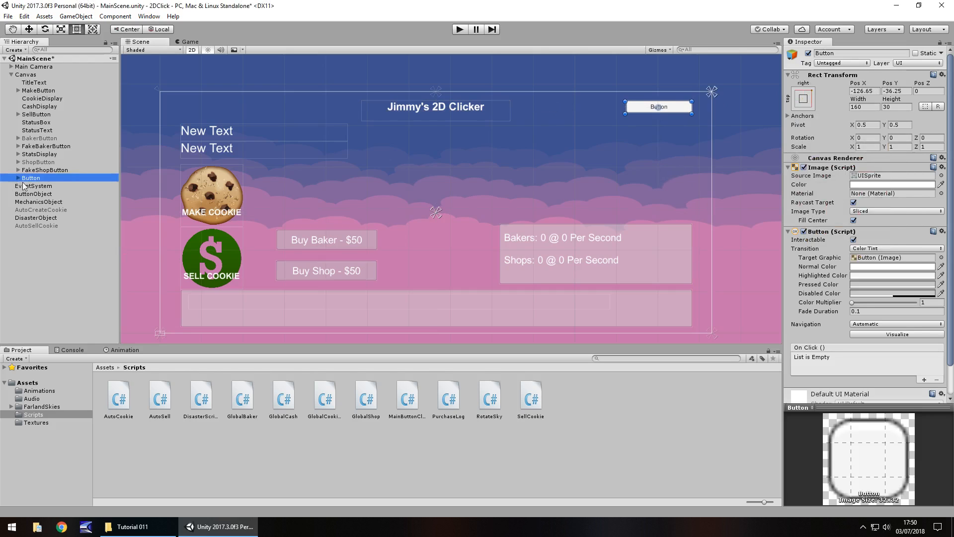
Label the button "Save Game" and make its Button component non-interactable
left_click(35, 186)
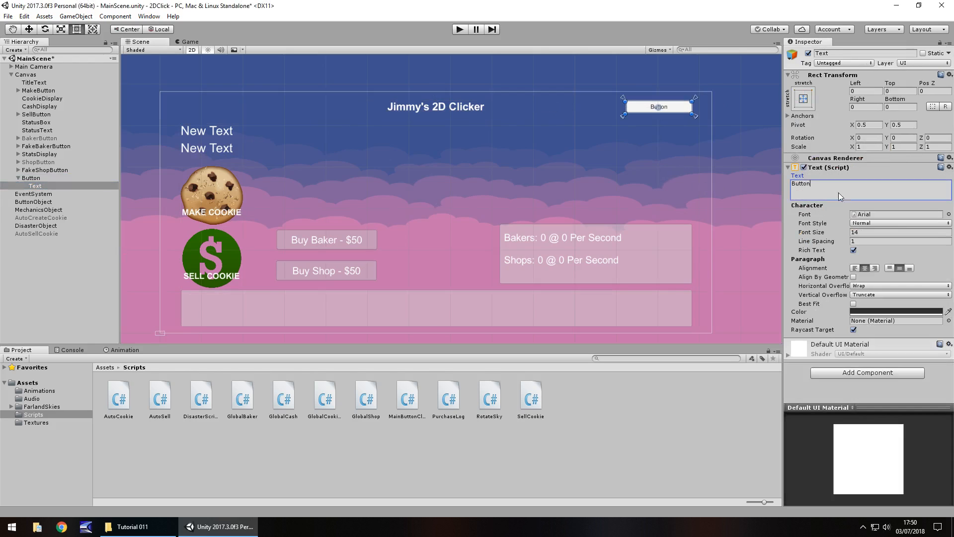
type("Save Game")
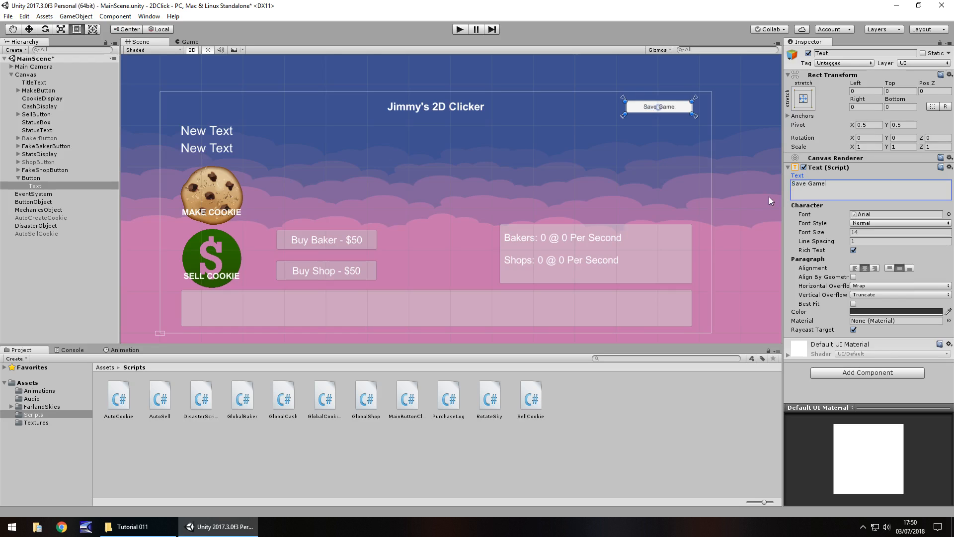
mouse_move(656, 423)
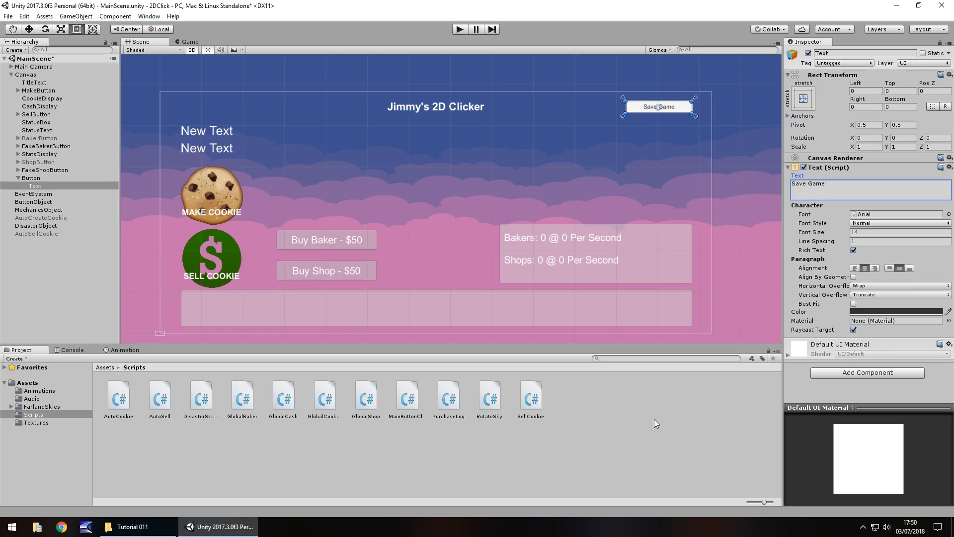
left_click(31, 177)
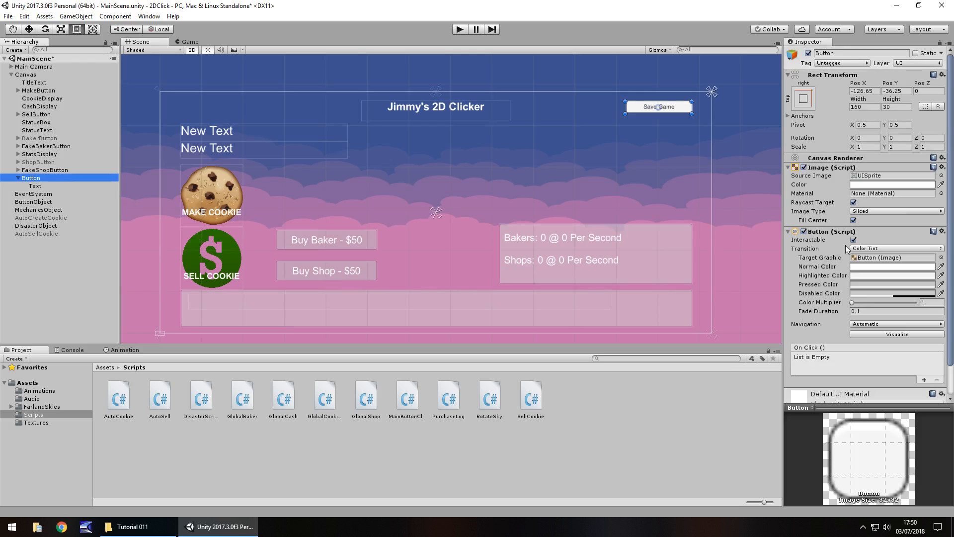
left_click(854, 240)
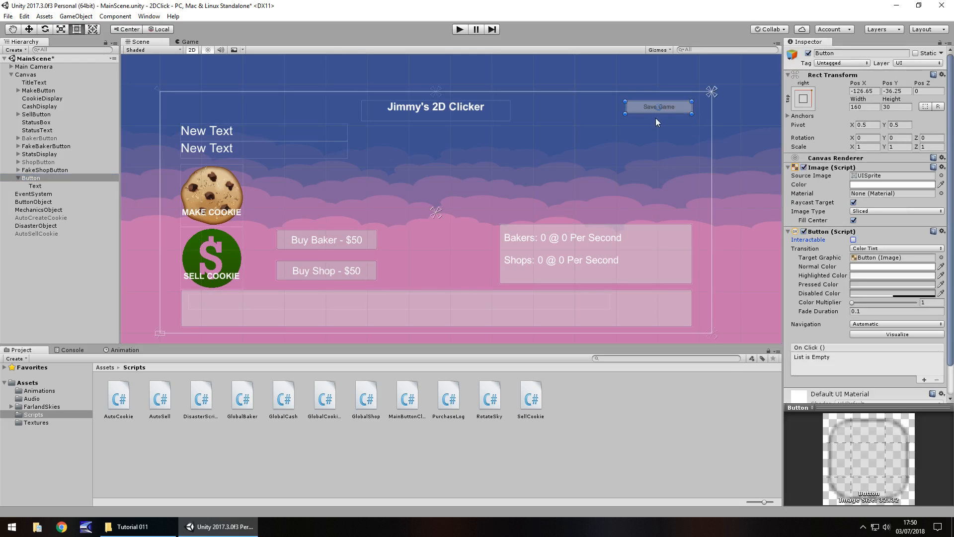
mouse_move(648, 113)
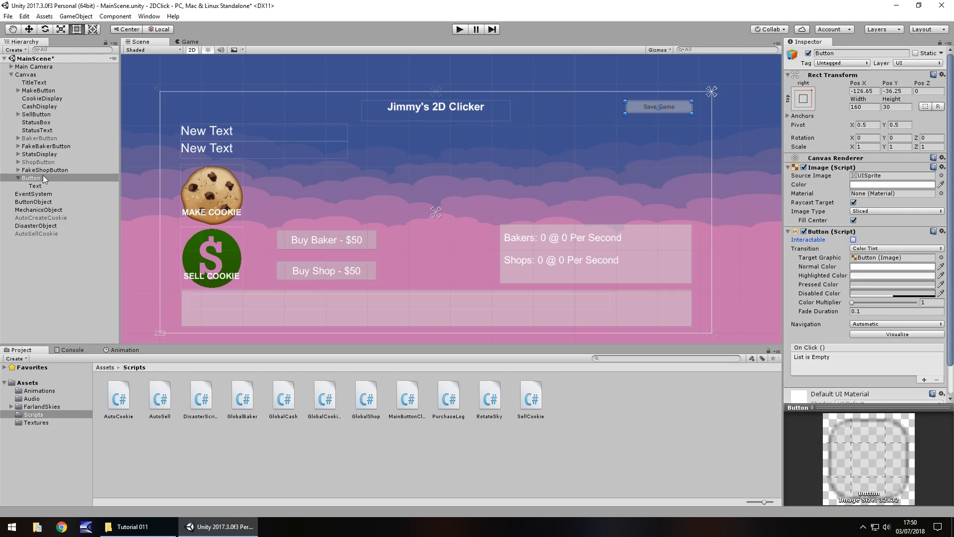
Add a UI Text under the button, anchored right, reading "Cost: $10"
left_click(76, 17)
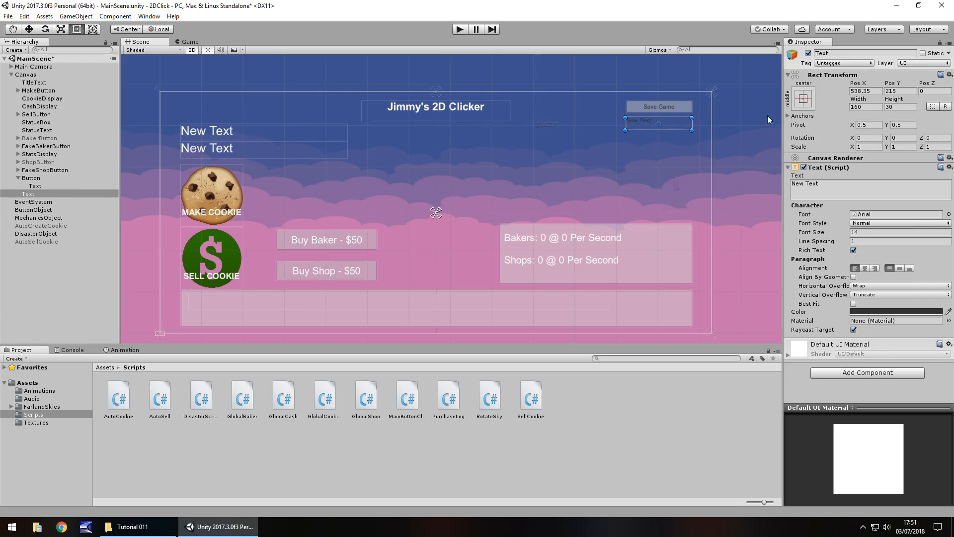
left_click(803, 98)
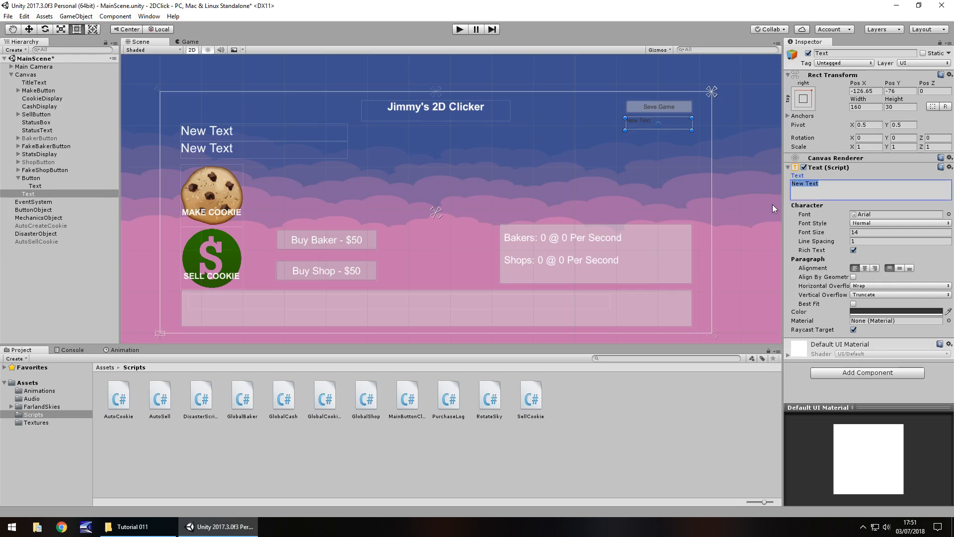
type("Cost:")
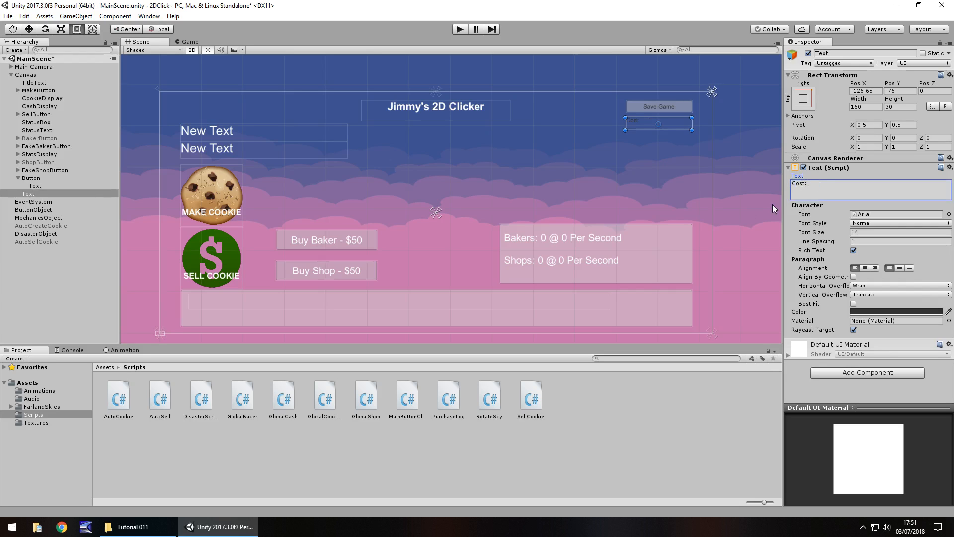
type("$1")
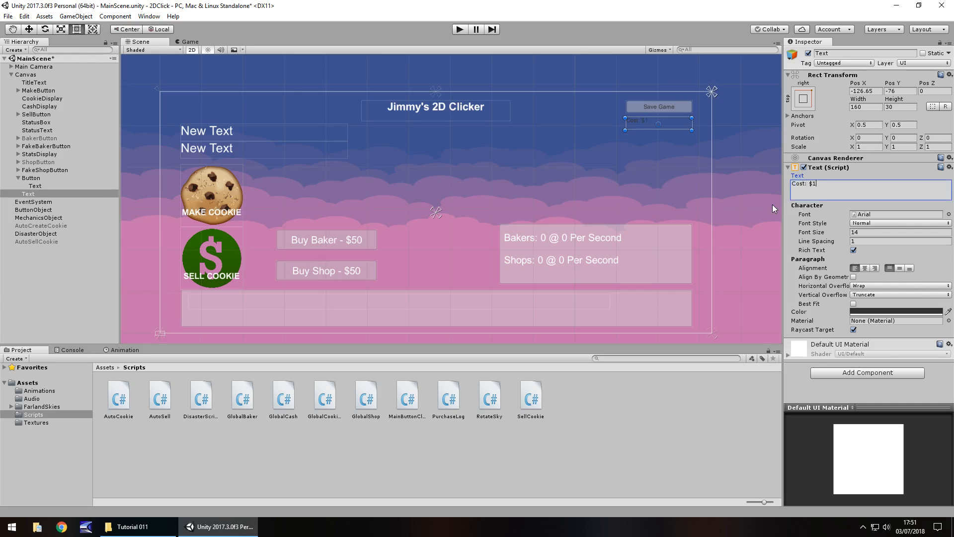
type("0")
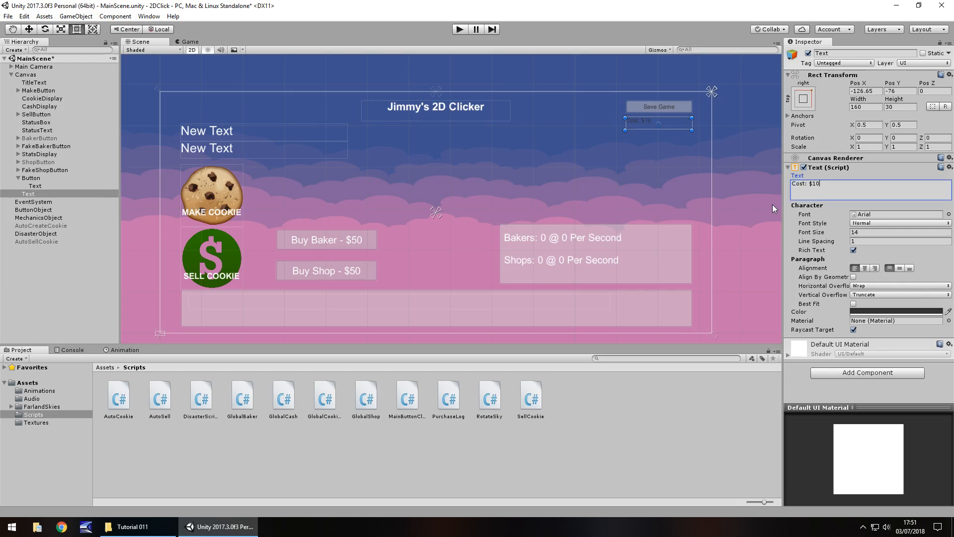
mouse_move(759, 167)
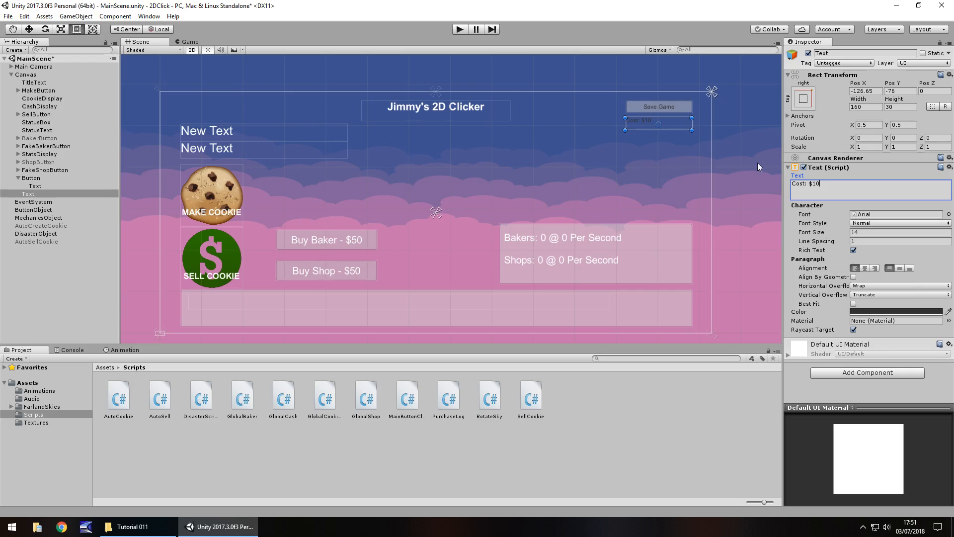
Colour the cost label white and rename the objects SaveButton and SaveText
left_click(901, 311)
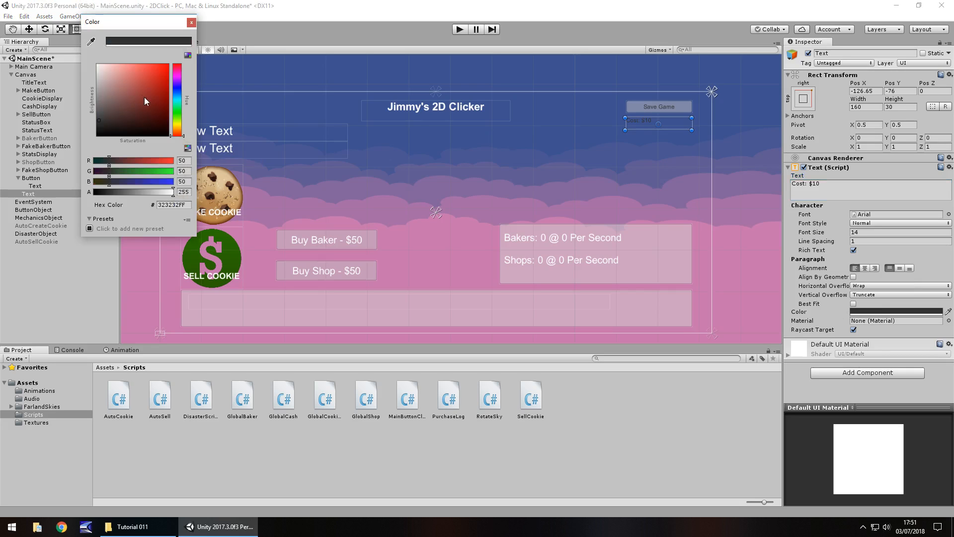
left_click(190, 23)
type("20")
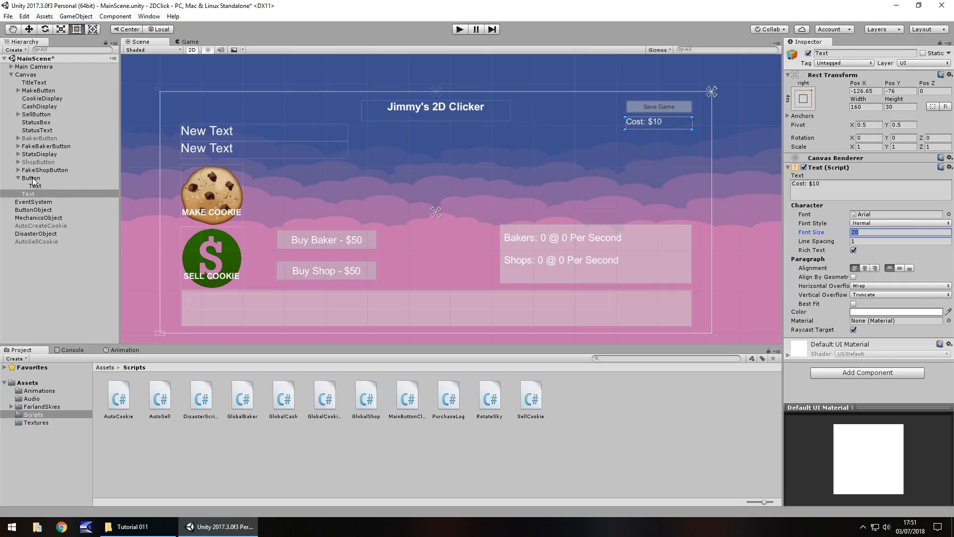
left_click(31, 178)
type("Save")
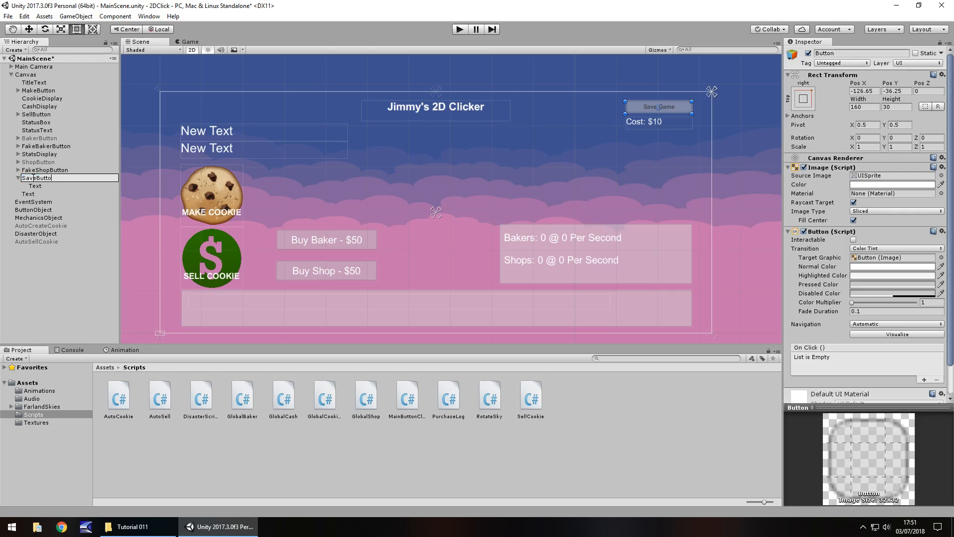
left_click(28, 194)
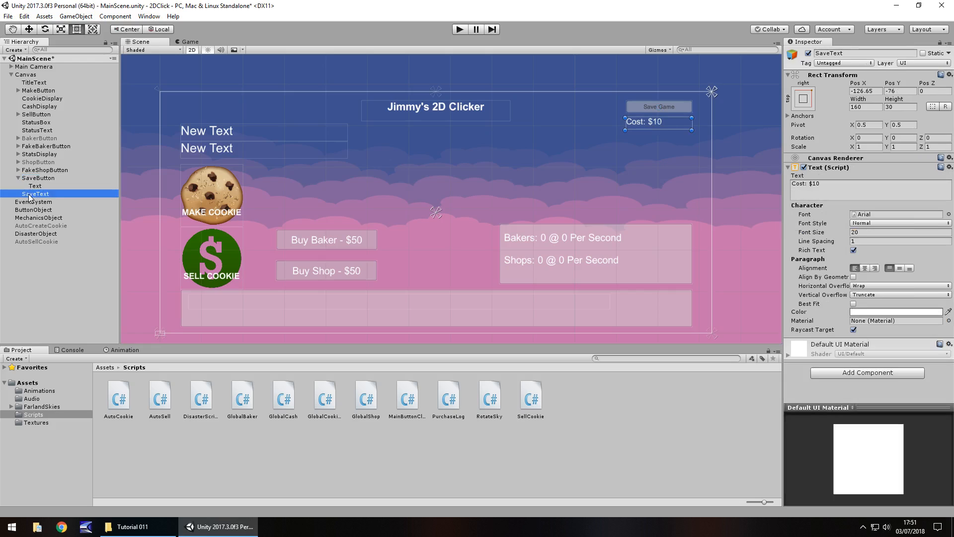
mouse_move(294, 427)
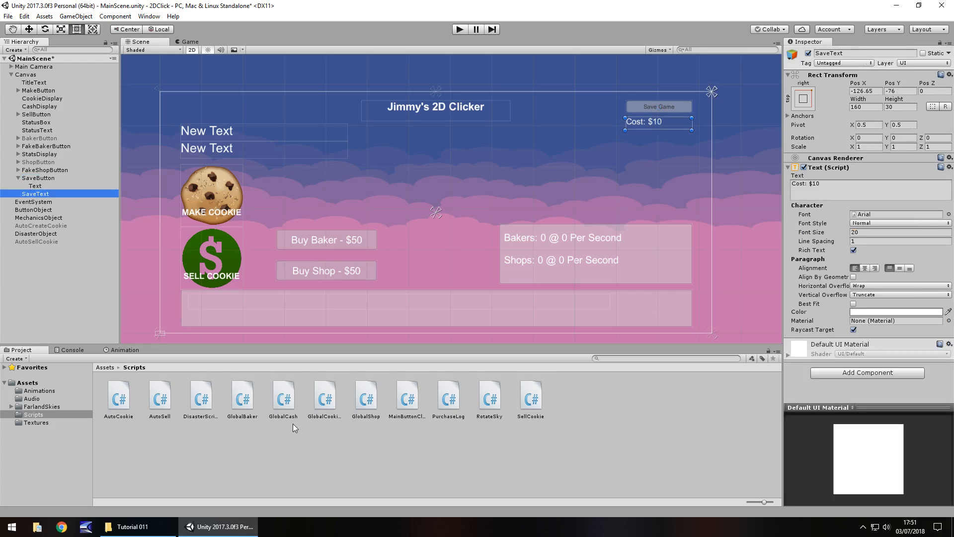
mouse_move(298, 428)
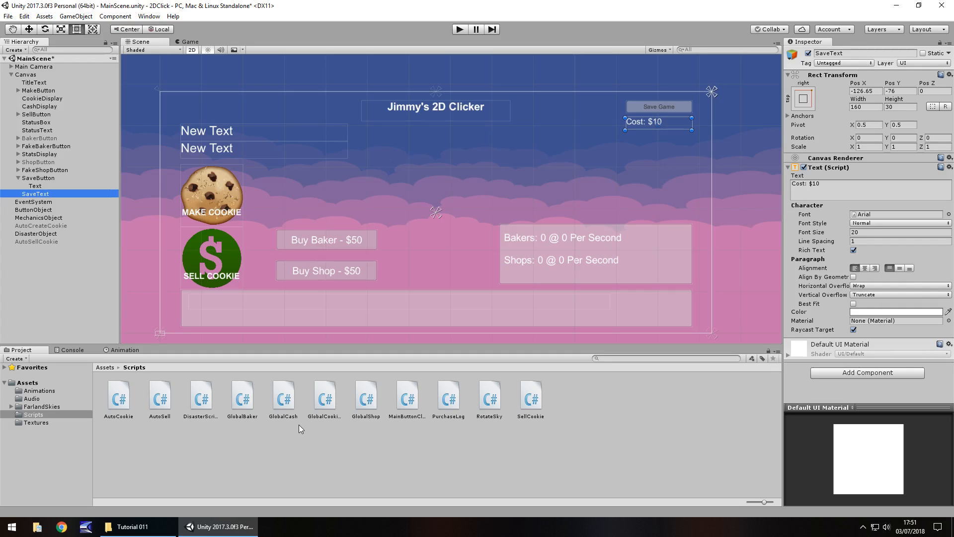
mouse_move(301, 439)
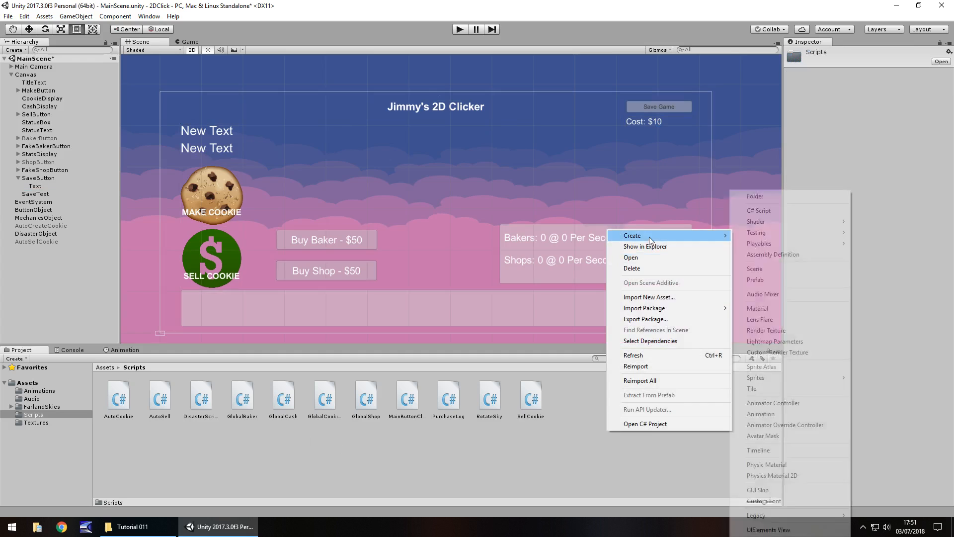
Create a new C# script named SaveGame in the Scripts folder
left_click(758, 210)
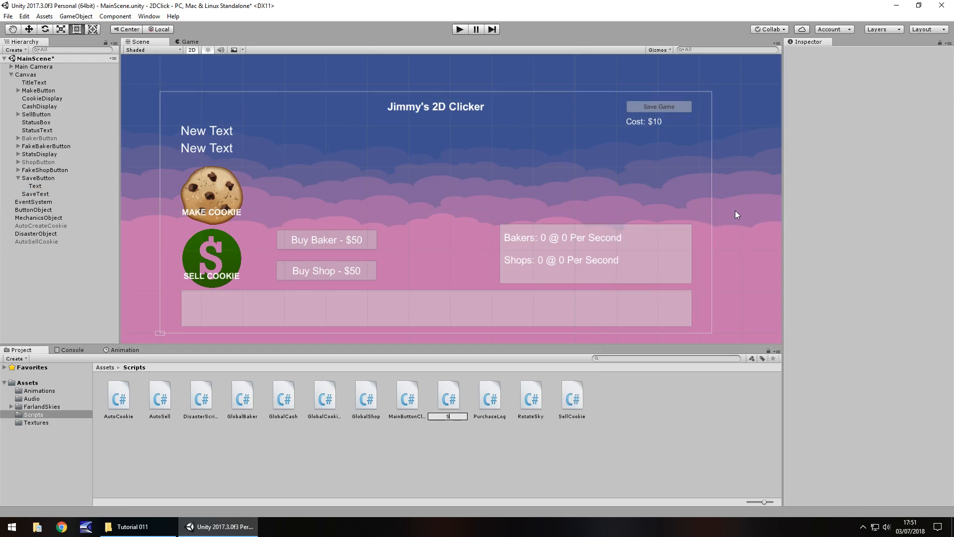
type("SaceGa")
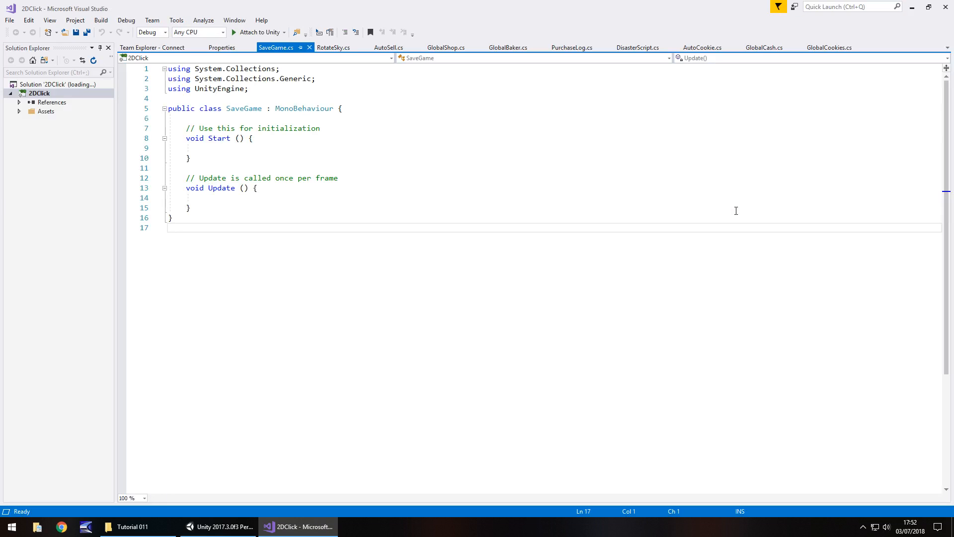
Replace the Start method with public int fields saveGameCash and saveValue = 10
left_click(338, 177)
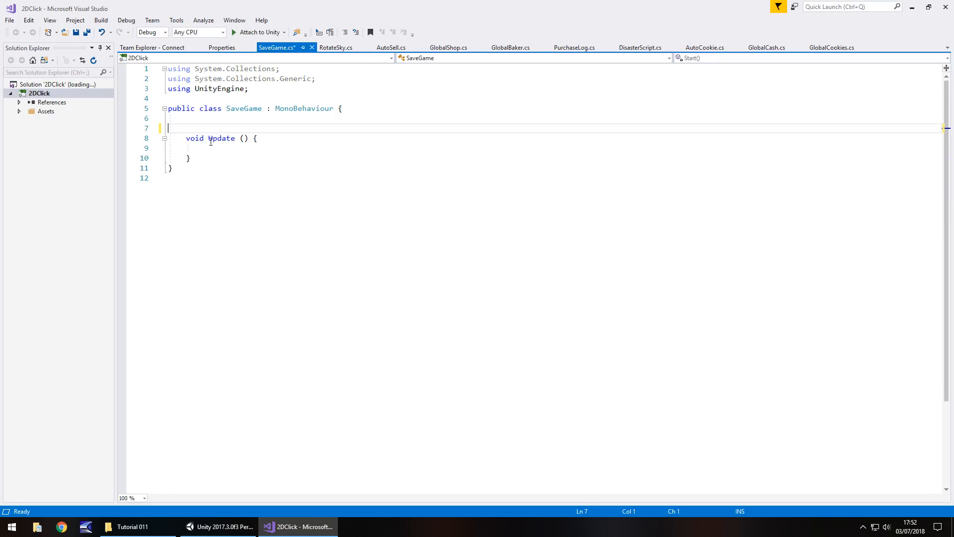
key("enter")
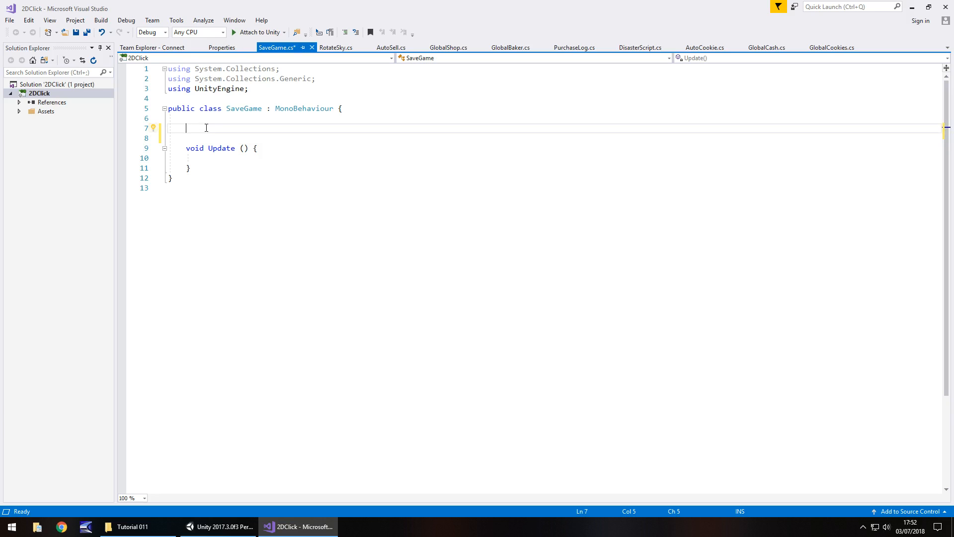
type("p")
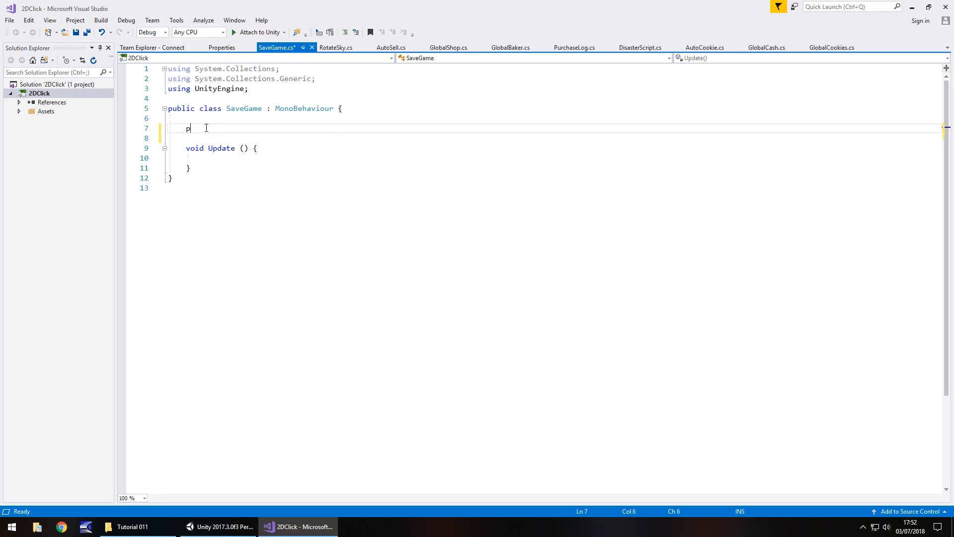
type("ublic int")
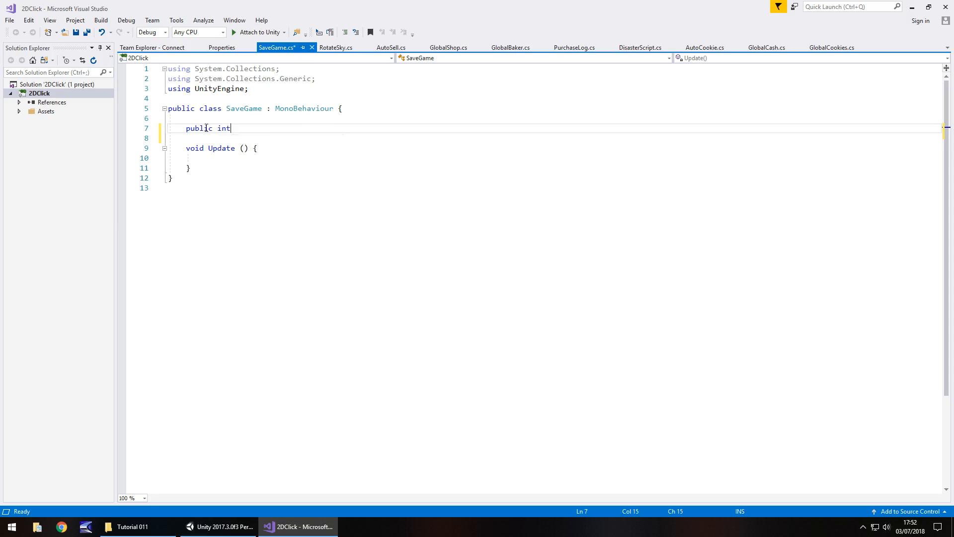
type("saveG")
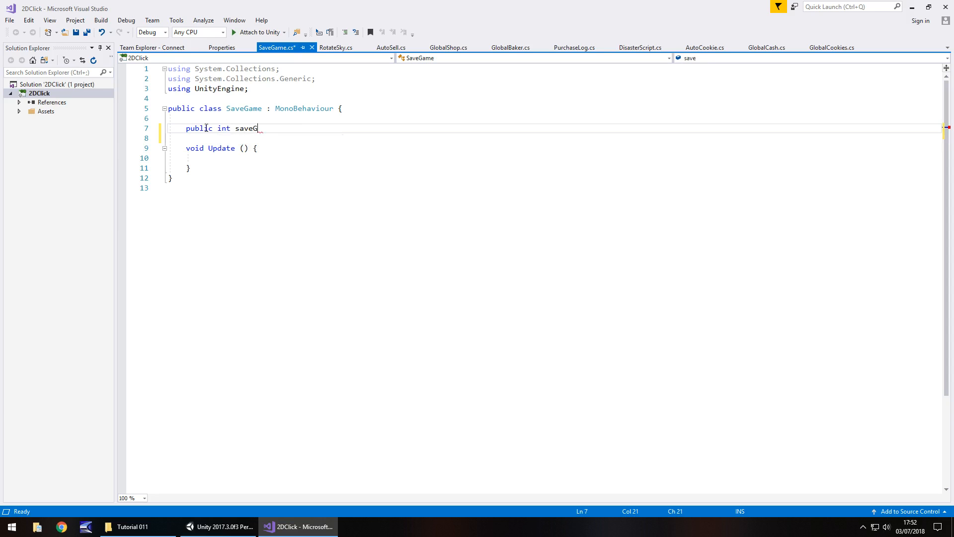
type("ameCash;")
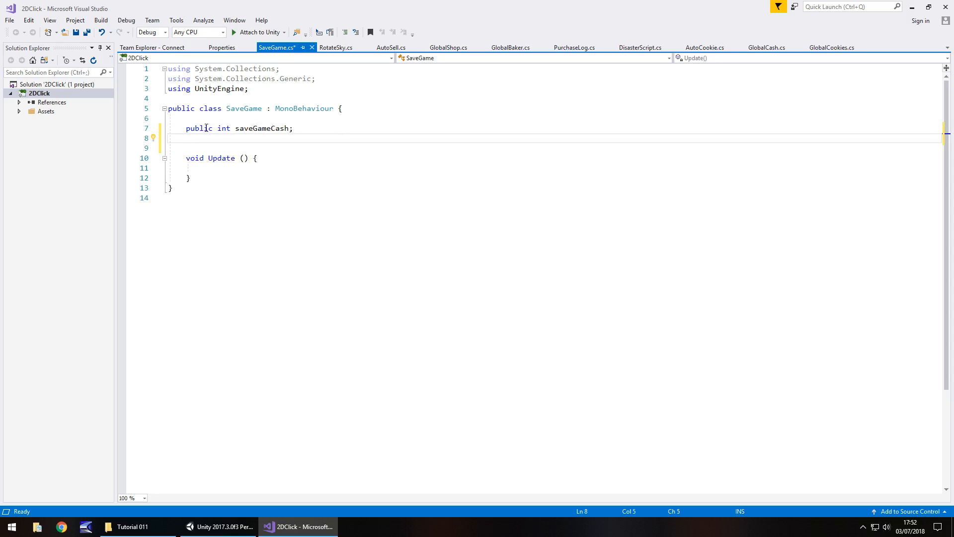
type("public")
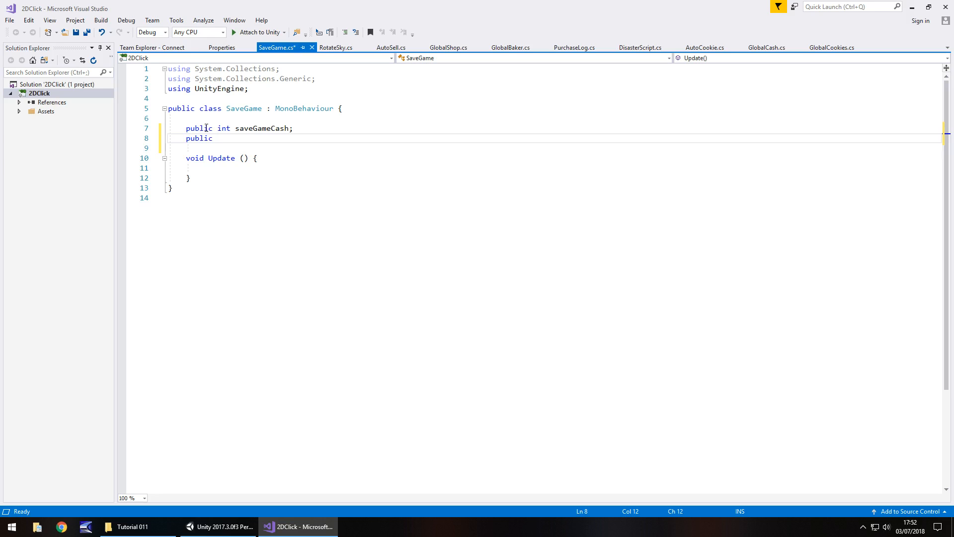
type("int")
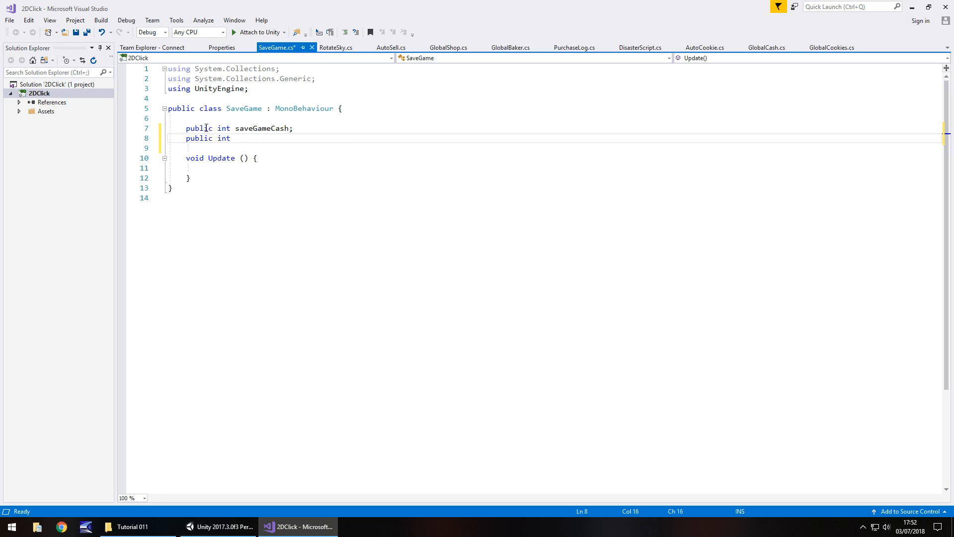
type("save")
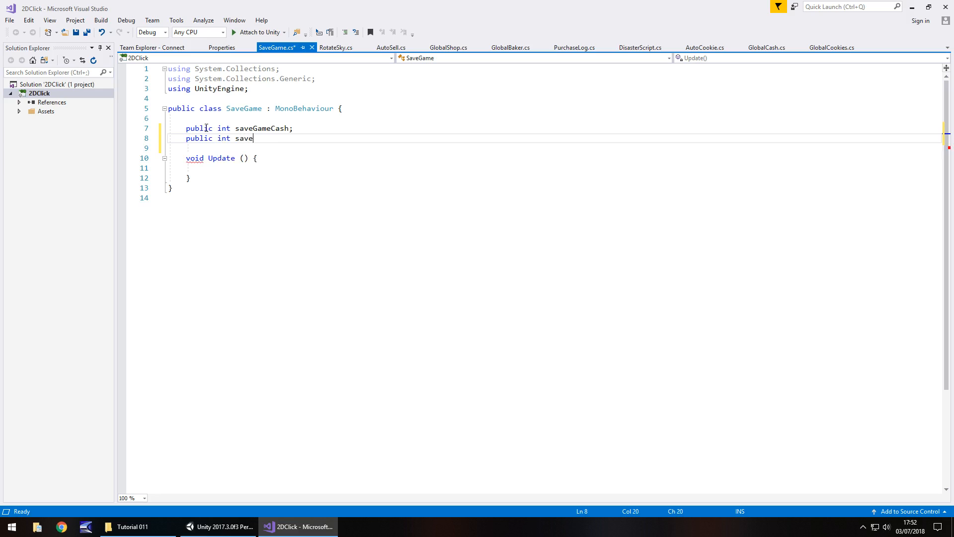
type("Value =")
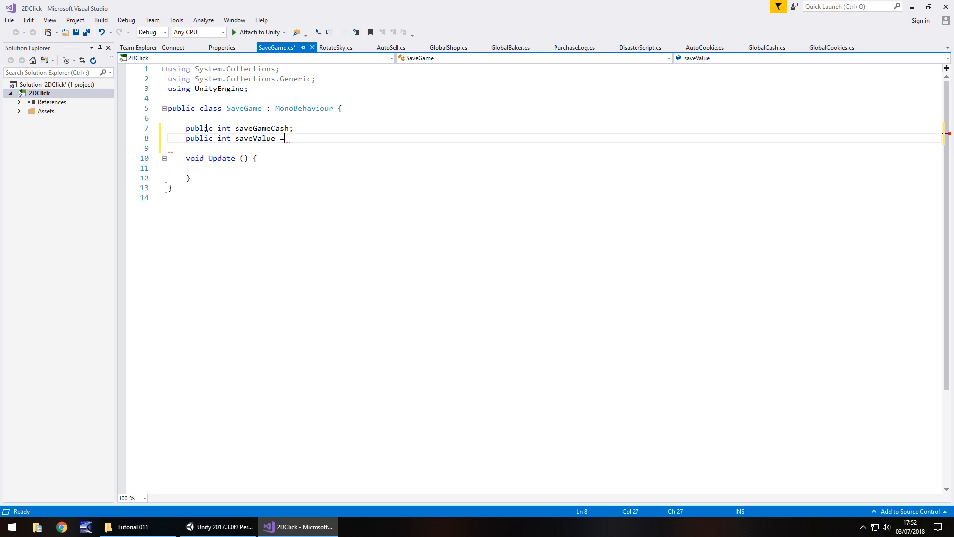
type("10")
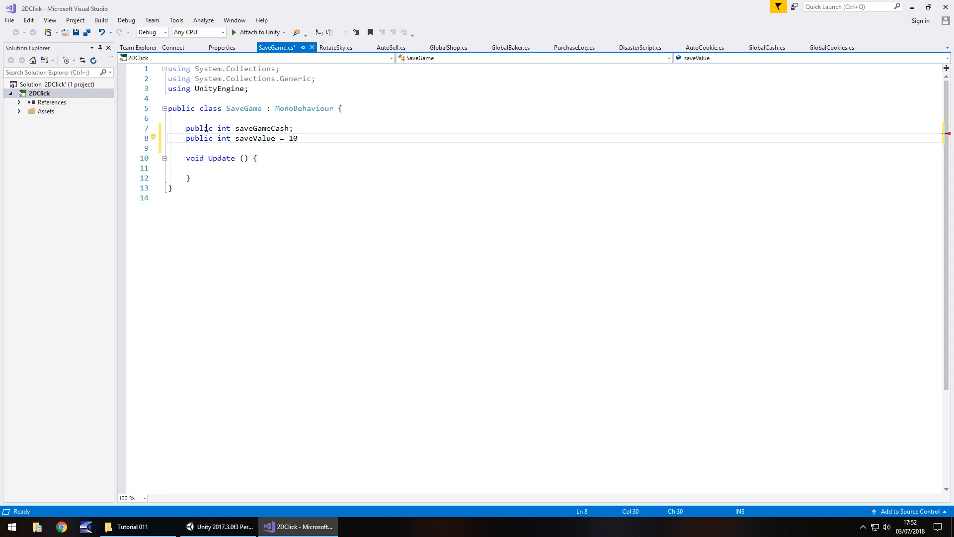
key("Enter")
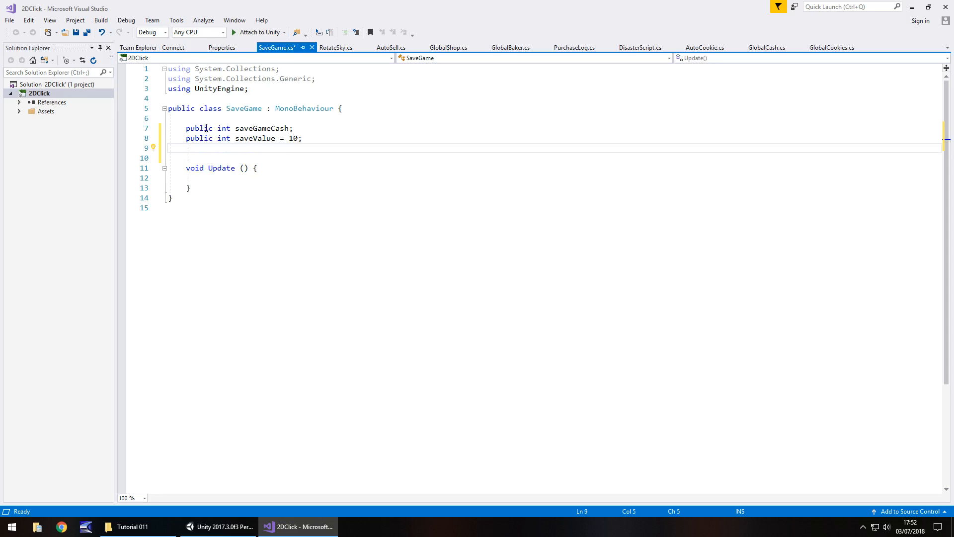
Declare public GameObject saveButton and saveText and add using UnityEngine.UI
type("p")
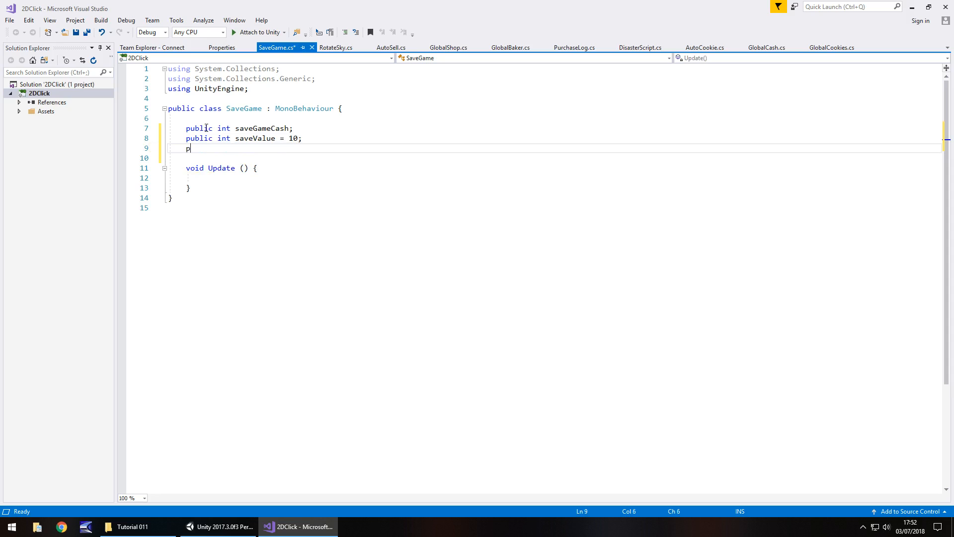
type("ublic")
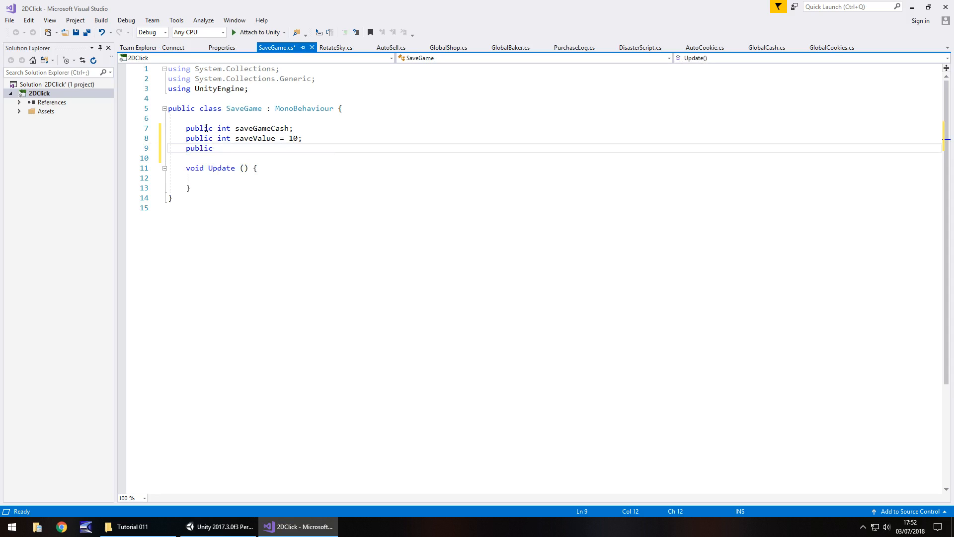
type("GameObject")
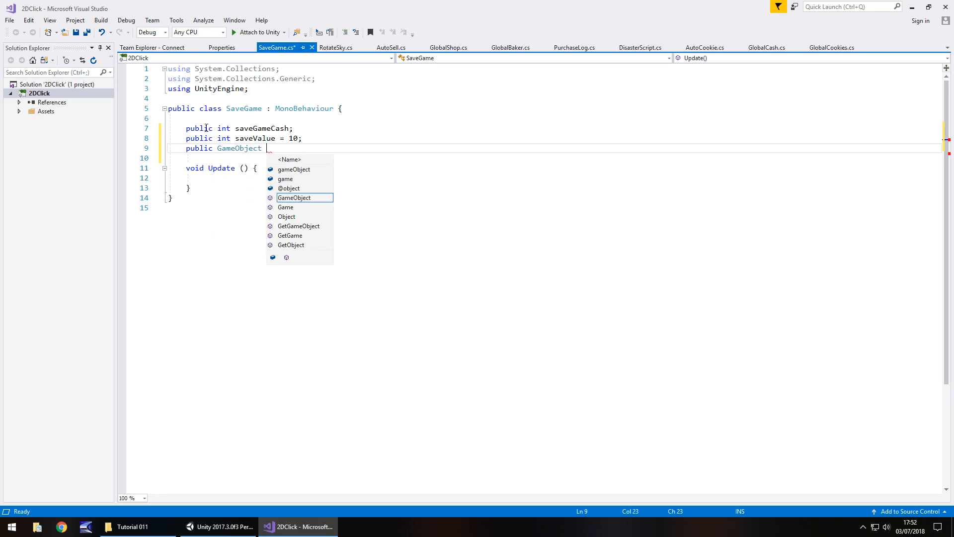
type("saveButton;")
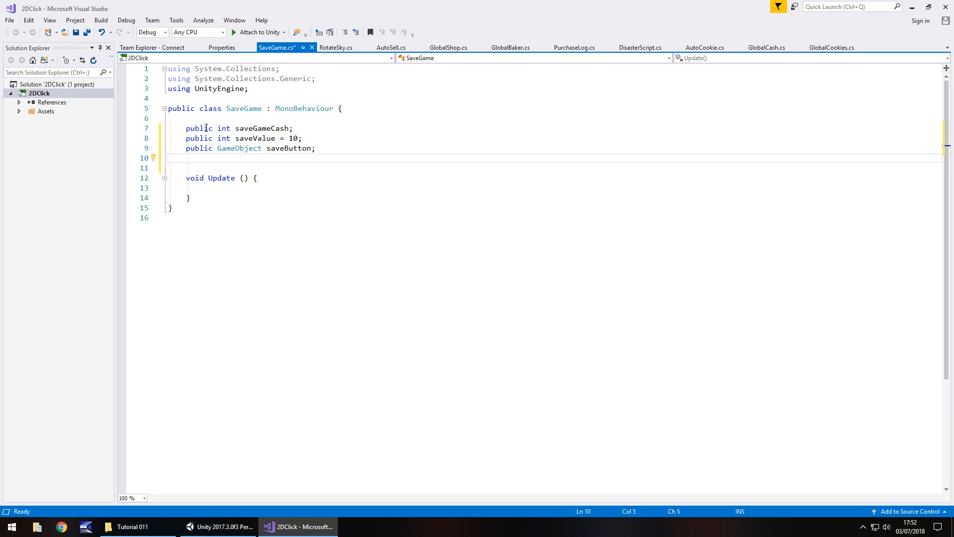
type("p")
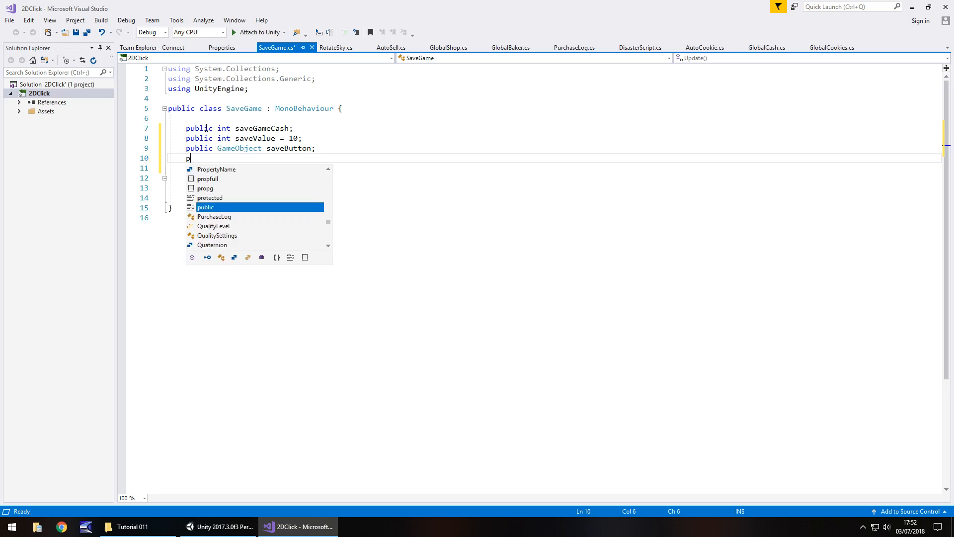
type("ublic GameObject sa")
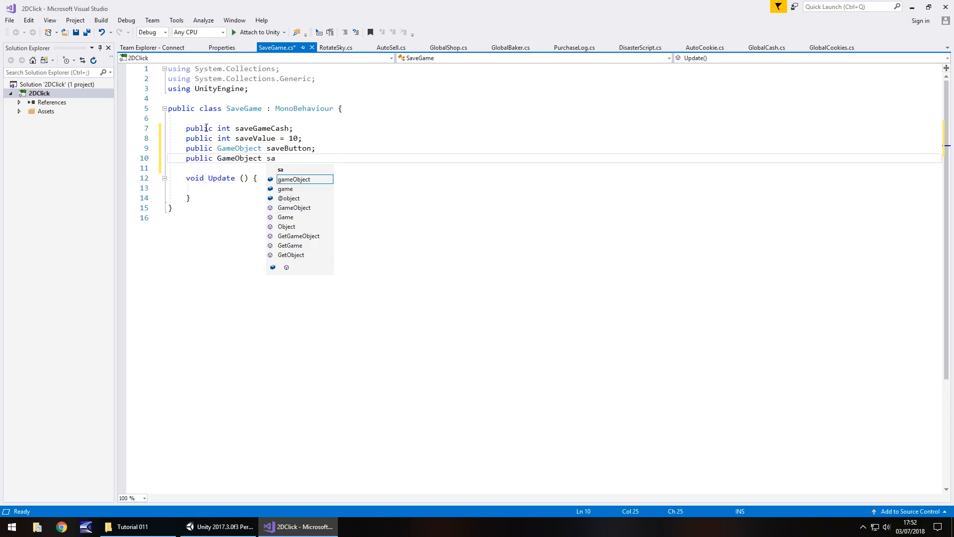
type("veText;")
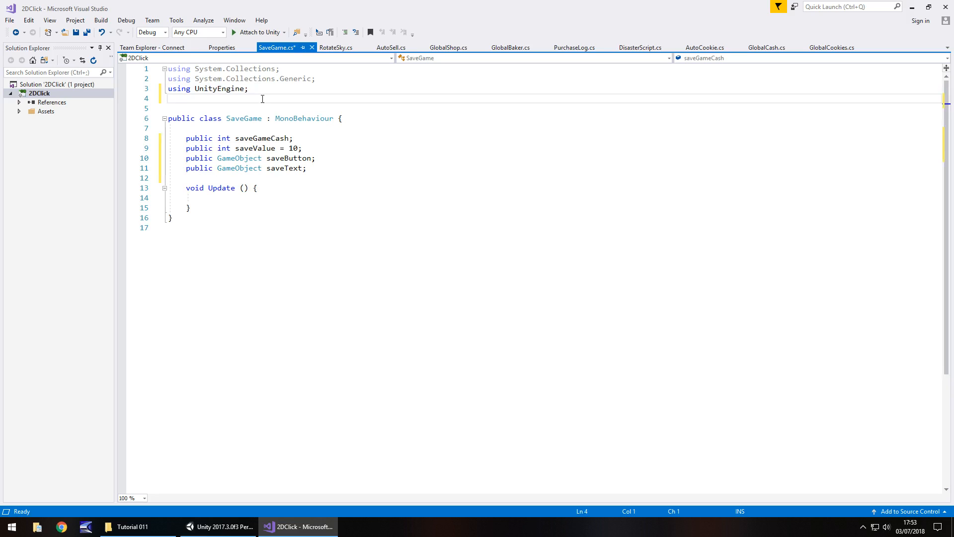
type("using UnityEngine.")
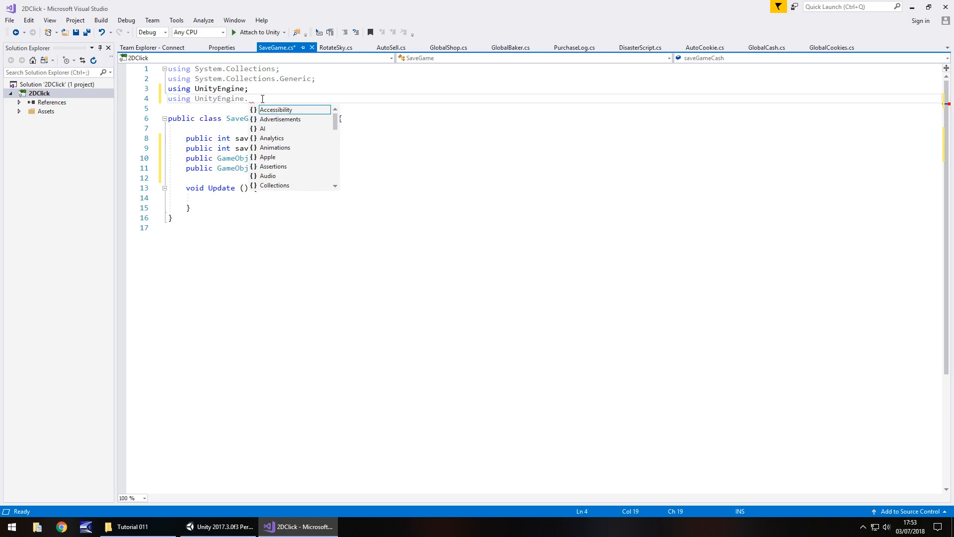
type("UI;")
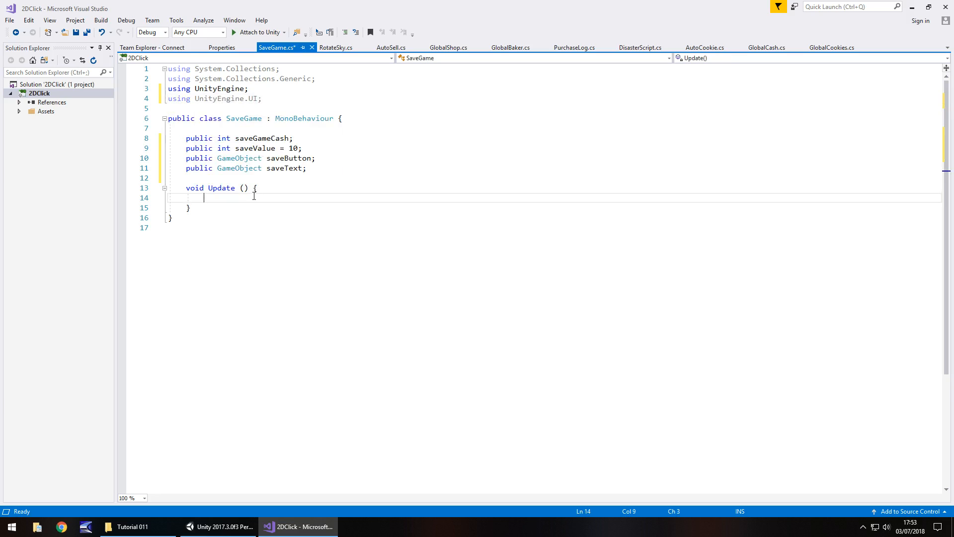
In Update, assign saveGameCash = GlobalCash.CashCount
type("saveGameCash = GlobalCash.")
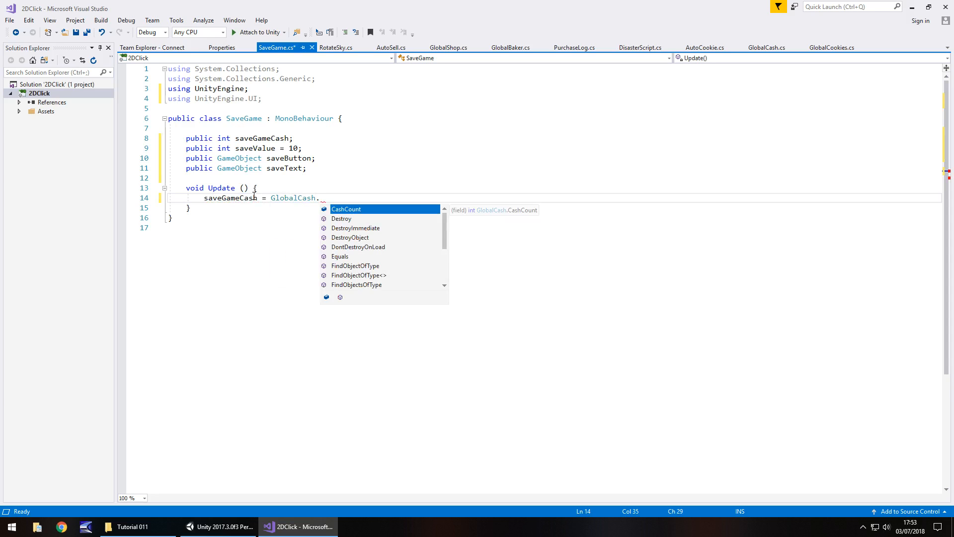
type("CashCount;")
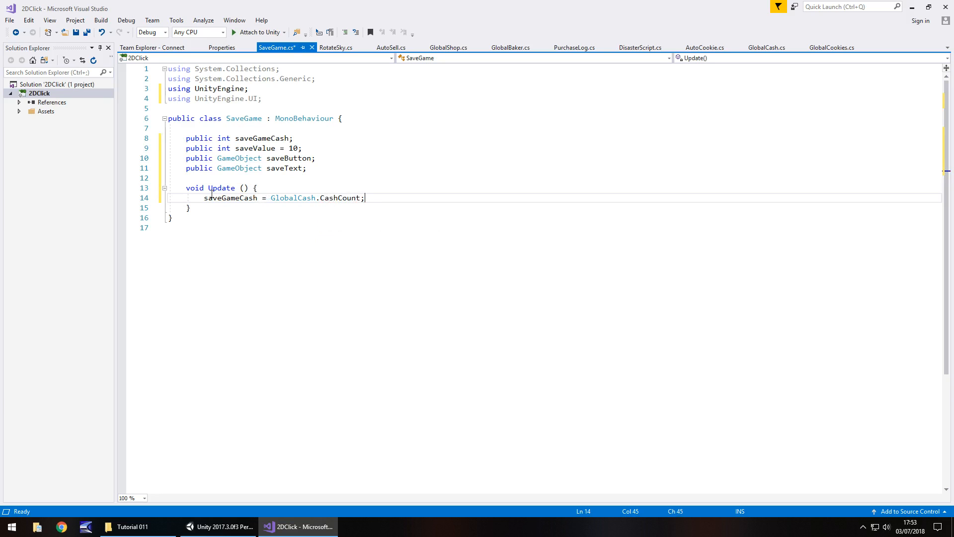
key("Return")
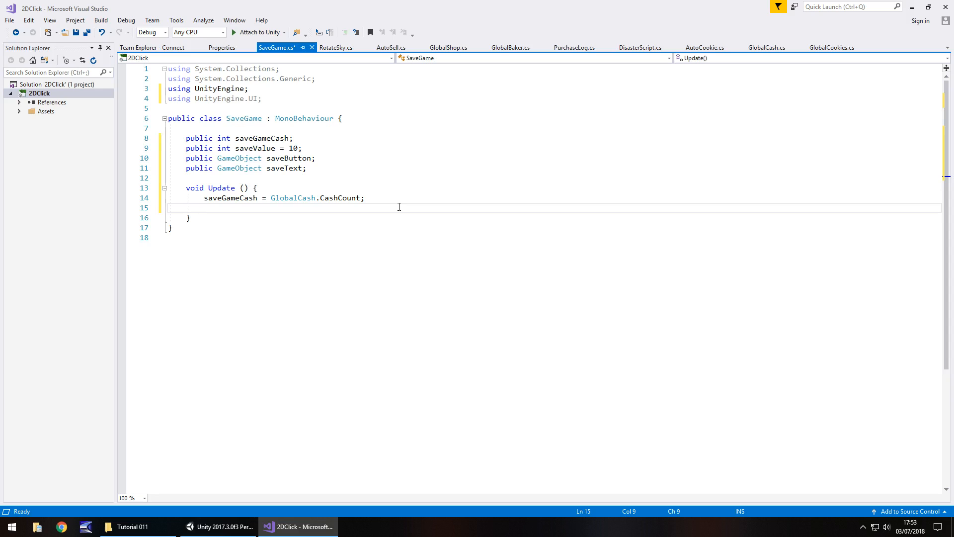
If saveGameCash reaches saveValue, set saveButton's Button interactable to true
type("if")
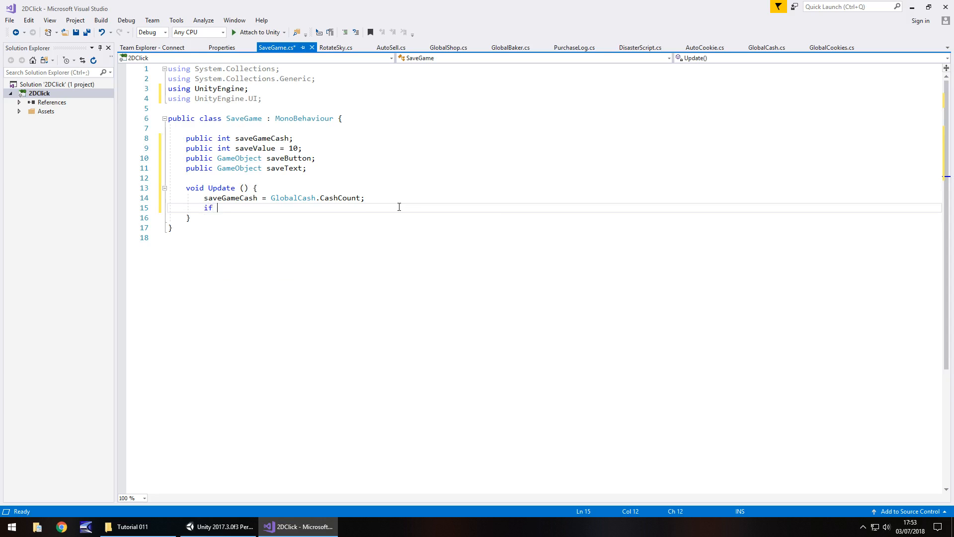
type("(saveGameCash >=")
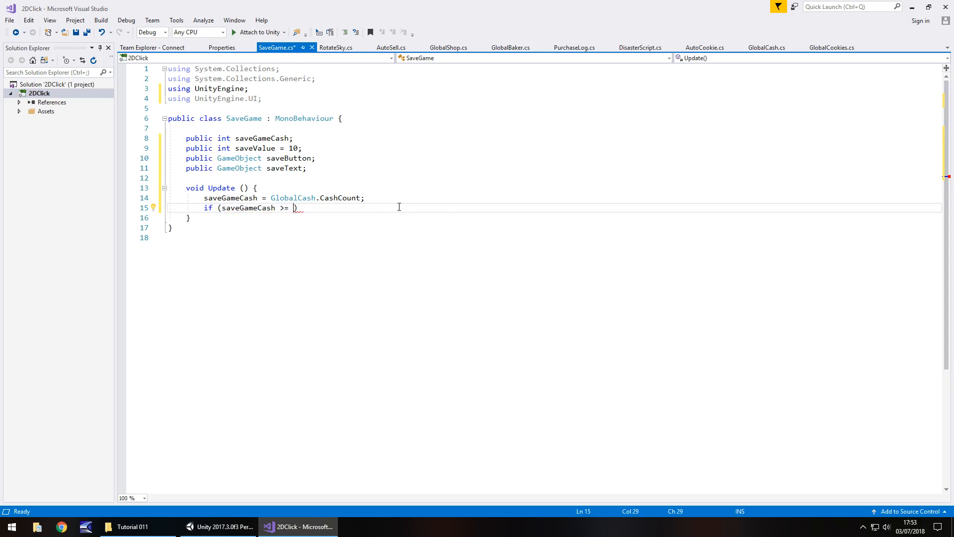
type("saveValue")
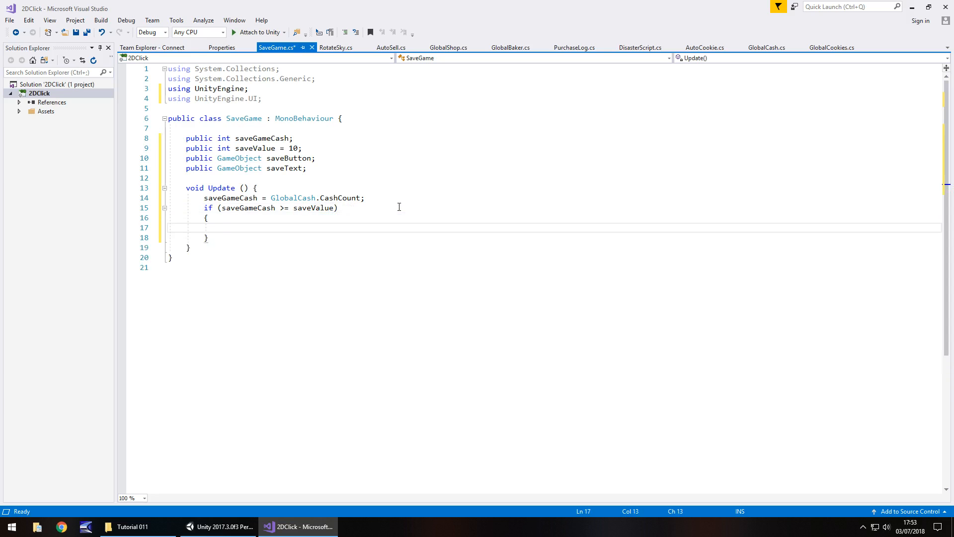
left_click(222, 227)
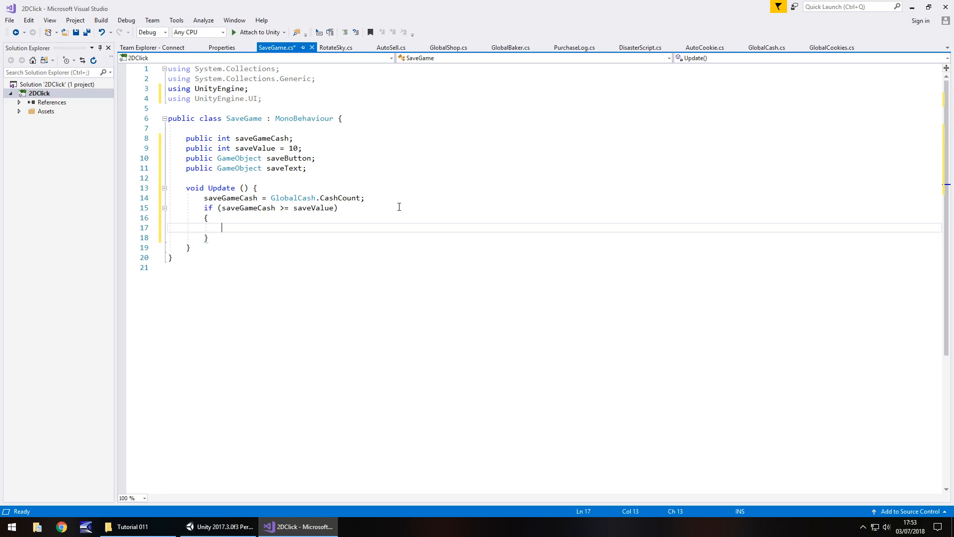
type("saveButto")
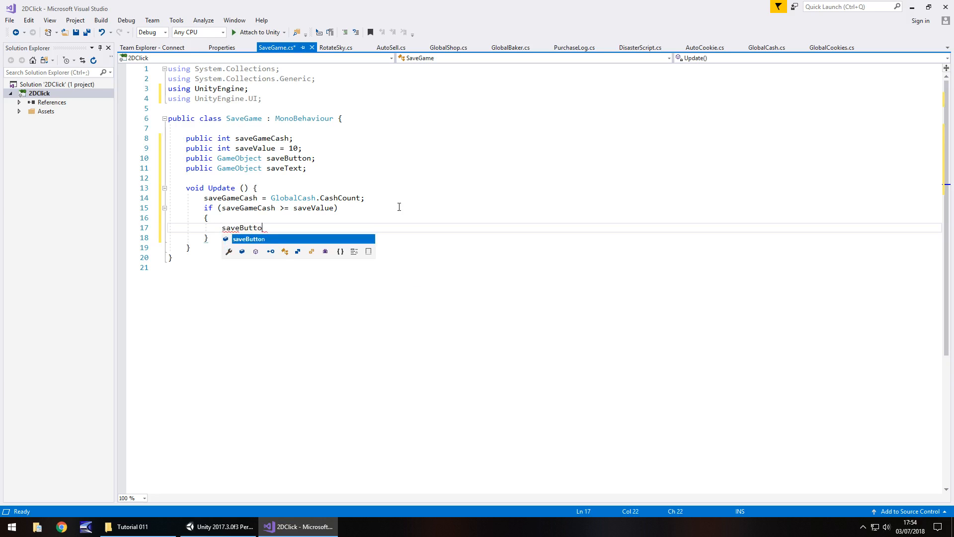
type("n.GetComponent<>")
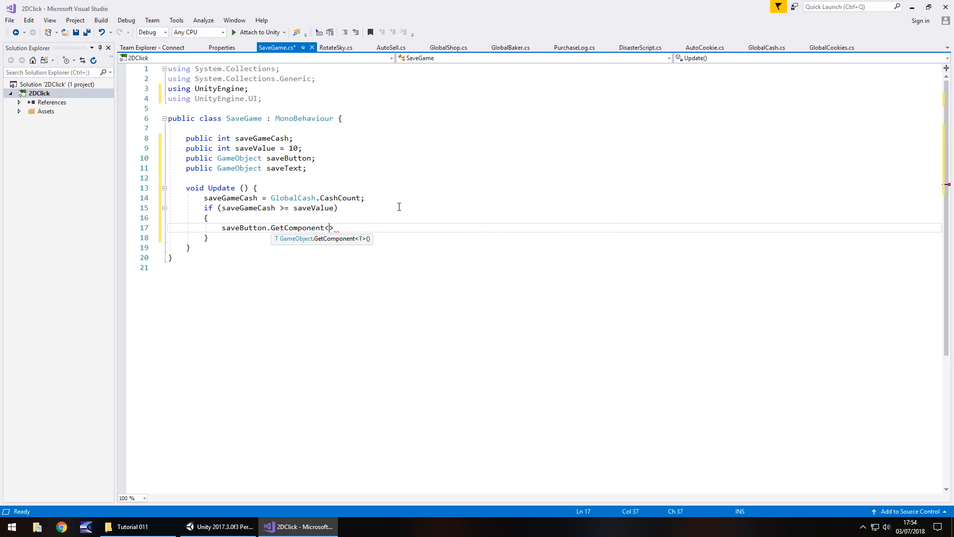
type("Button")
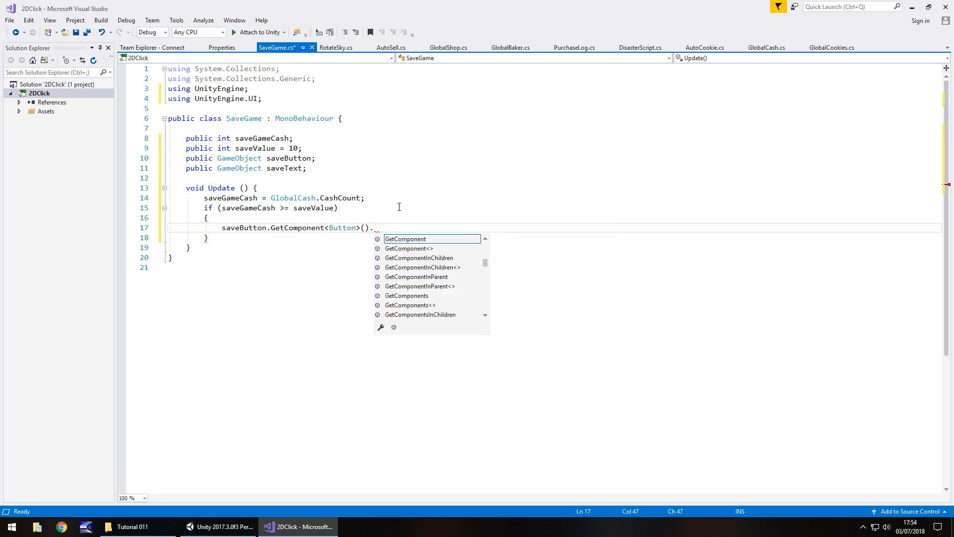
type("interactable =-")
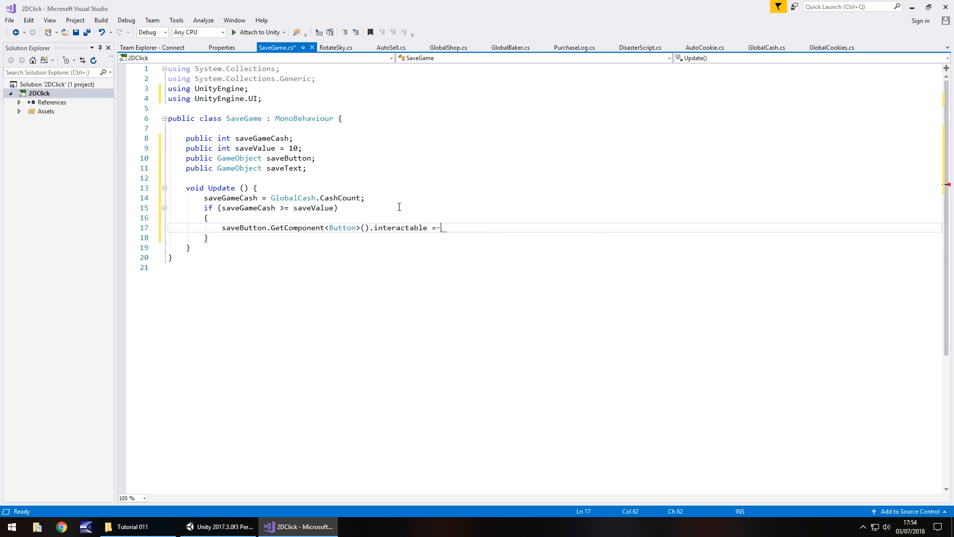
type("true;")
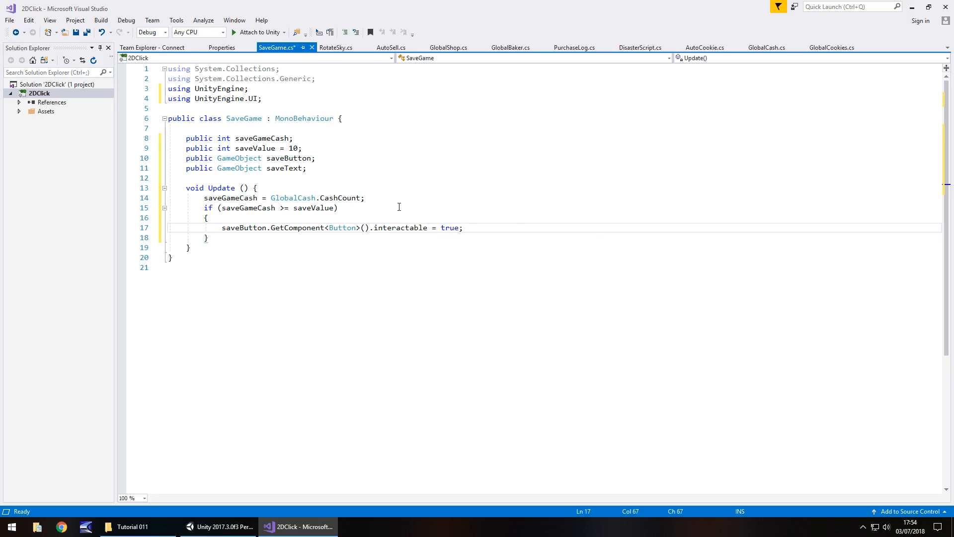
Add an else branch setting saveButton's Button interactable to false
key("enter")
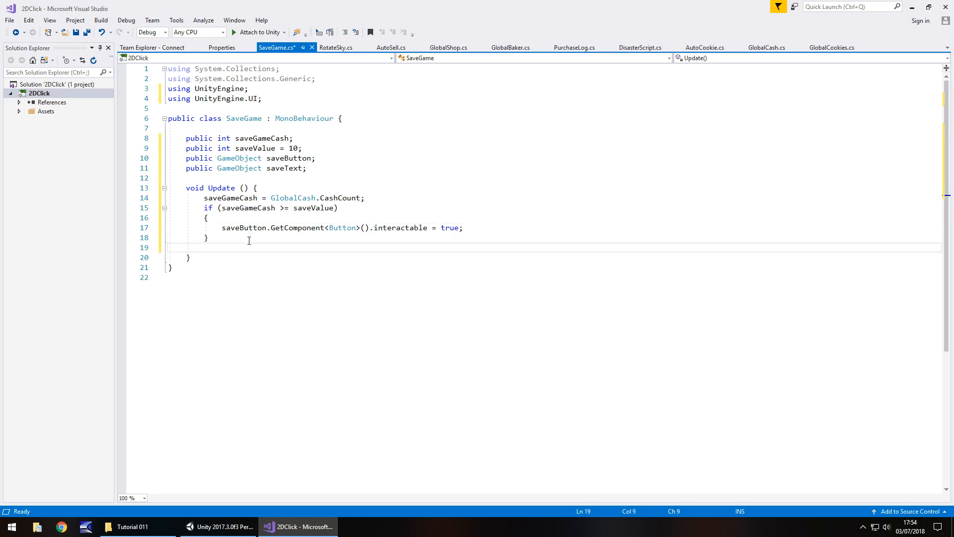
type("else")
type("{")
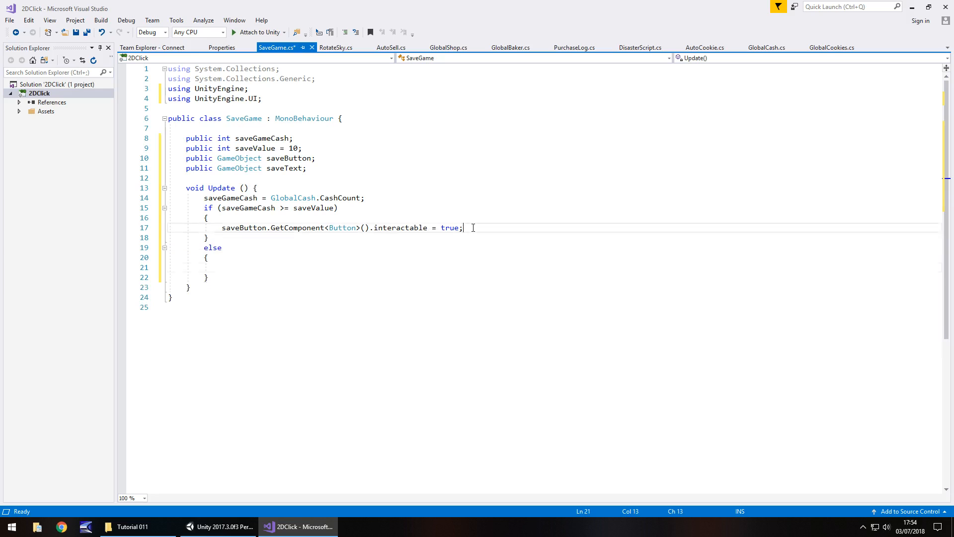
left_click(249, 266)
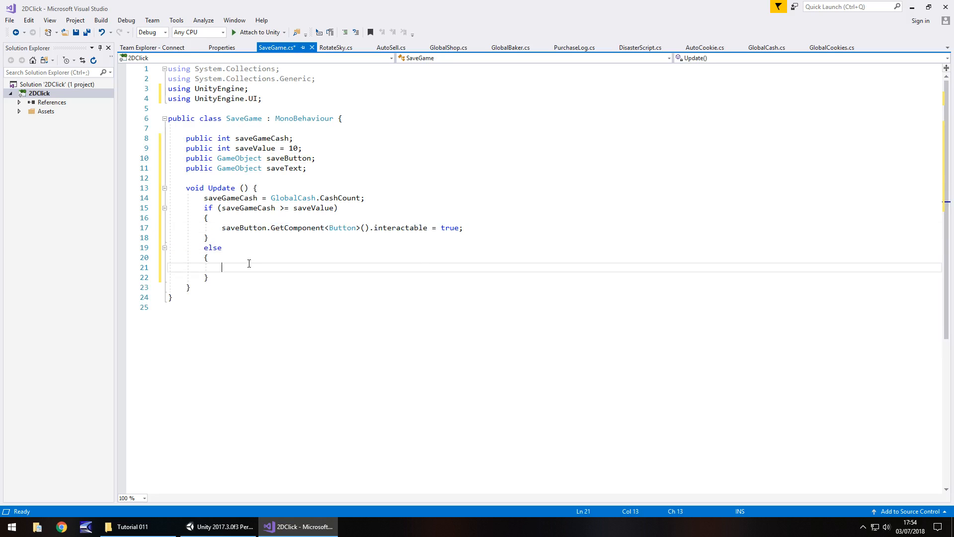
type("saveButton.GetComponent<Button>().interactable = true;")
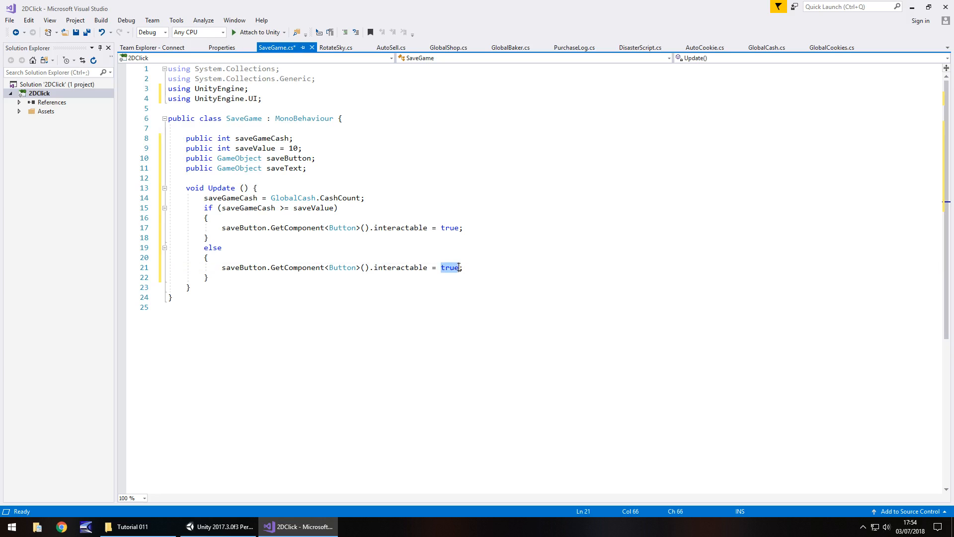
type("false")
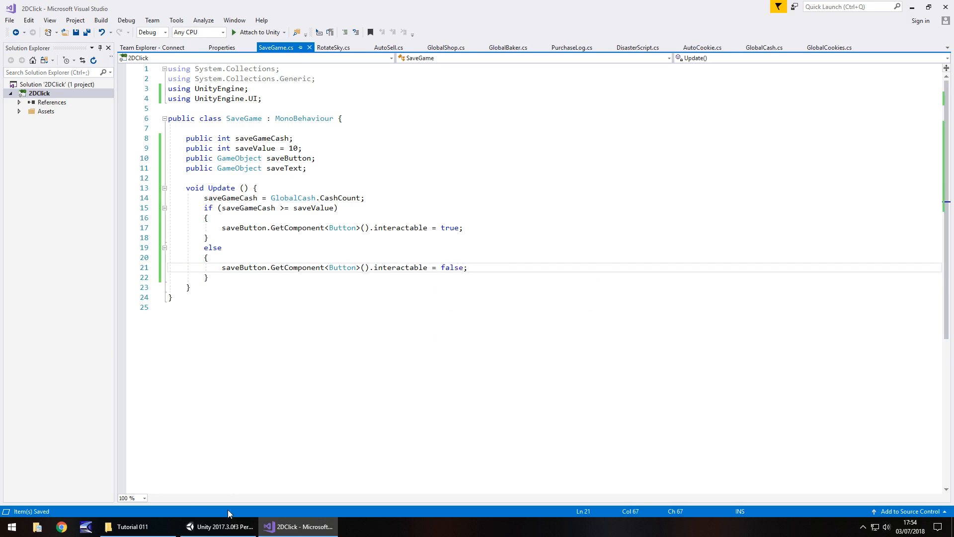
Assign SaveButton and SaveText to the Save Game script on MechanicsObject
left_click(217, 527)
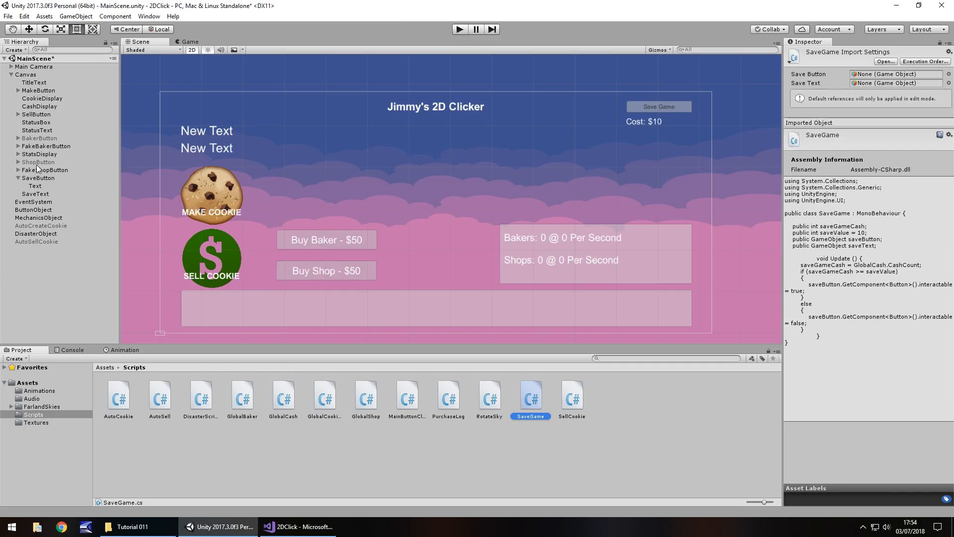
left_click(40, 226)
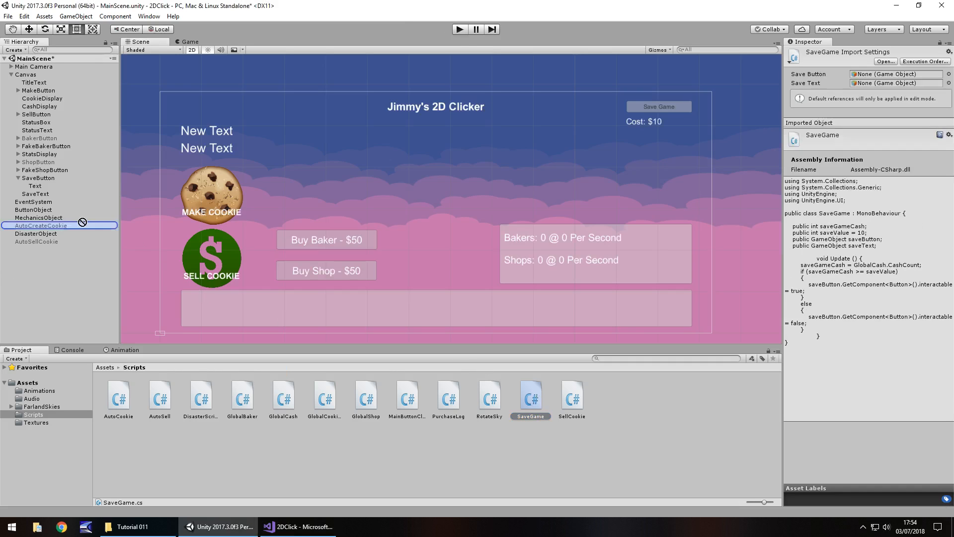
left_click(39, 218)
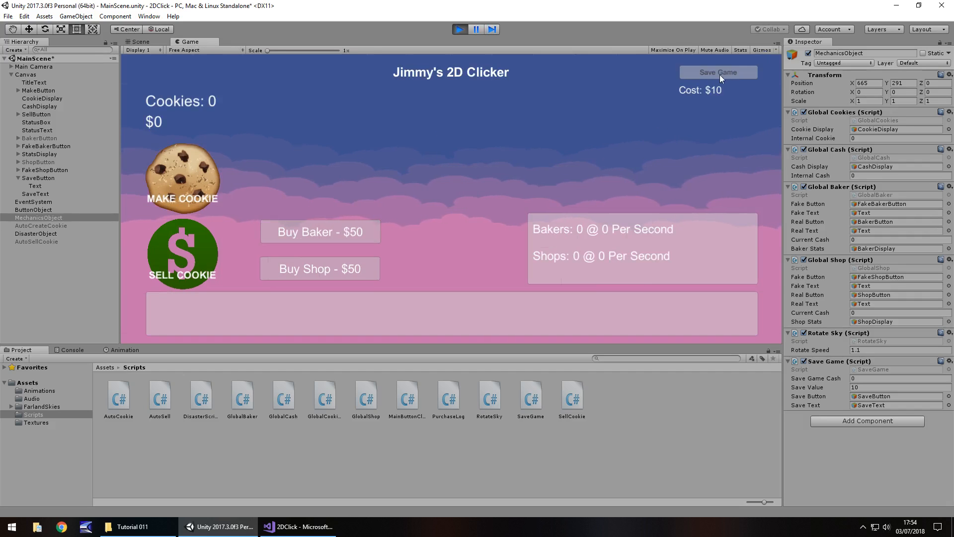
Play-test baking and selling cookies until the Save button unlocks at $10, then stop
left_click(181, 177)
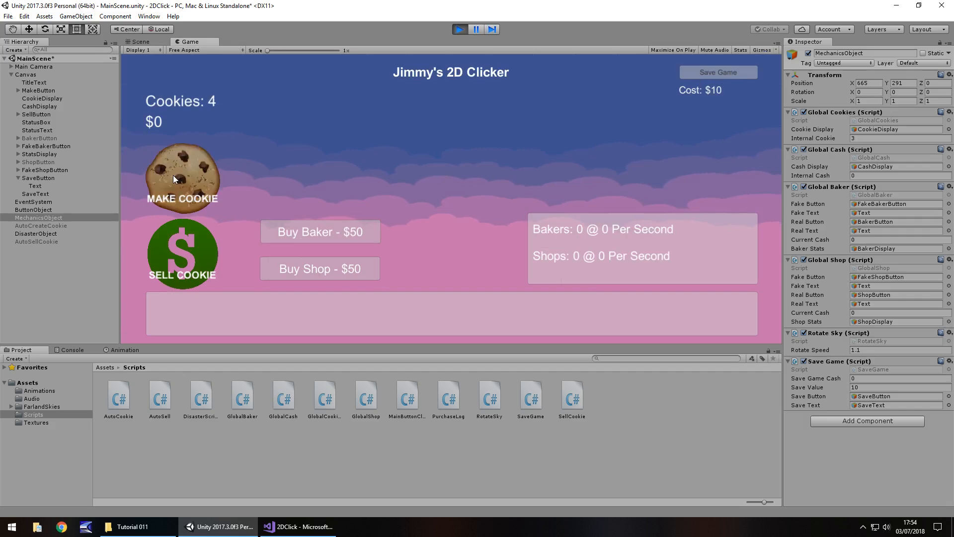
left_click(182, 252)
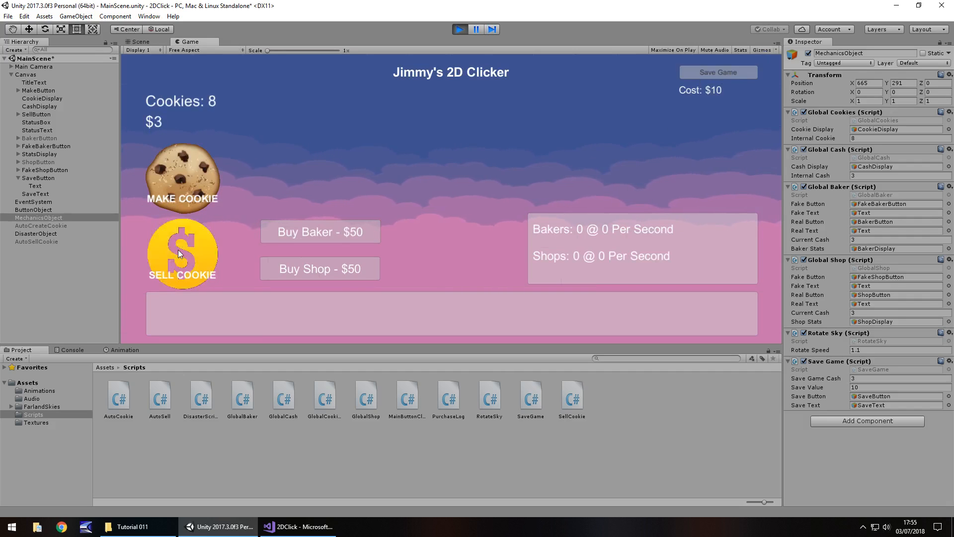
left_click(182, 253)
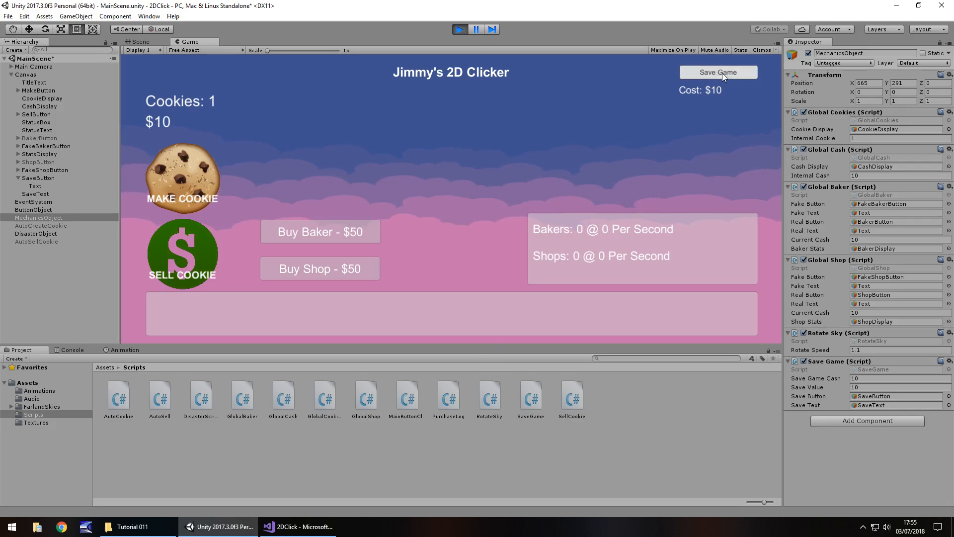
left_click(460, 29)
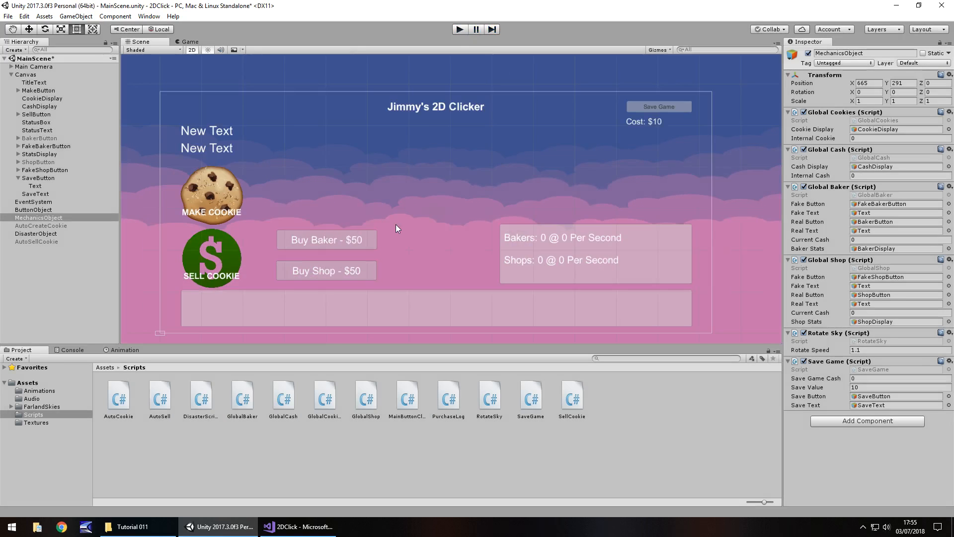
mouse_move(554, 145)
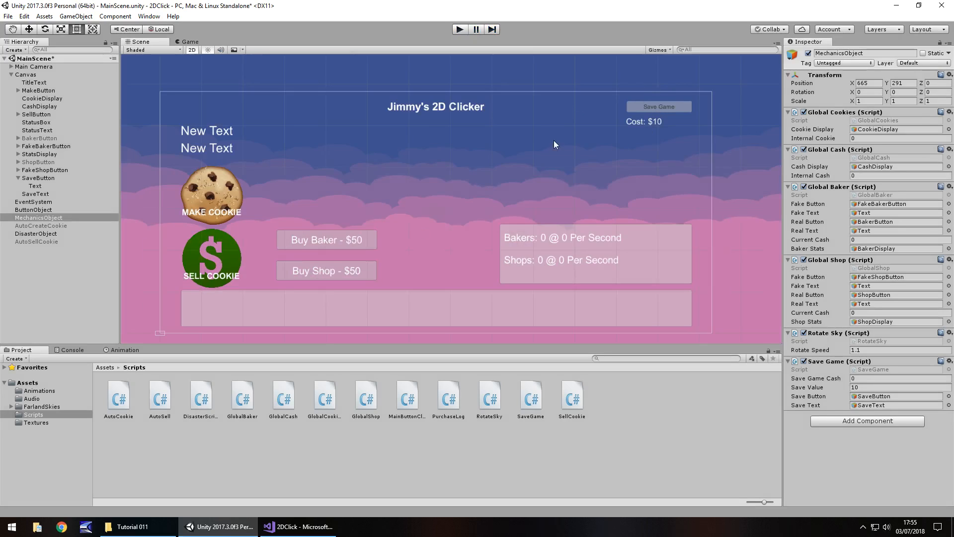
left_click(297, 527)
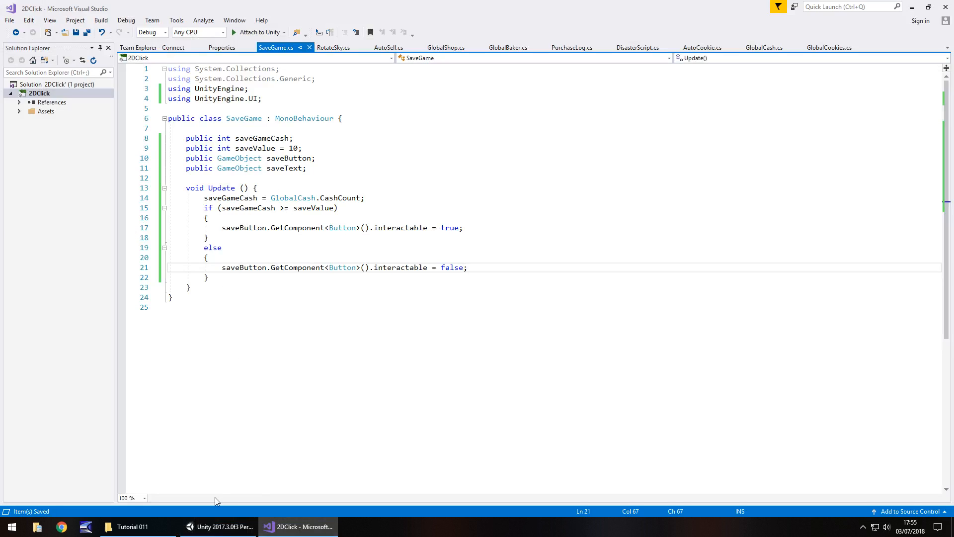
Write an empty public void SaveTheGame() method below Update
left_click(217, 526)
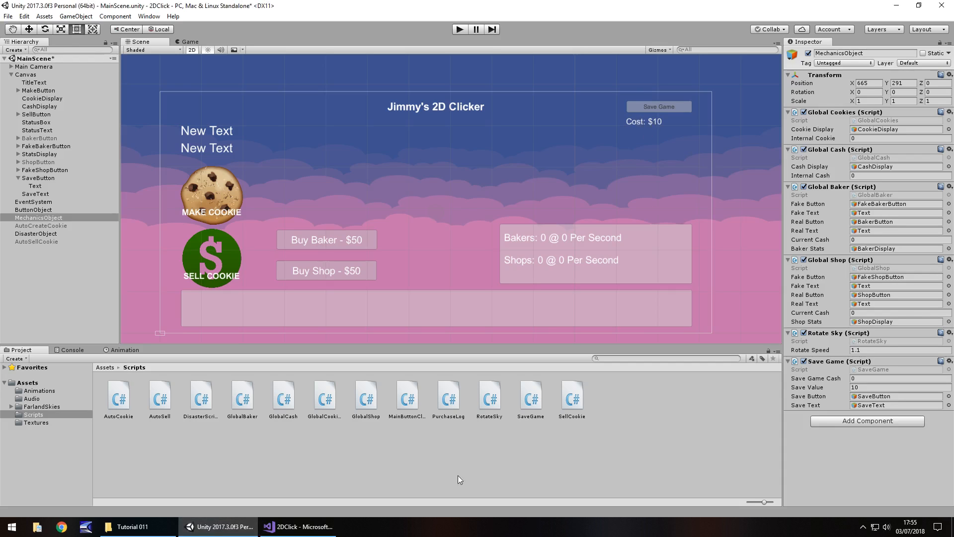
left_click(297, 527)
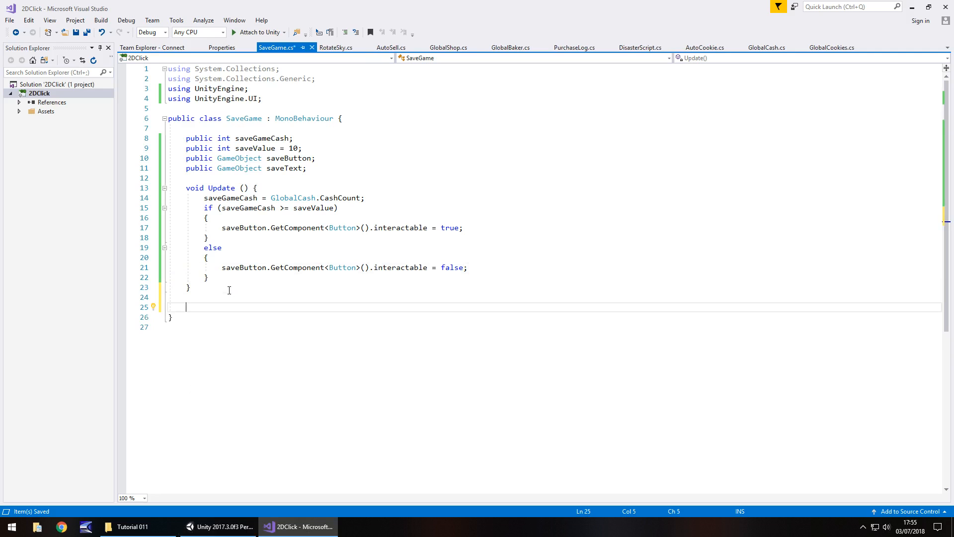
type("public")
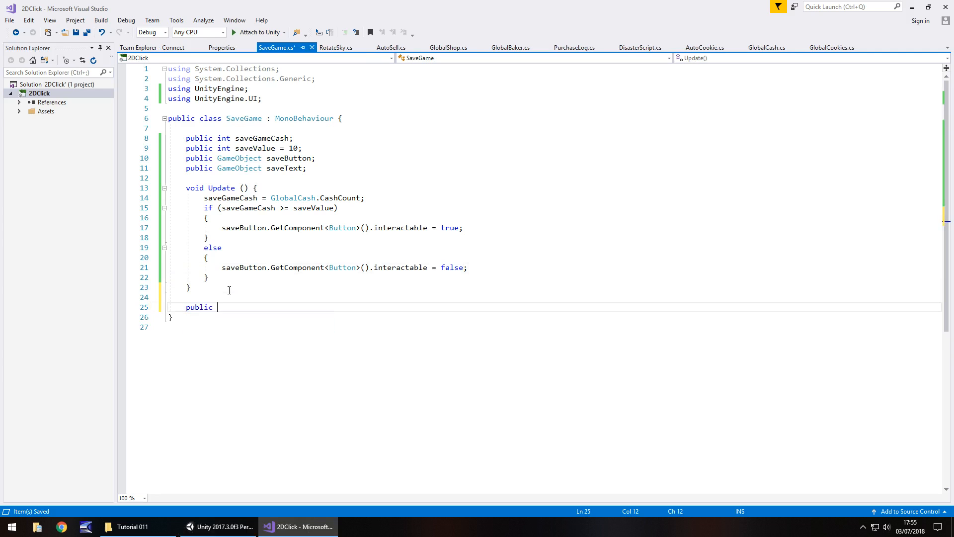
type("void S")
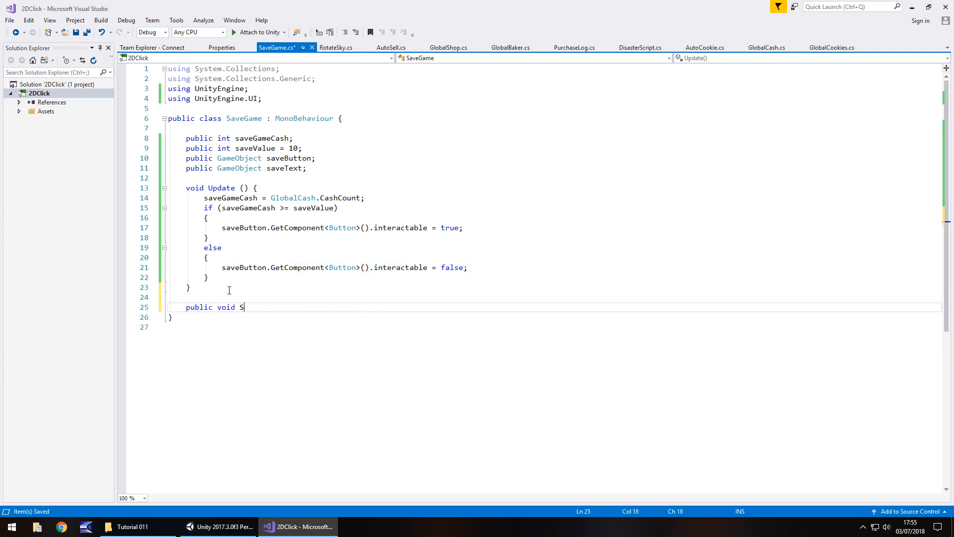
type("aveTheGame(")
type("{")
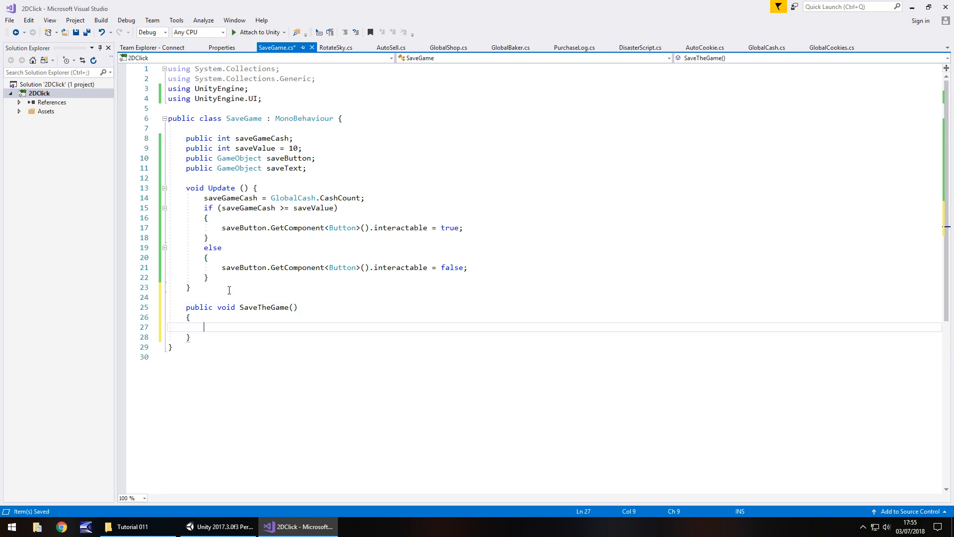
mouse_move(264, 307)
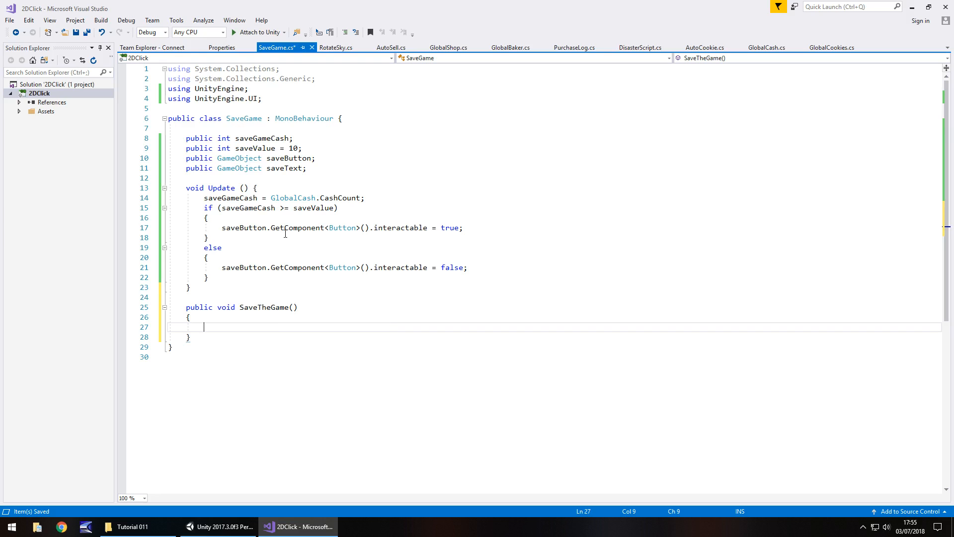
left_click(223, 527)
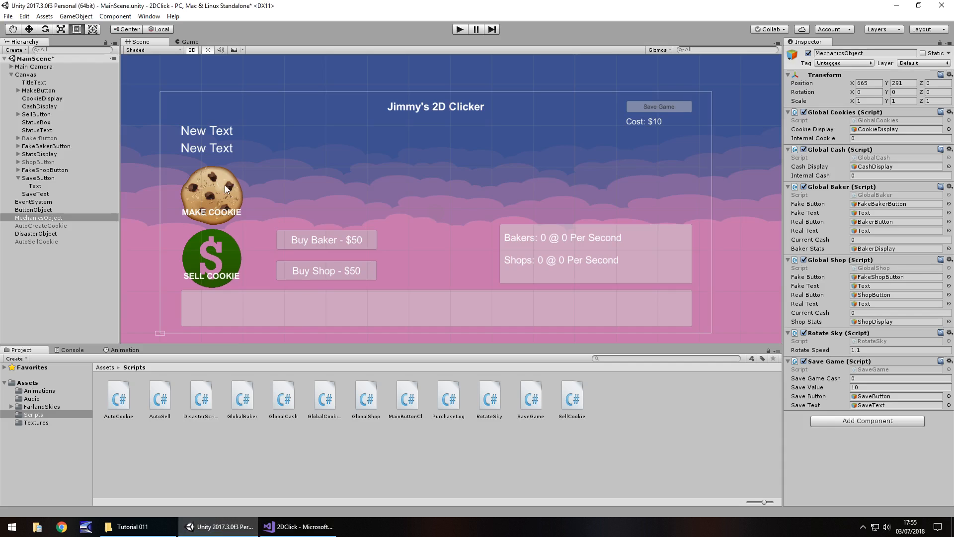
mouse_move(204, 269)
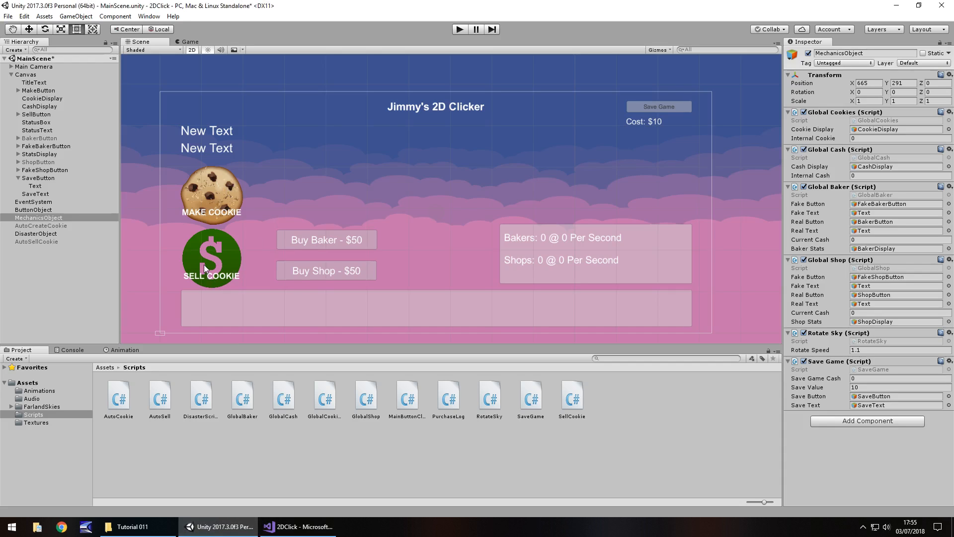
mouse_move(538, 244)
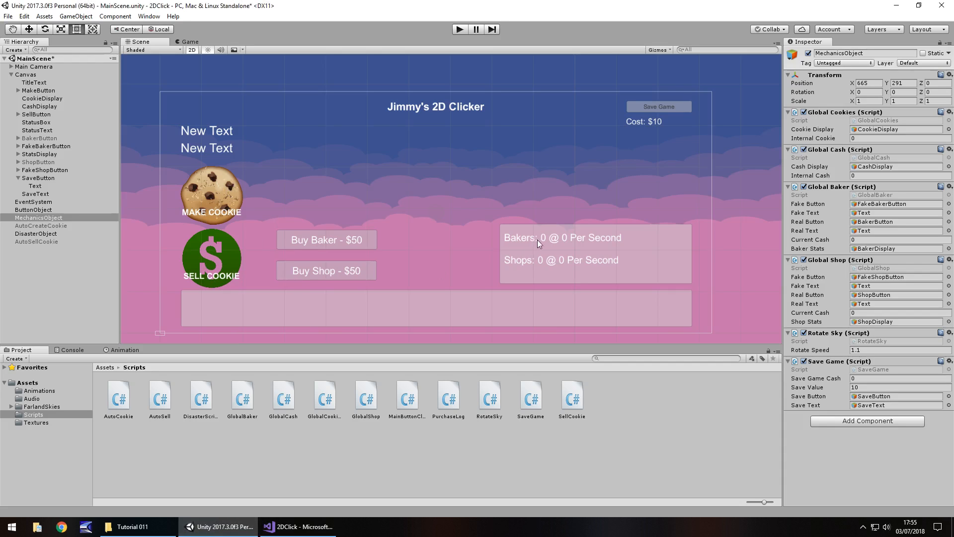
mouse_move(538, 266)
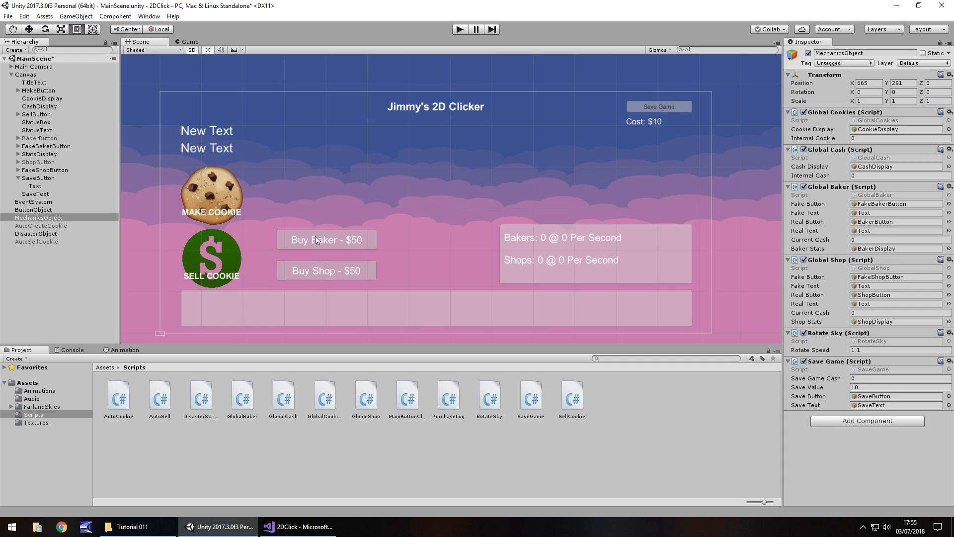
mouse_move(538, 239)
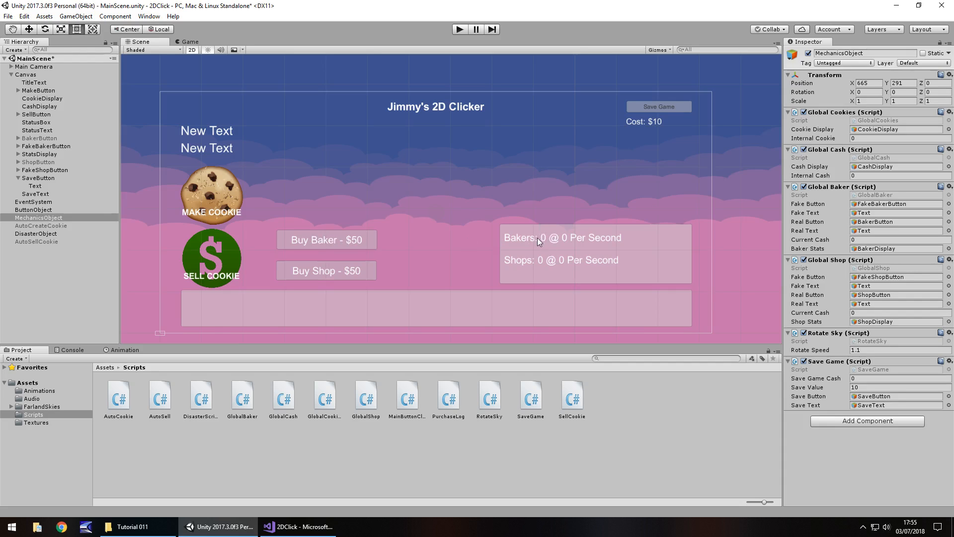
mouse_move(544, 245)
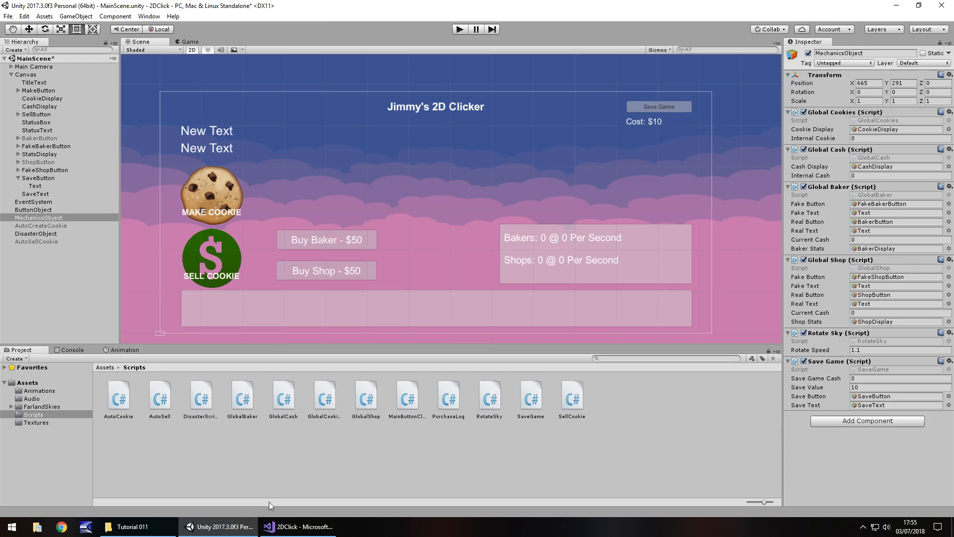
Store the cookie count with PlayerPrefs.SetInt under "SavedCookies"
left_click(297, 527)
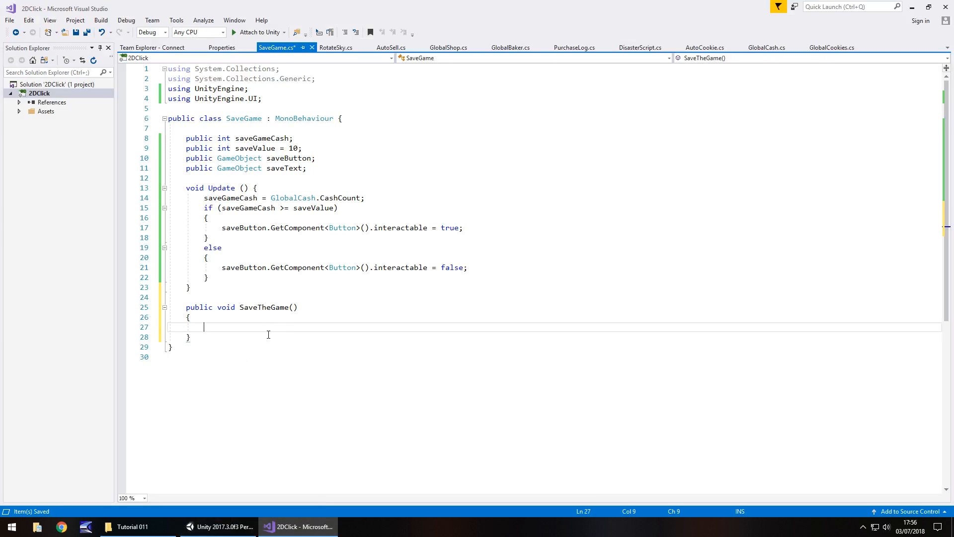
mouse_move(302, 318)
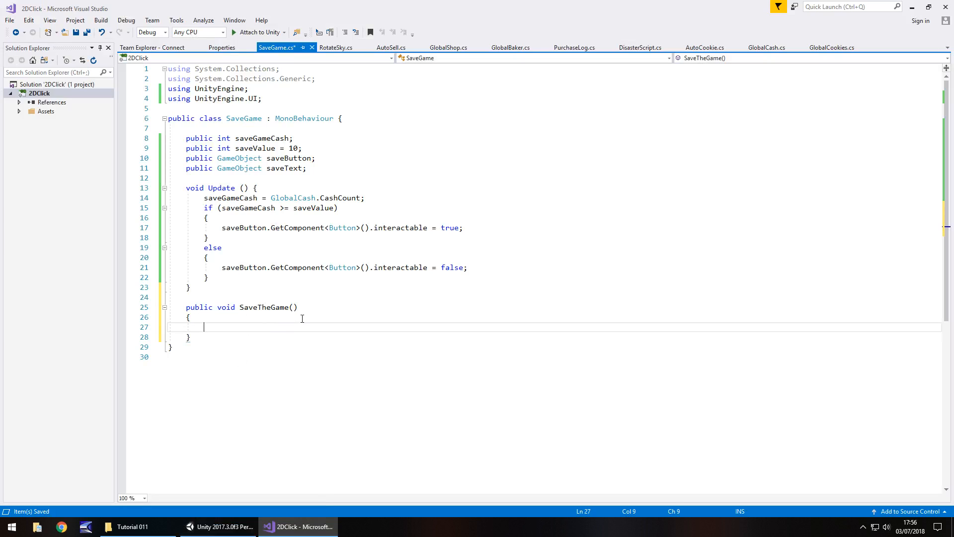
type("PlayerPrefs.SetInt(\"")
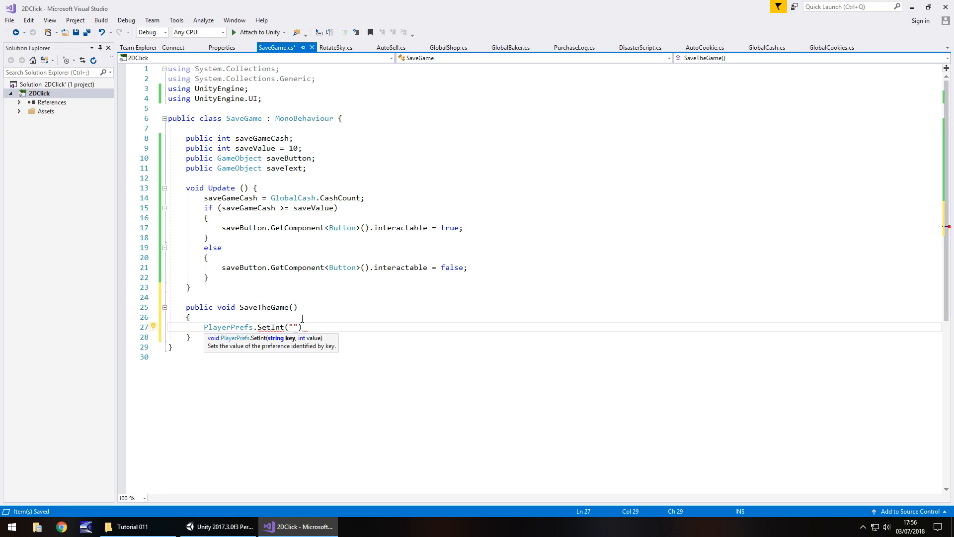
type("Saved")
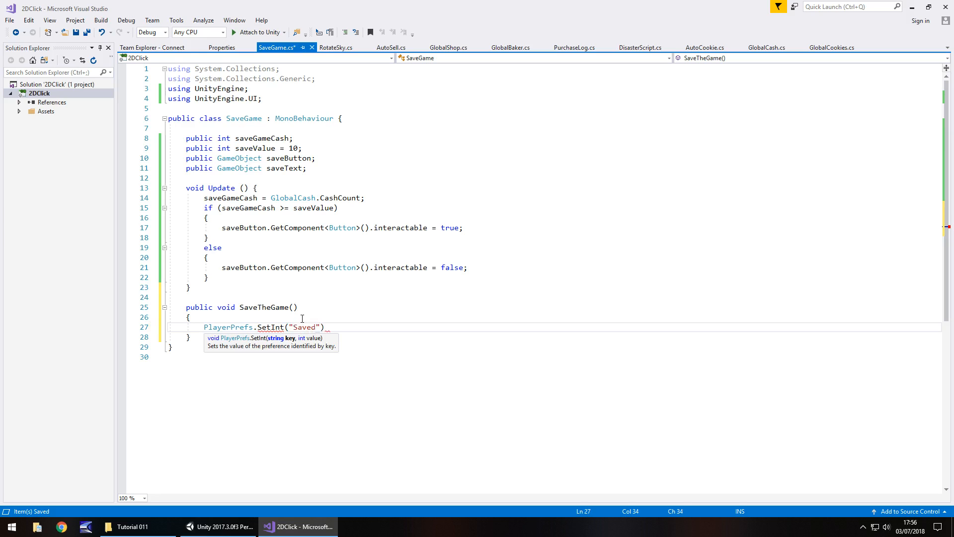
type("Cookies")
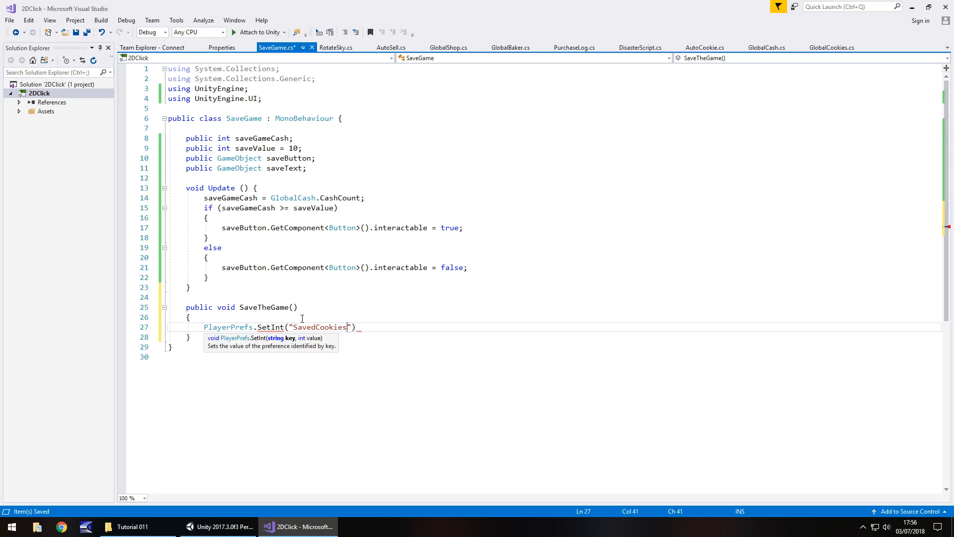
type(",")
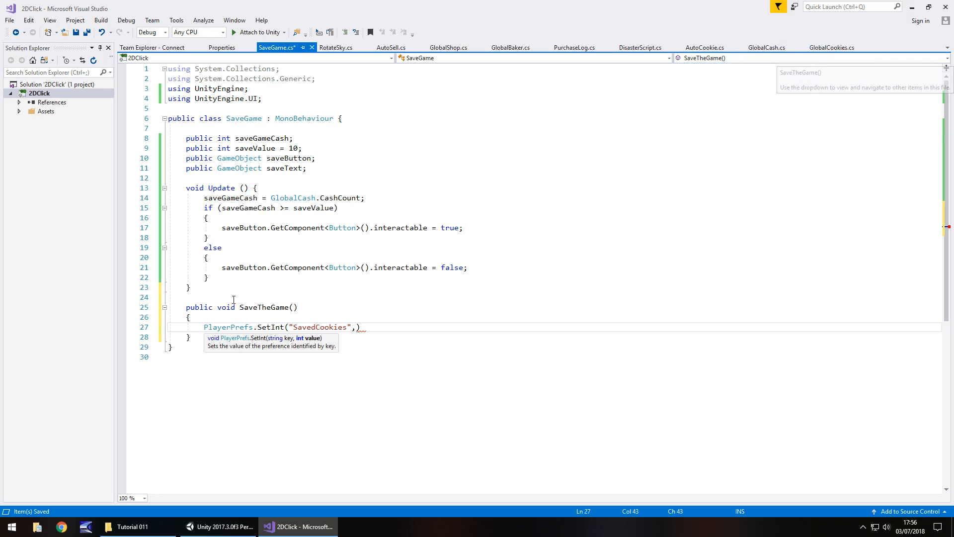
type("GlobalCo")
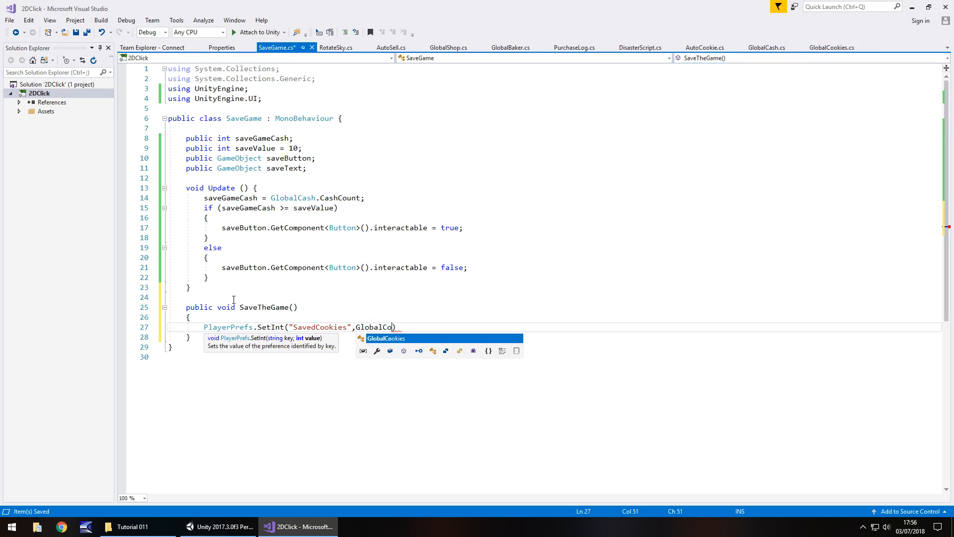
type(".CookieCount")
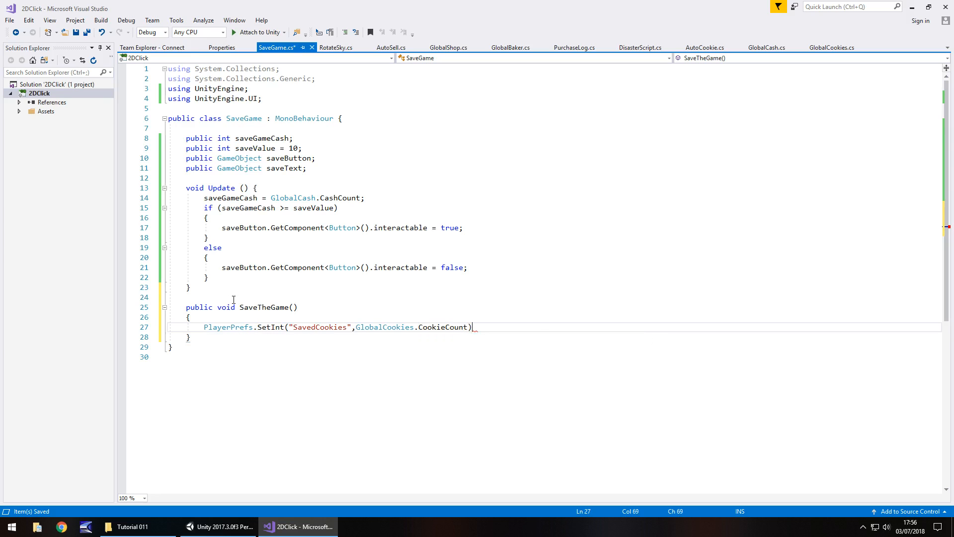
type(";")
key("Return")
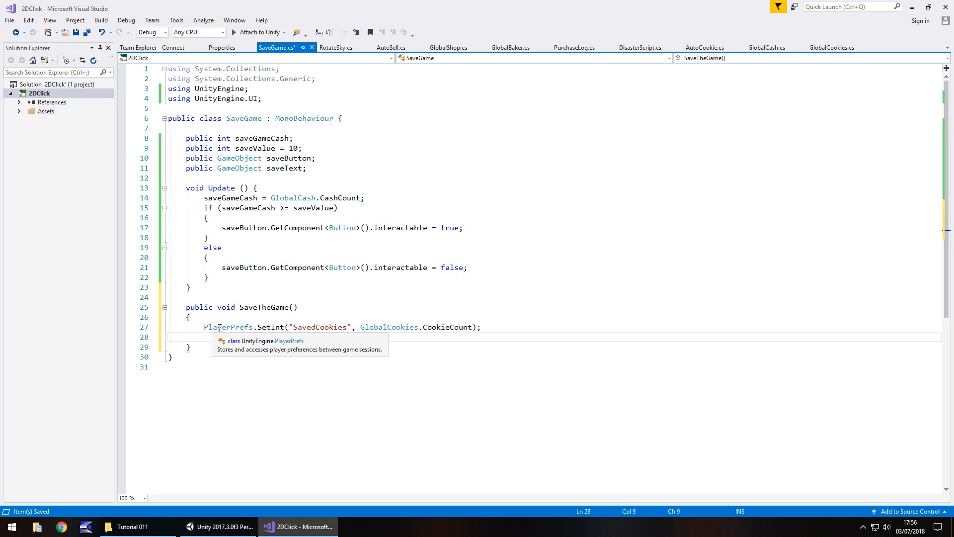
mouse_move(321, 327)
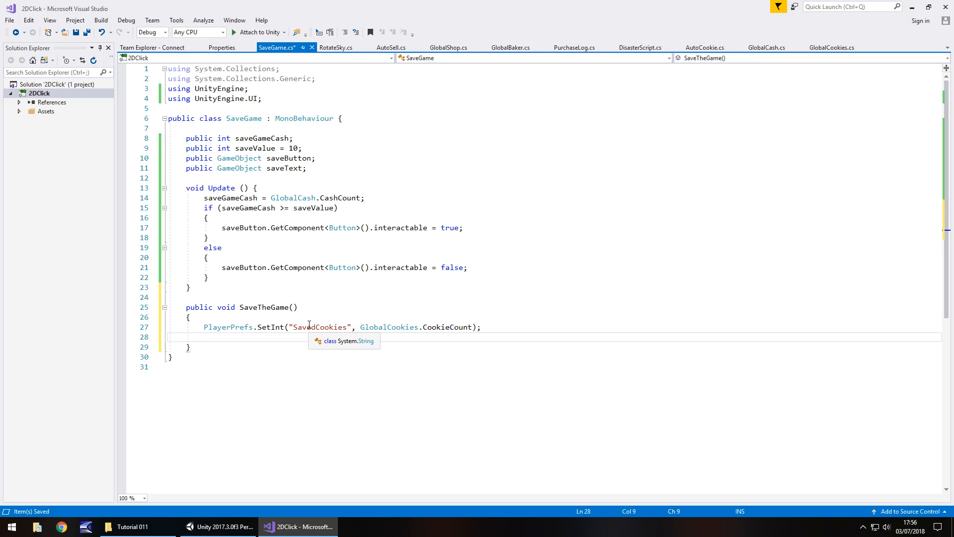
mouse_move(385, 327)
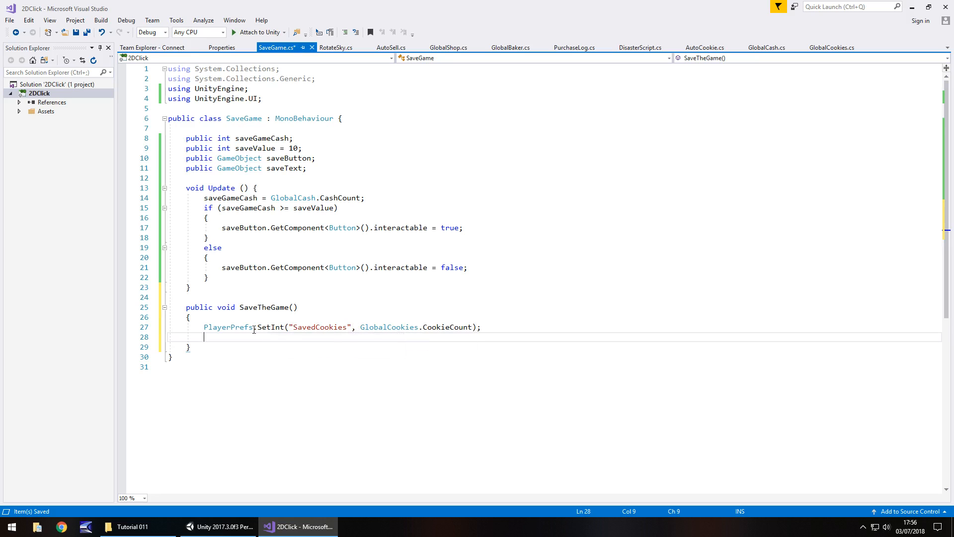
Store GlobalCash.CashCount with PlayerPrefs.SetInt under "SavedCash"
type("PlayerPrefs.")
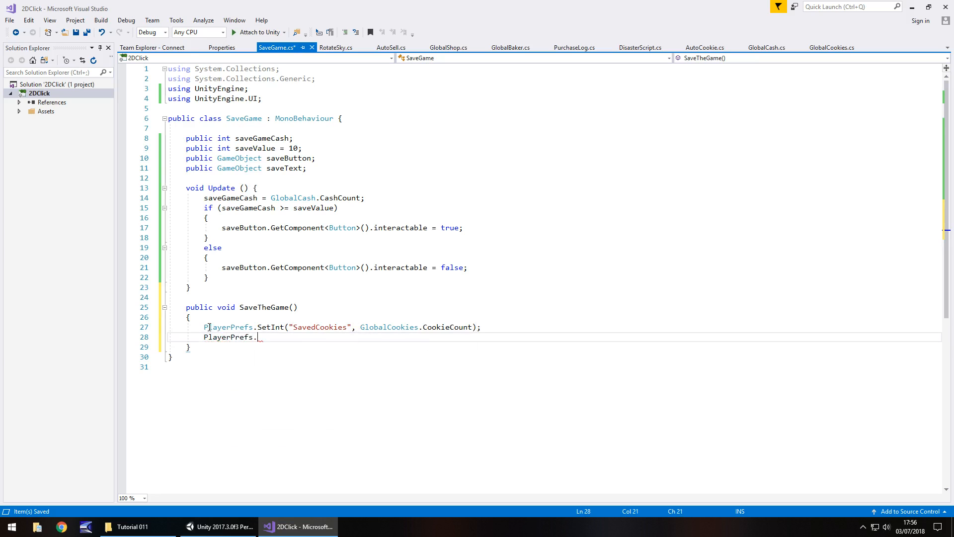
type("SetInt(\"")
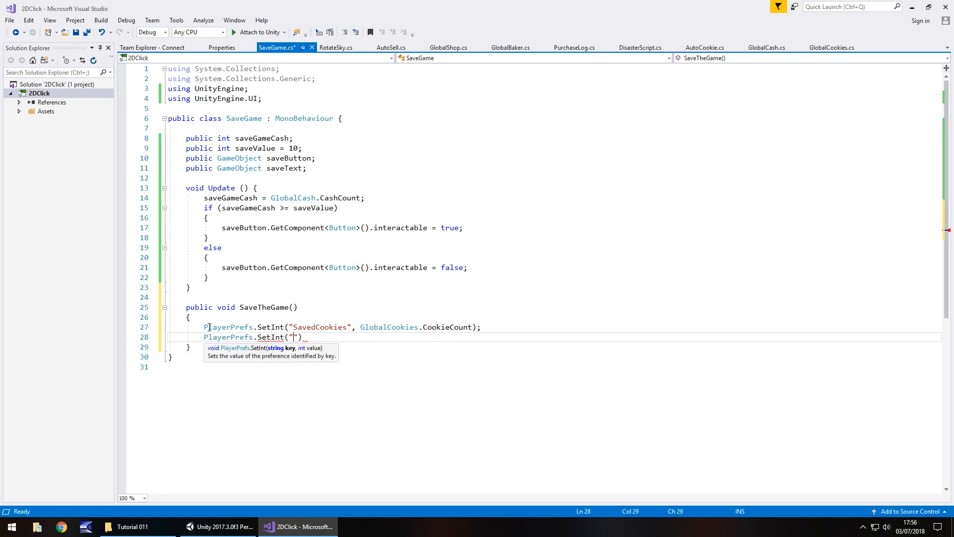
type("Saved")
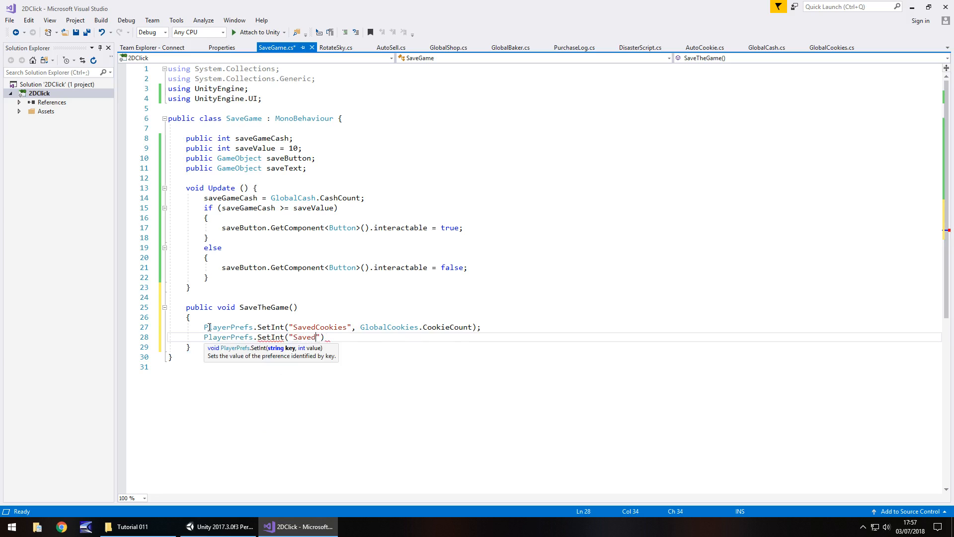
type("Cash")
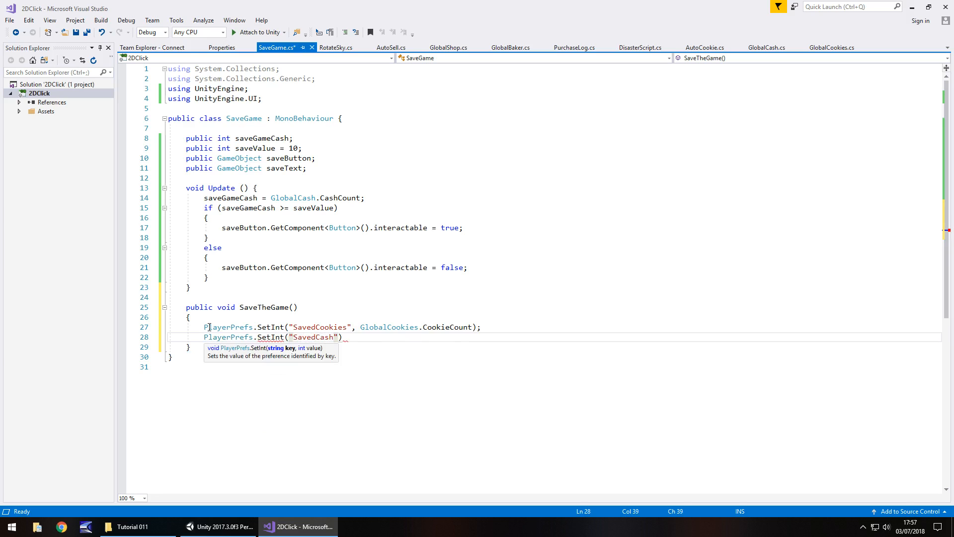
type(",")
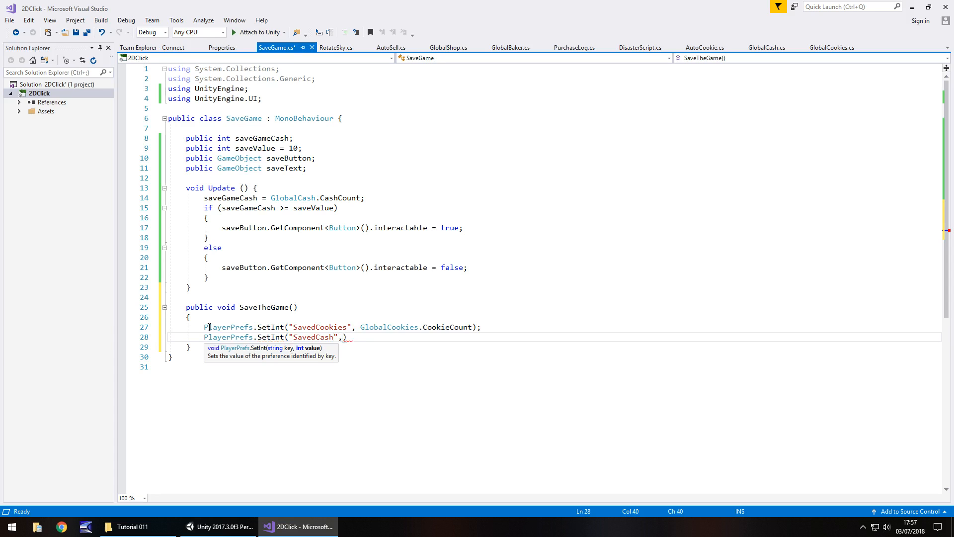
type("GlobalCas")
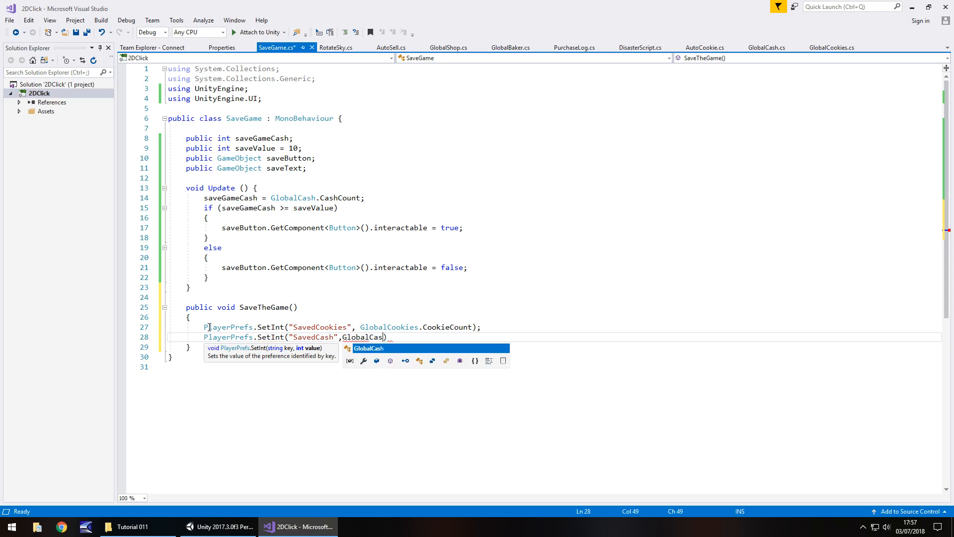
type("h.CashCount);")
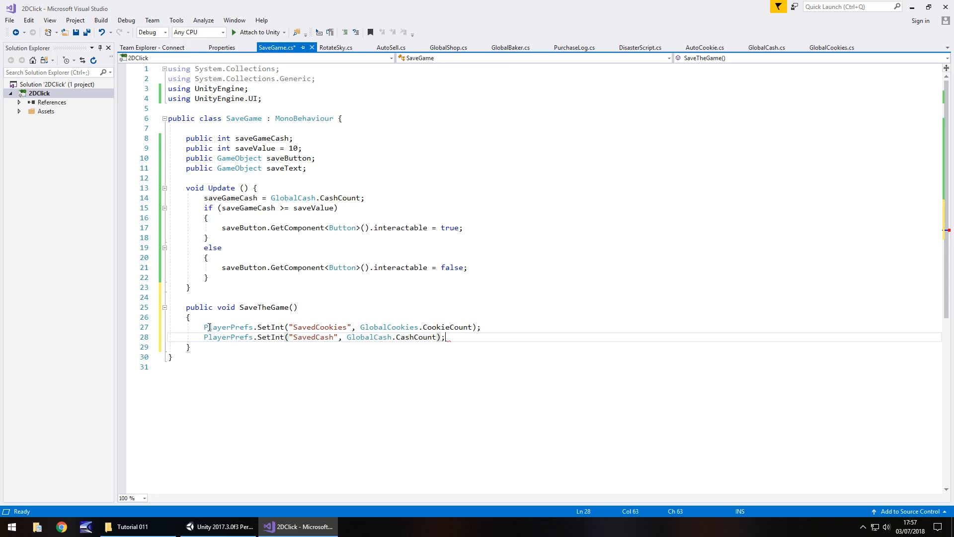
mouse_move(793, 518)
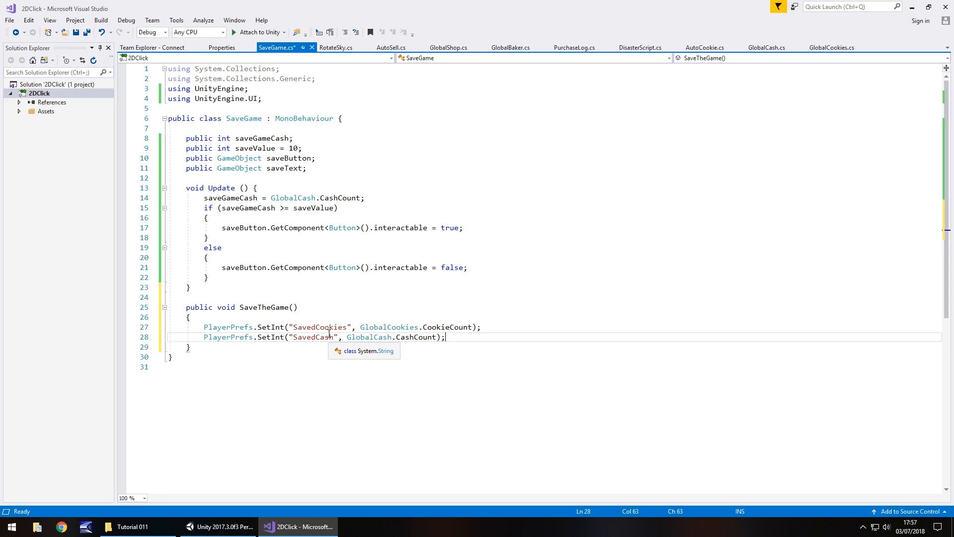
key("Return")
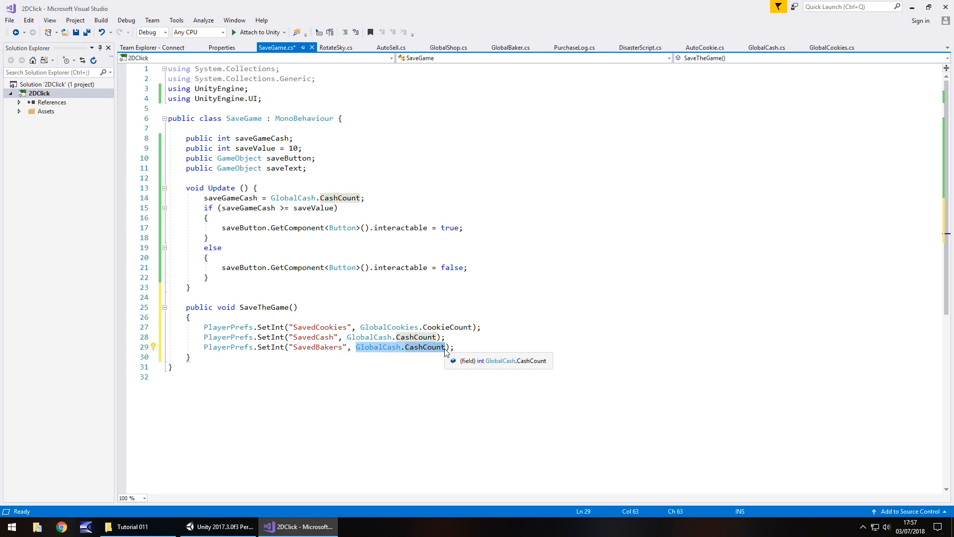
Store bakers and shops under "SavedBakers" and "SavedShops" and save the script
type("Globa")
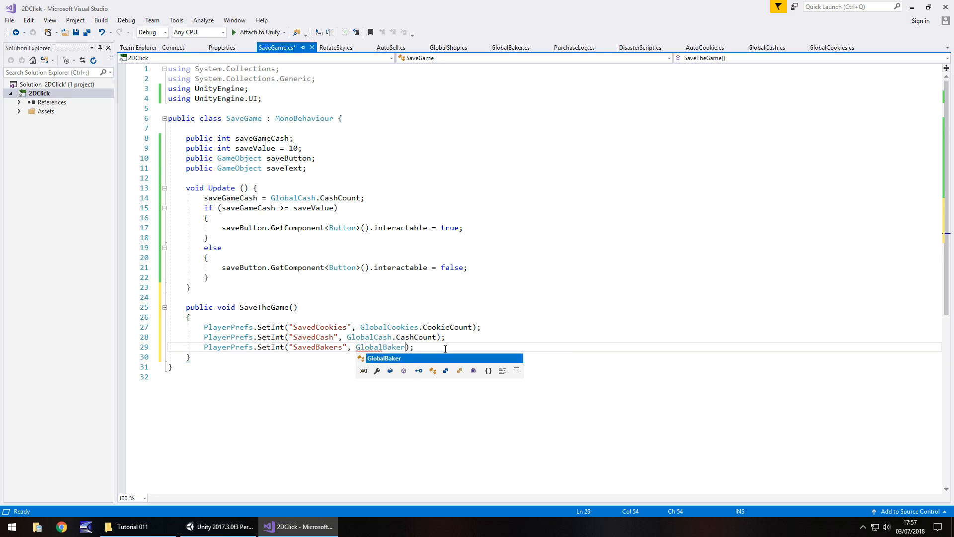
type(".bakePerSec")
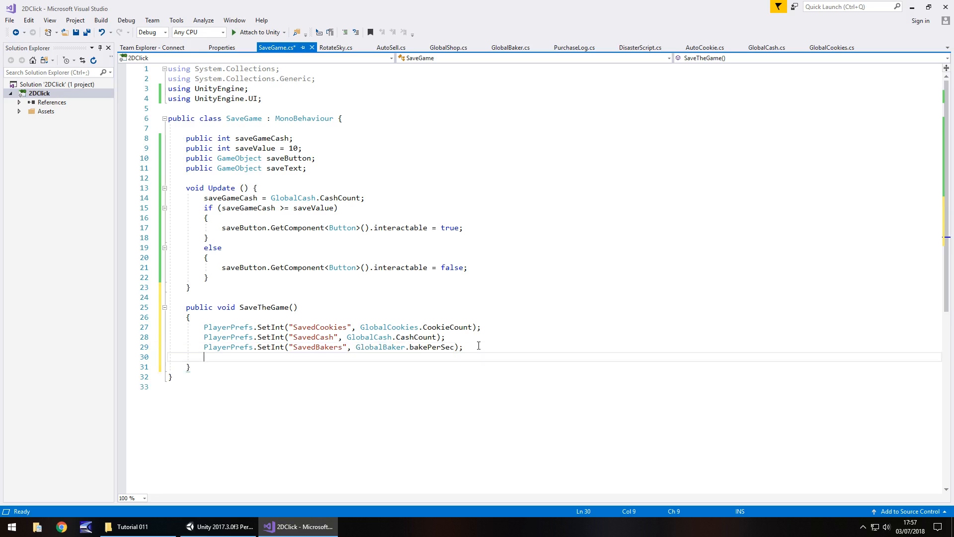
type("PlayerPrefs.SetInt(\"SavedCash\", GlobalCash.CashCount);")
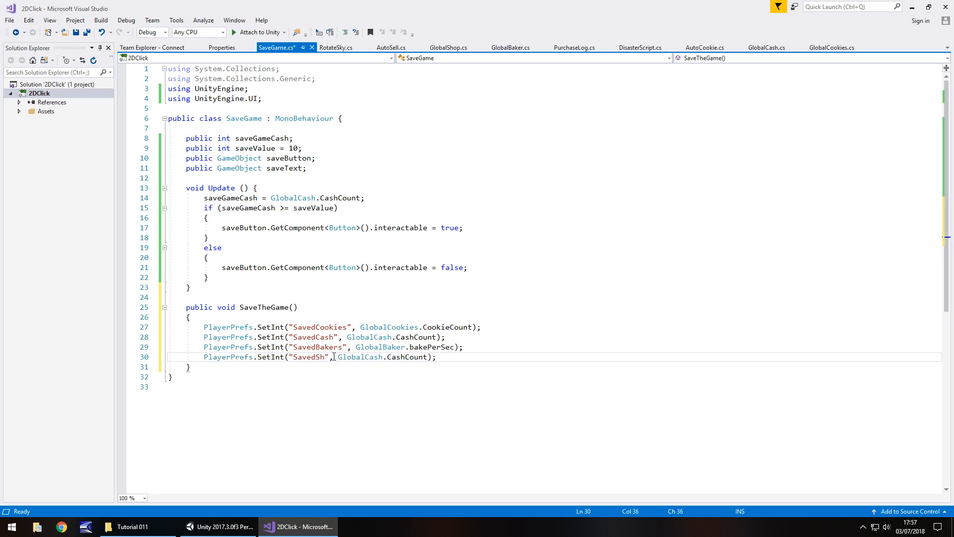
type("ops")
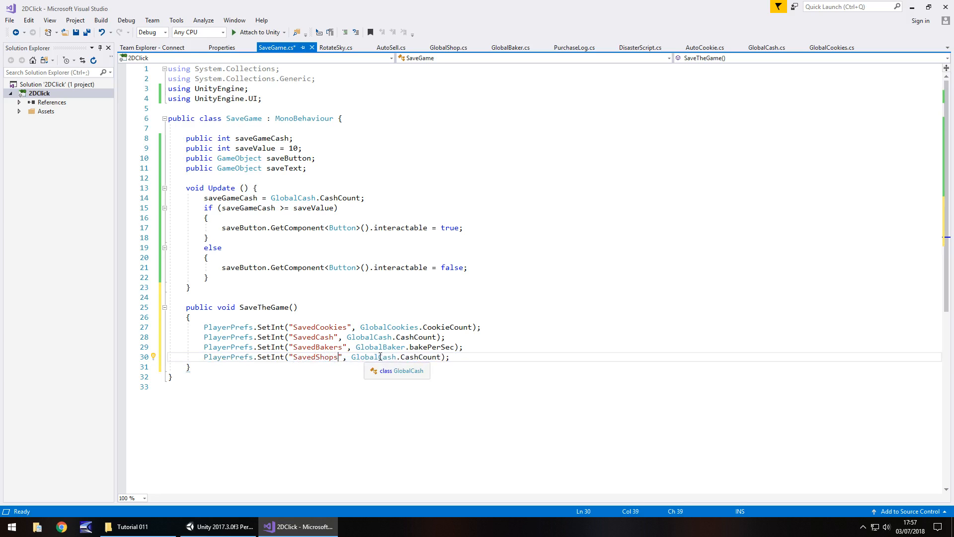
type("GlobalShop.numberOfShop")
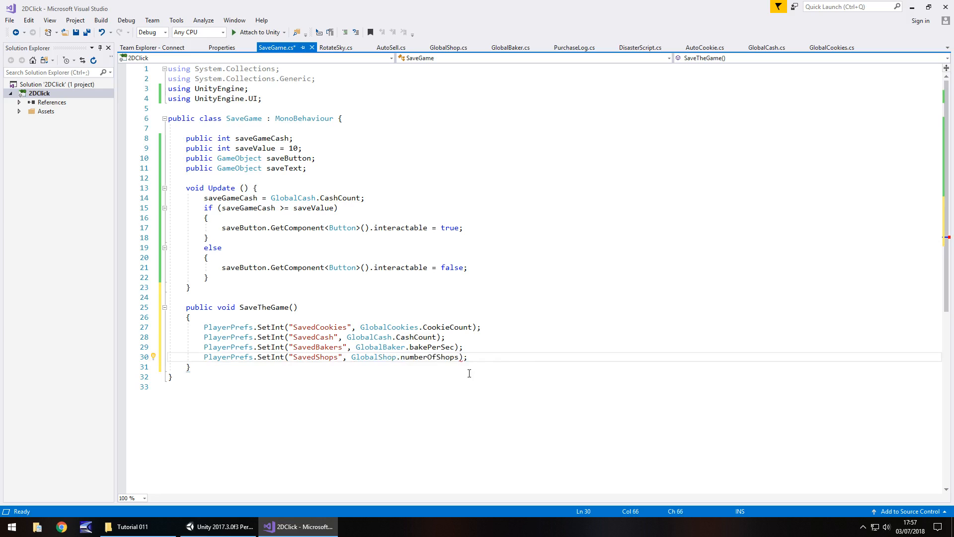
mouse_move(229, 327)
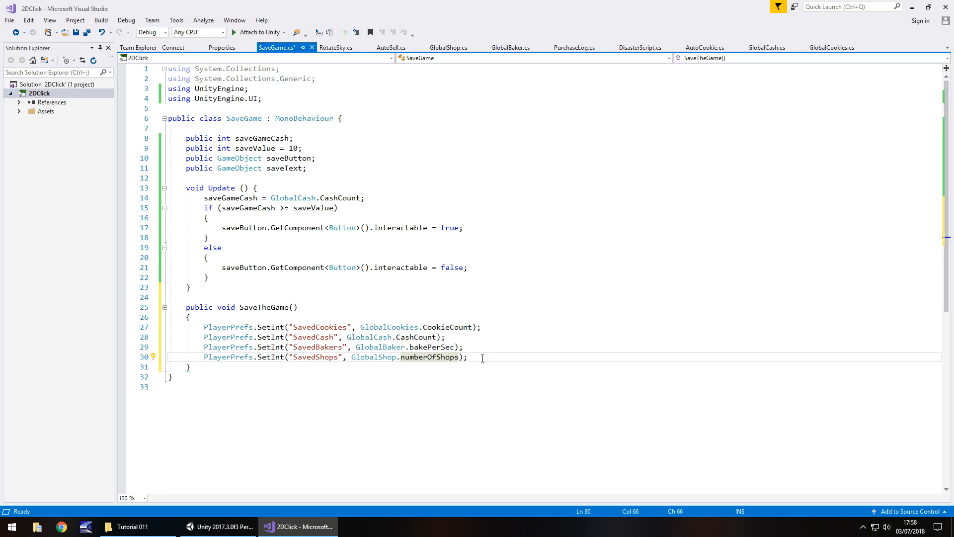
key("ctrl+s")
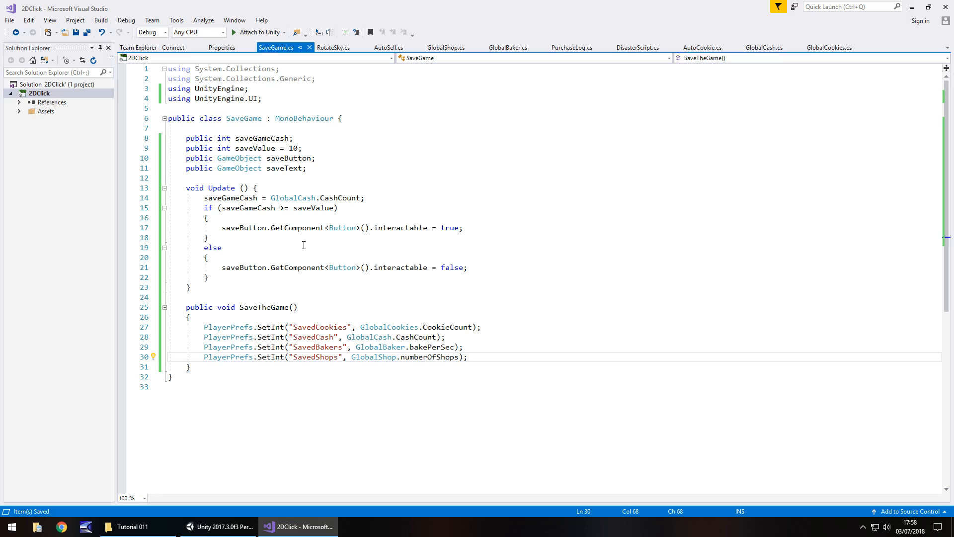
mouse_move(389, 327)
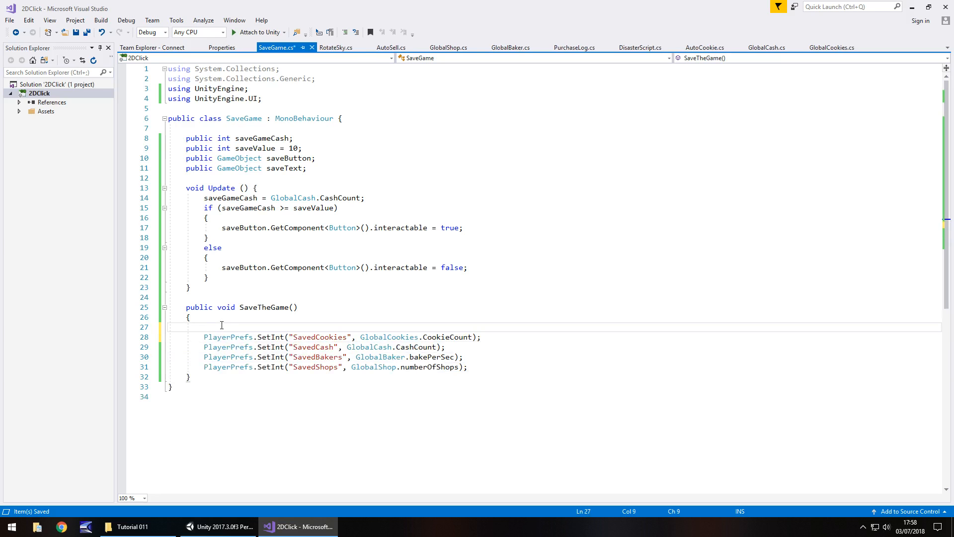
Subtract saveValue from GlobalCash.CashCount at the start of SaveTheGame
type("GlobalCash")
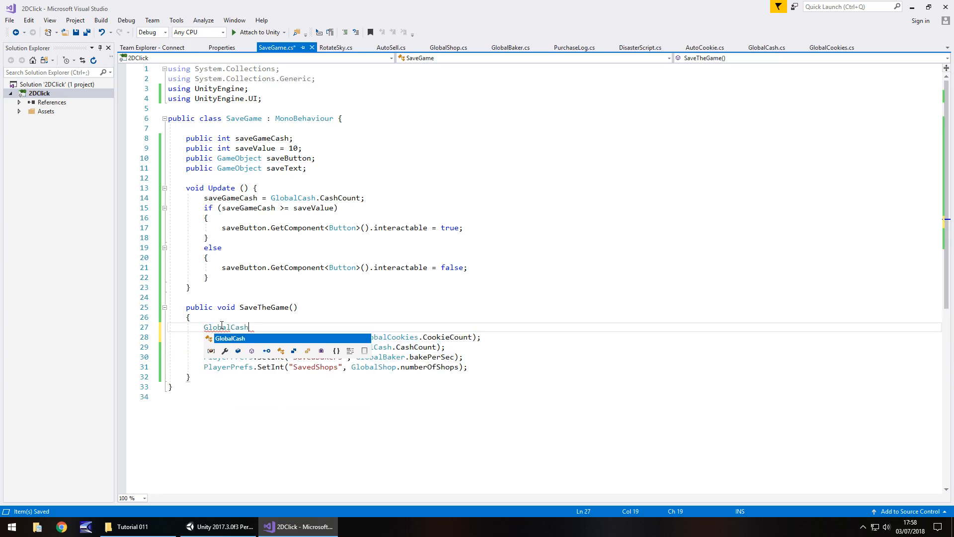
type(".CashCount -")
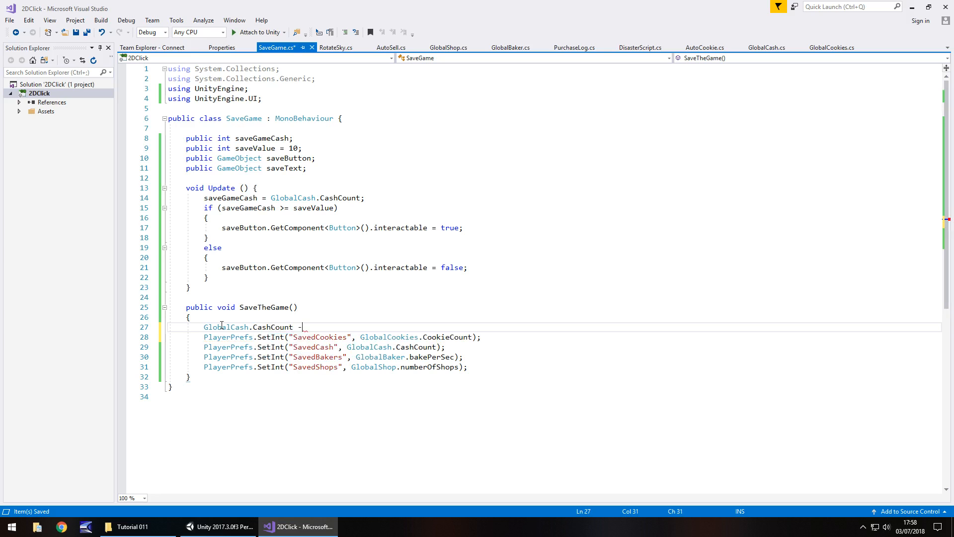
type("=")
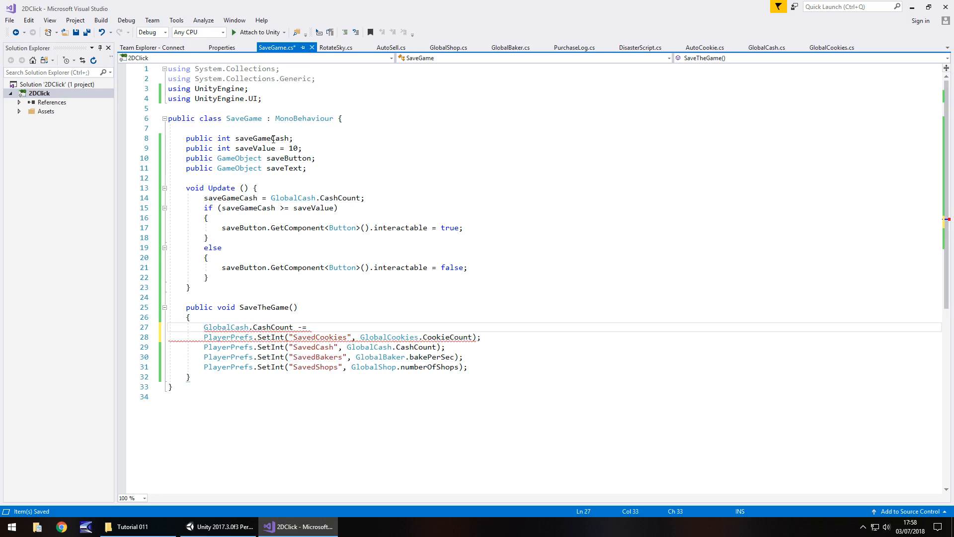
type("saveValue;")
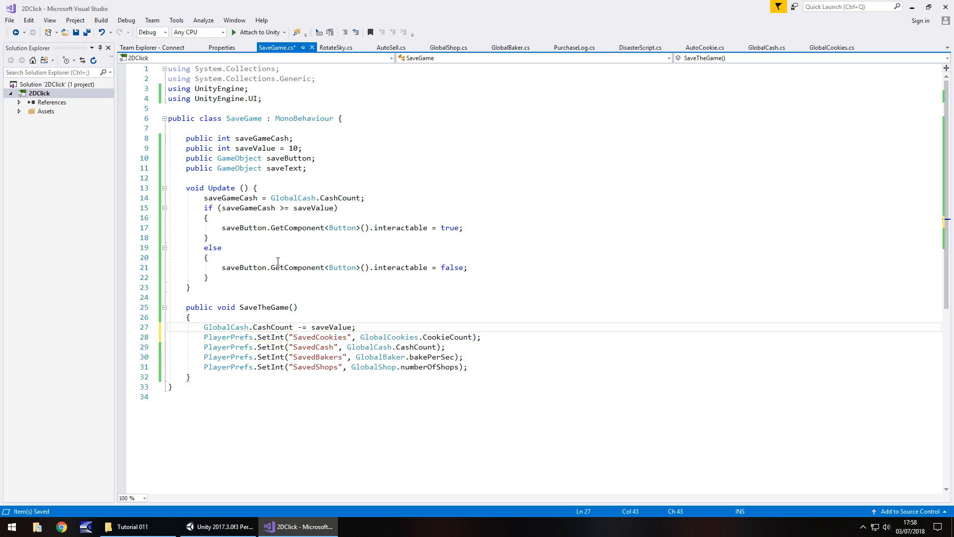
mouse_move(229, 367)
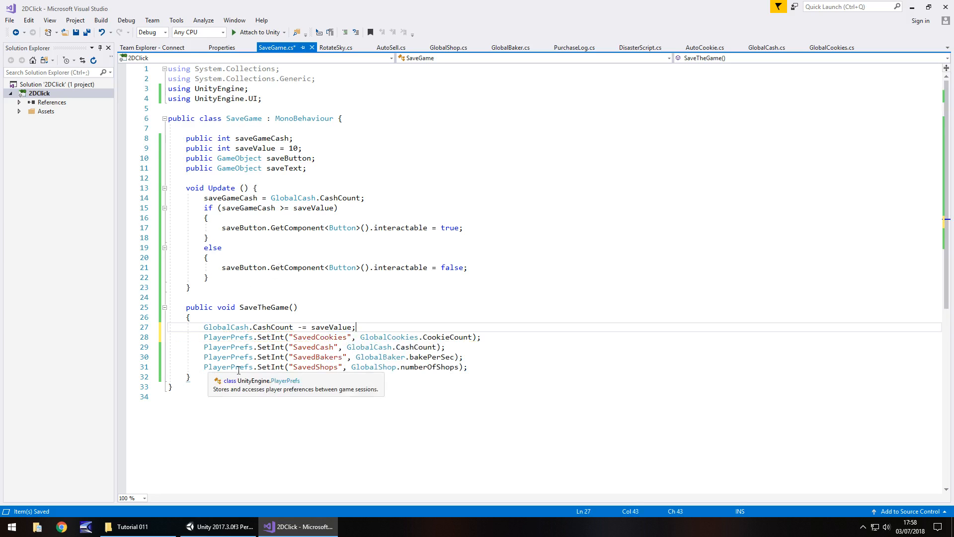
Double saveValue with saveValue *= 2 after the SavedShops line
left_click(468, 366)
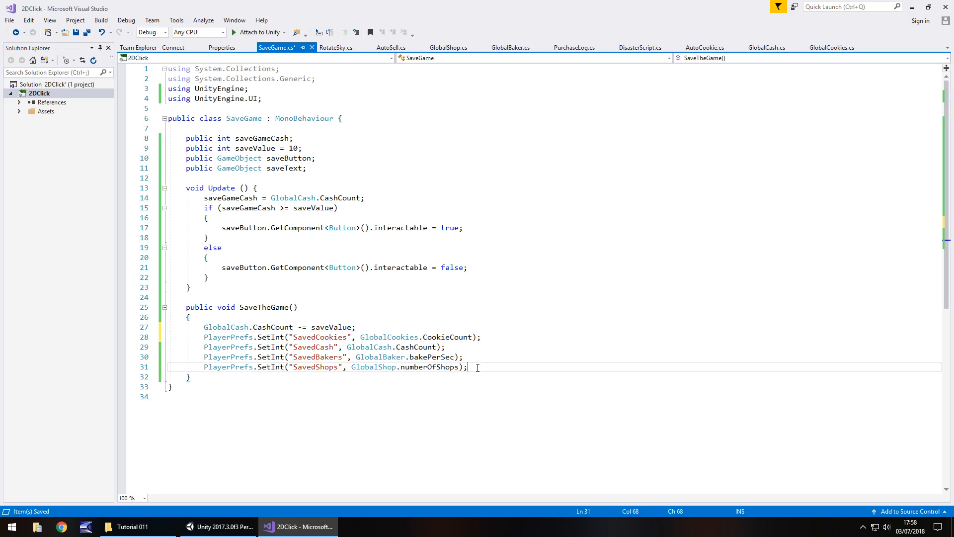
type("saveValu")
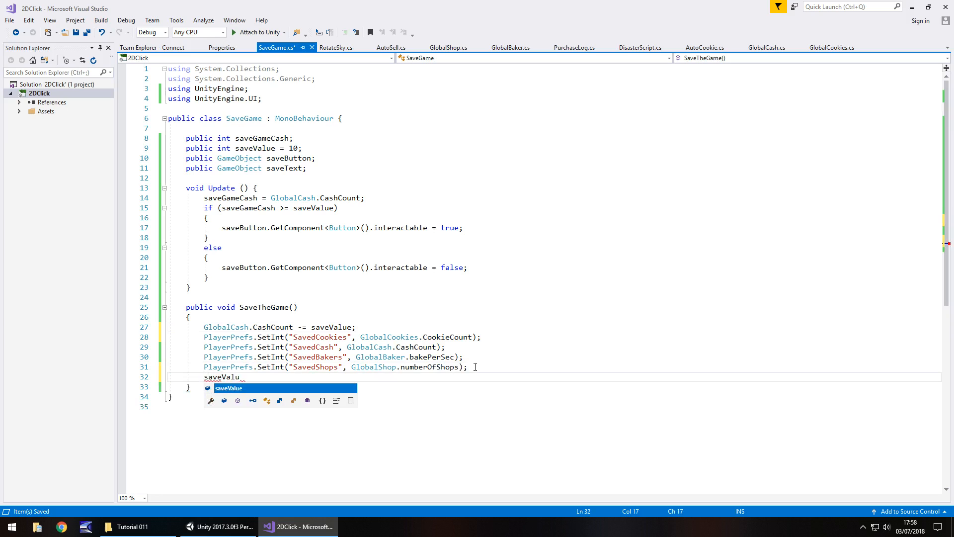
type("e_*")
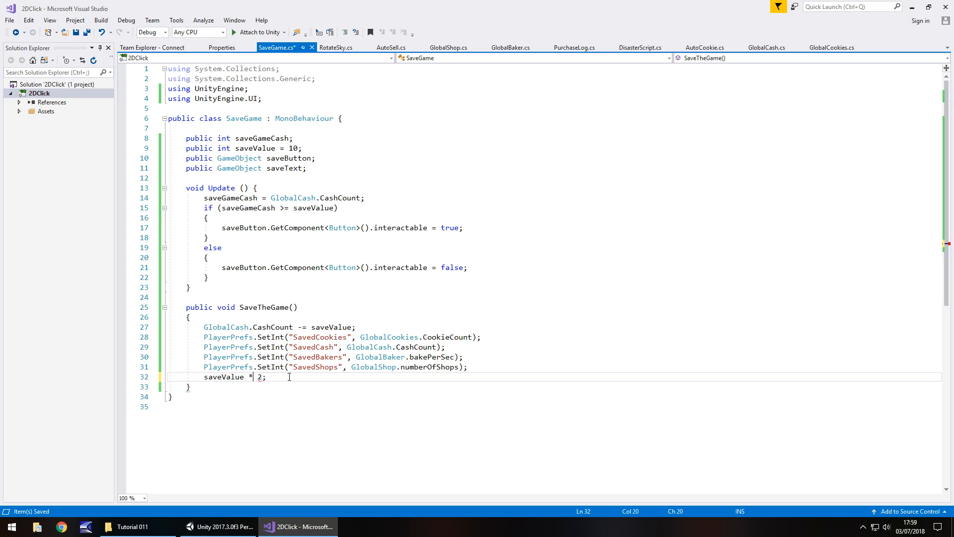
type("=")
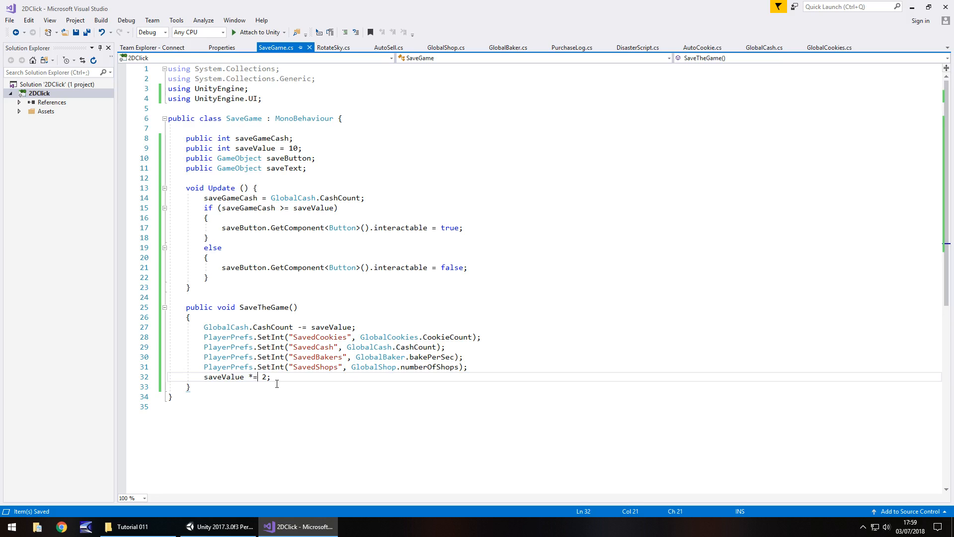
mouse_move(351, 234)
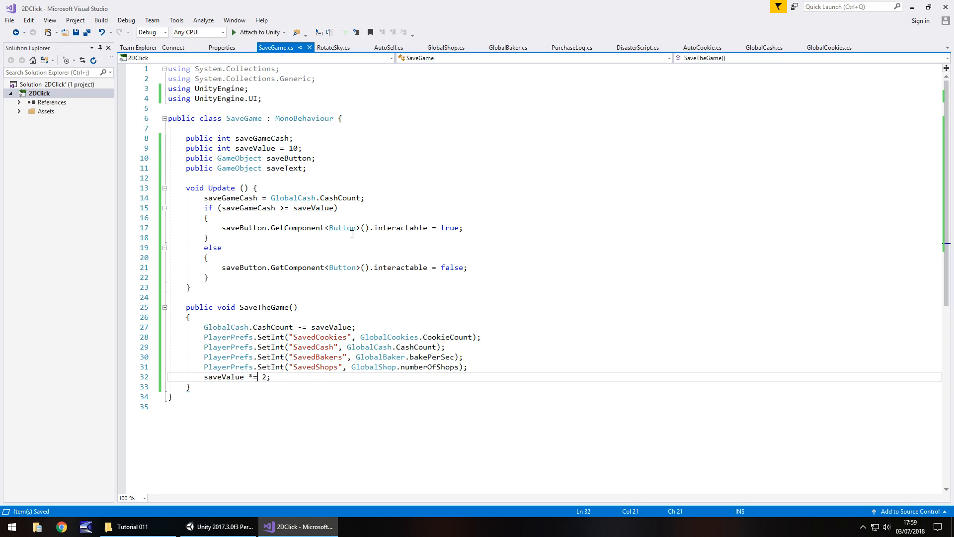
mouse_move(292, 247)
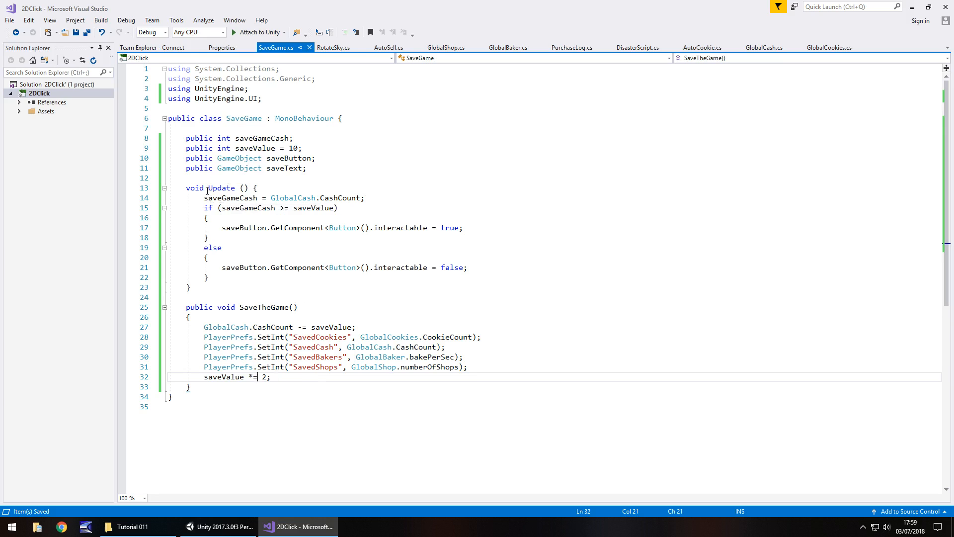
In Update, set saveText's Text to "Cost: $" + saveValue
type("saveText")
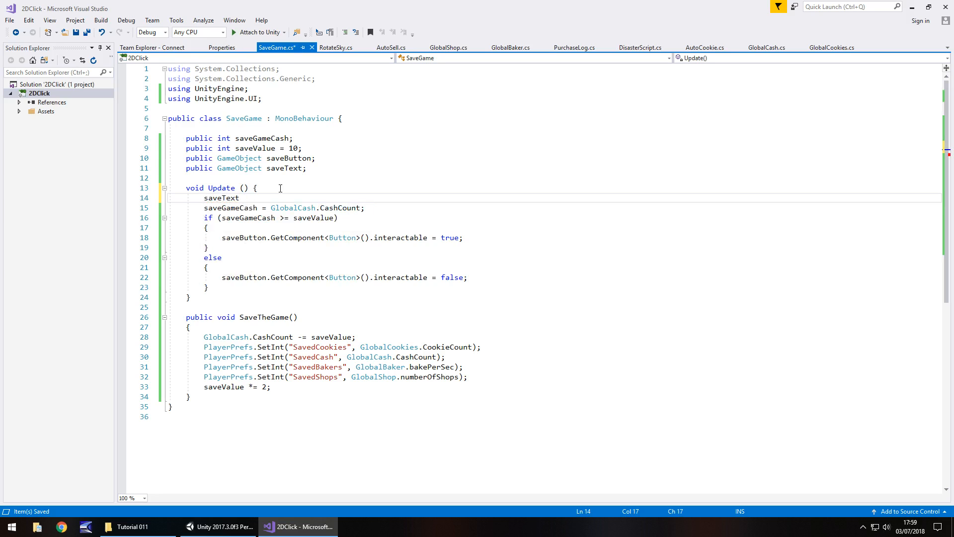
type(".GetComponent<>")
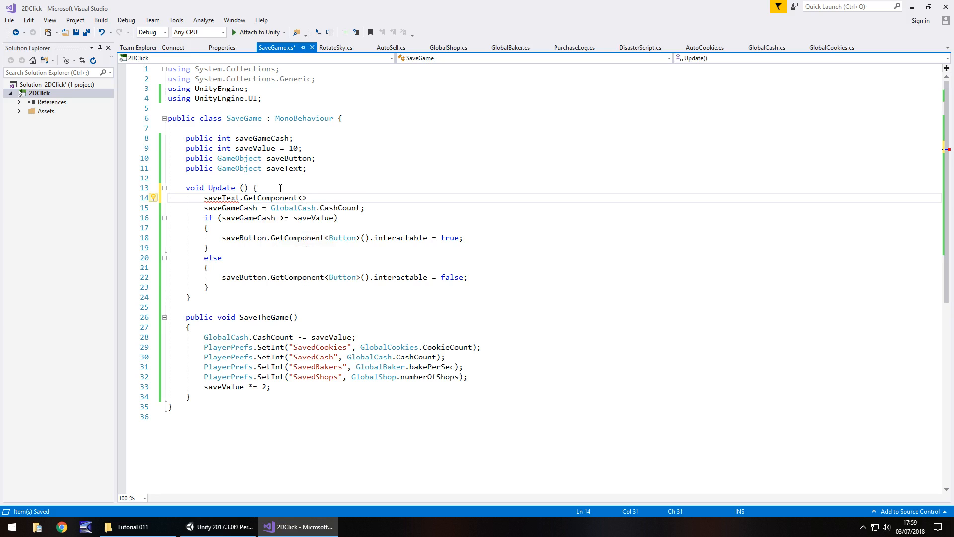
type("Text")
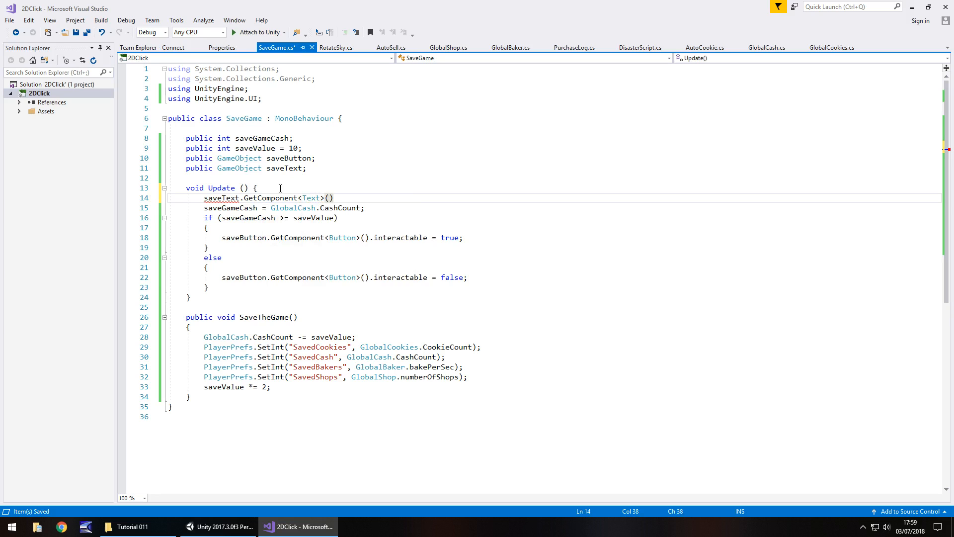
type(".text =")
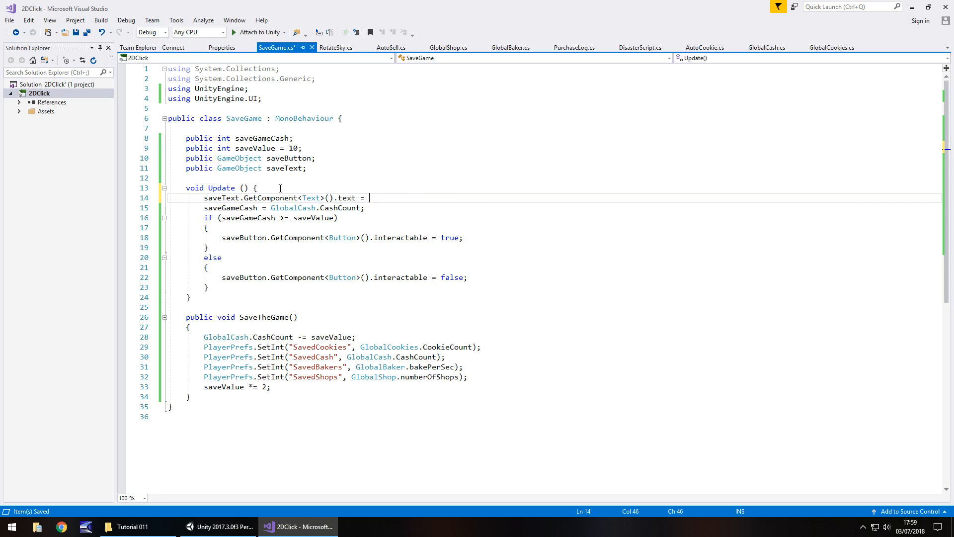
left_click(218, 527)
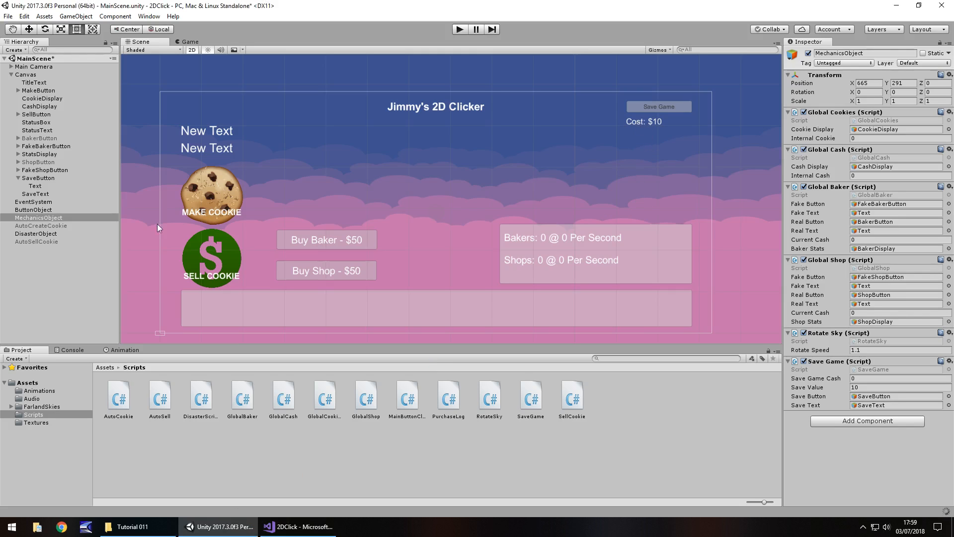
left_click(25, 75)
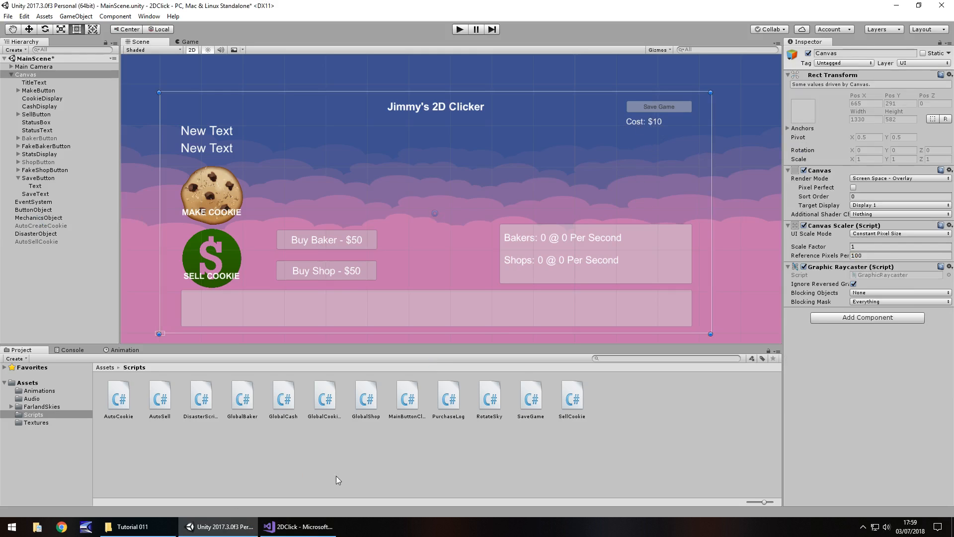
left_click(297, 527)
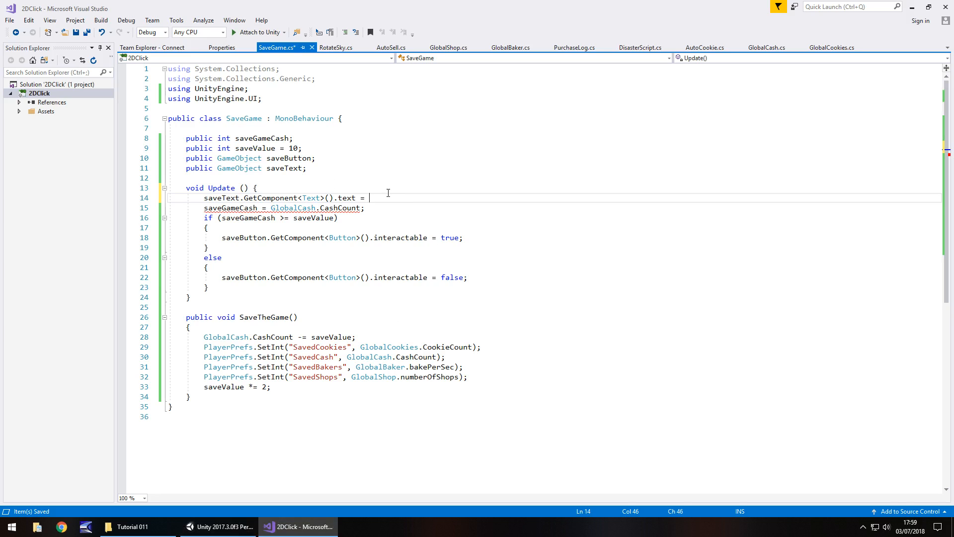
type("\"")
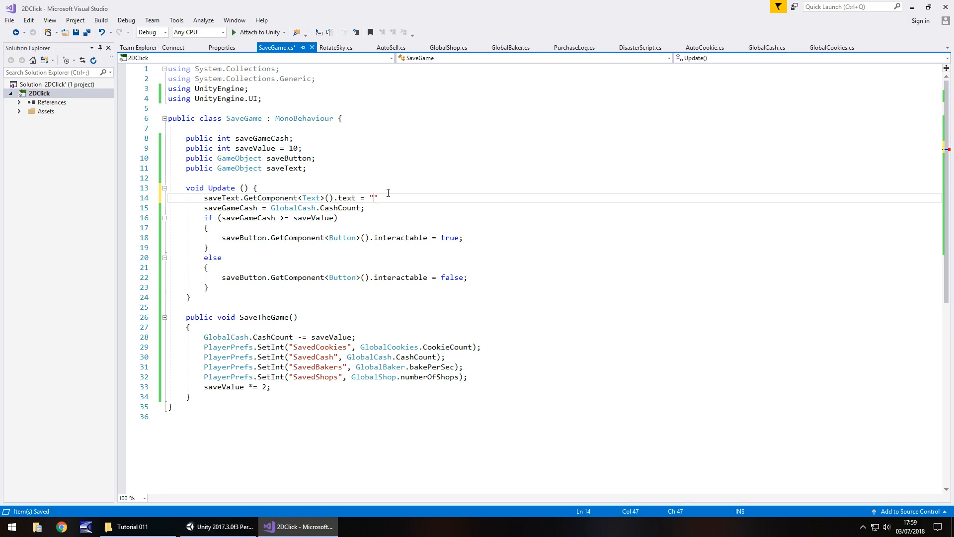
type("Cost:")
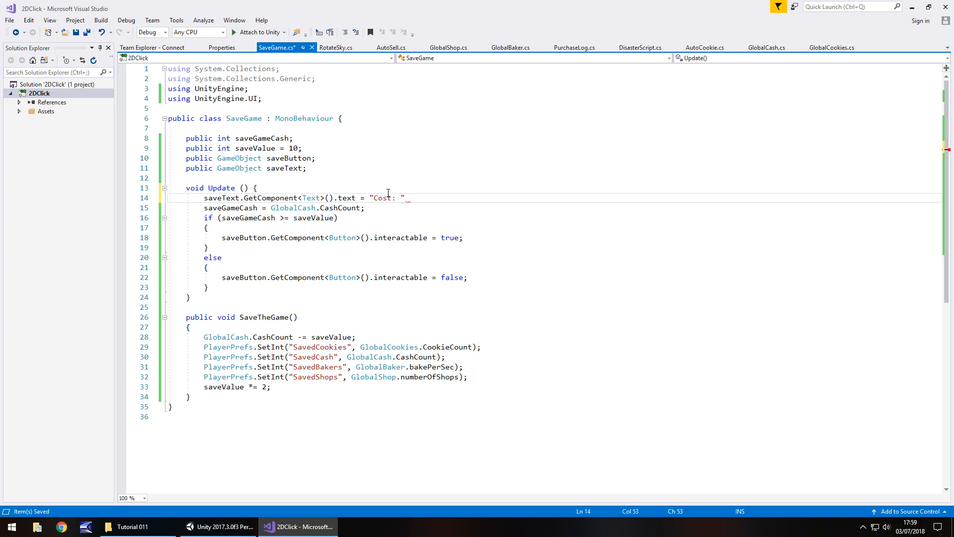
type("$")
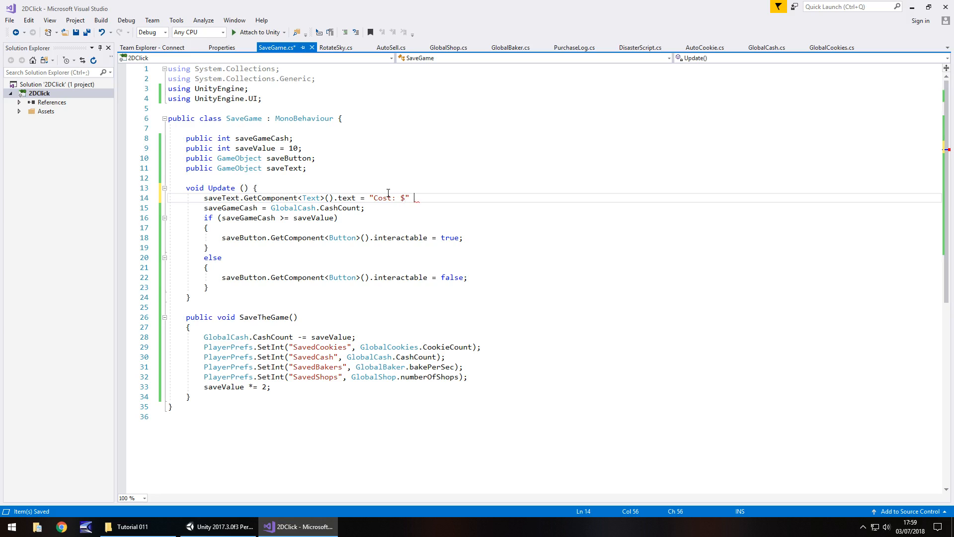
type("+ saveValue;")
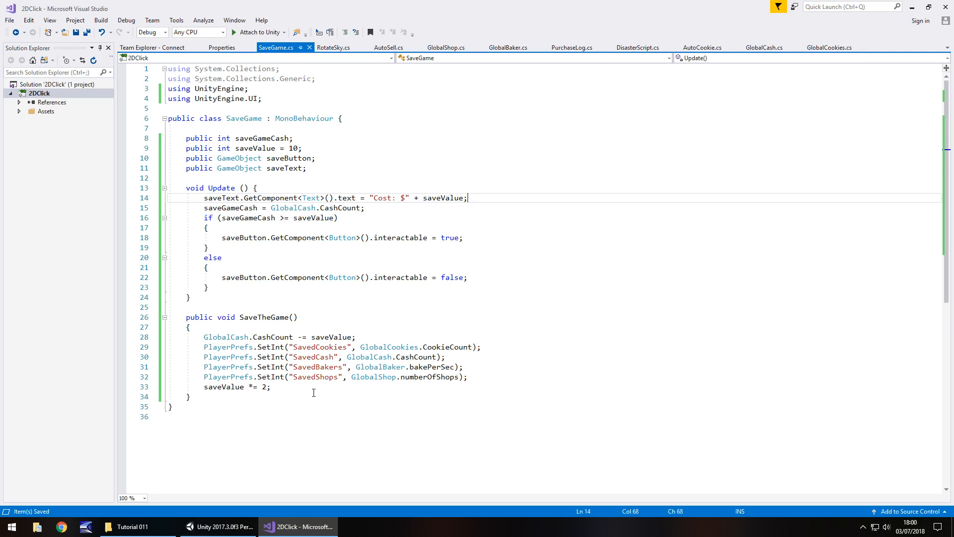
Play-test in Unity, baking and selling cookies until cash passes the $10 save cost
left_click(216, 527)
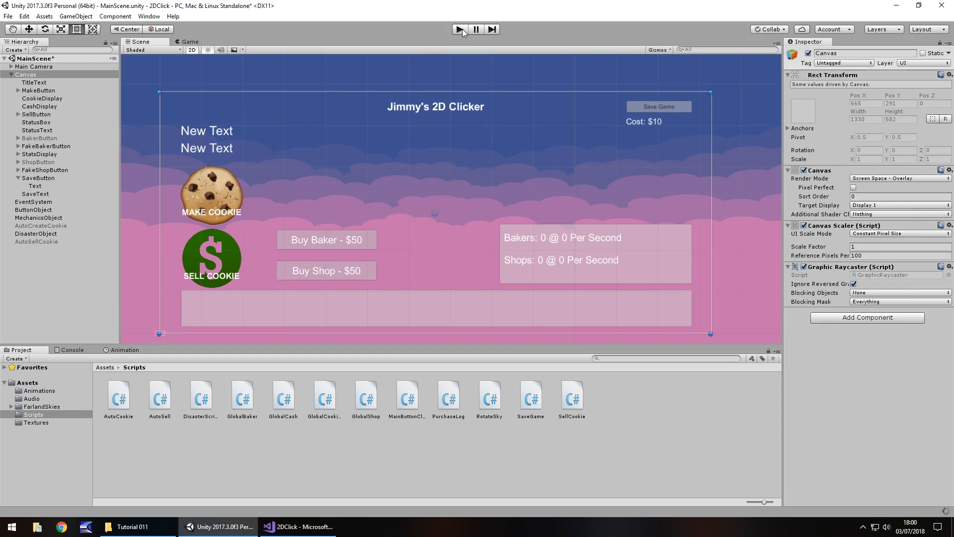
left_click(38, 218)
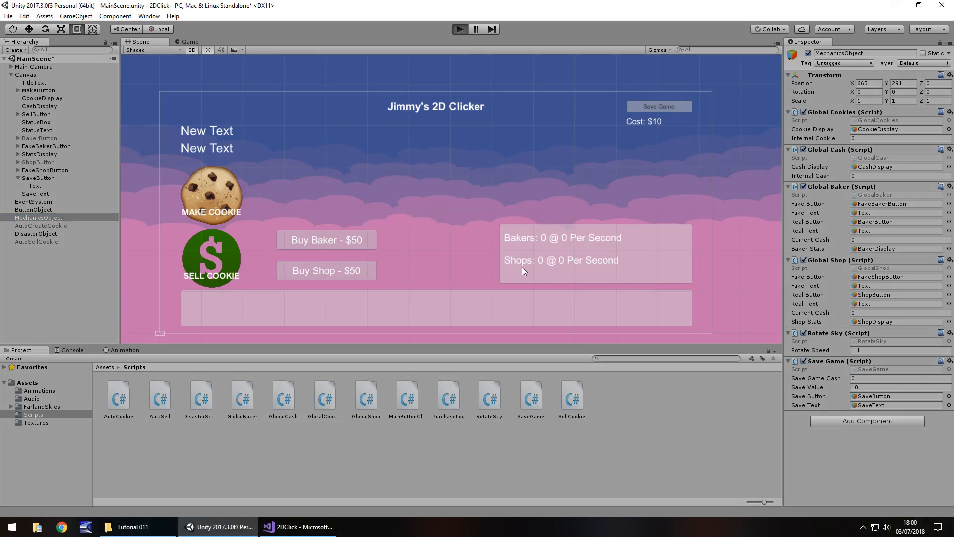
left_click(460, 28)
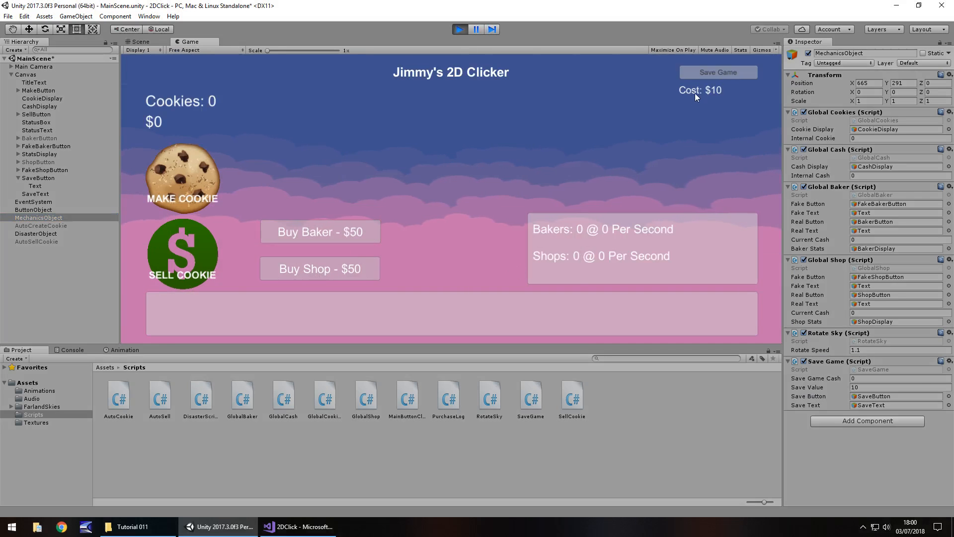
left_click(182, 177)
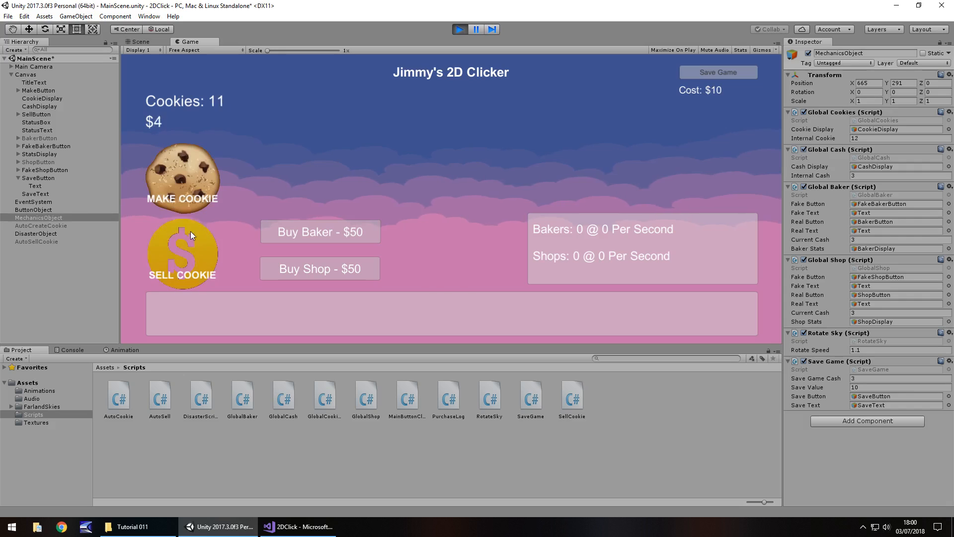
left_click(181, 254)
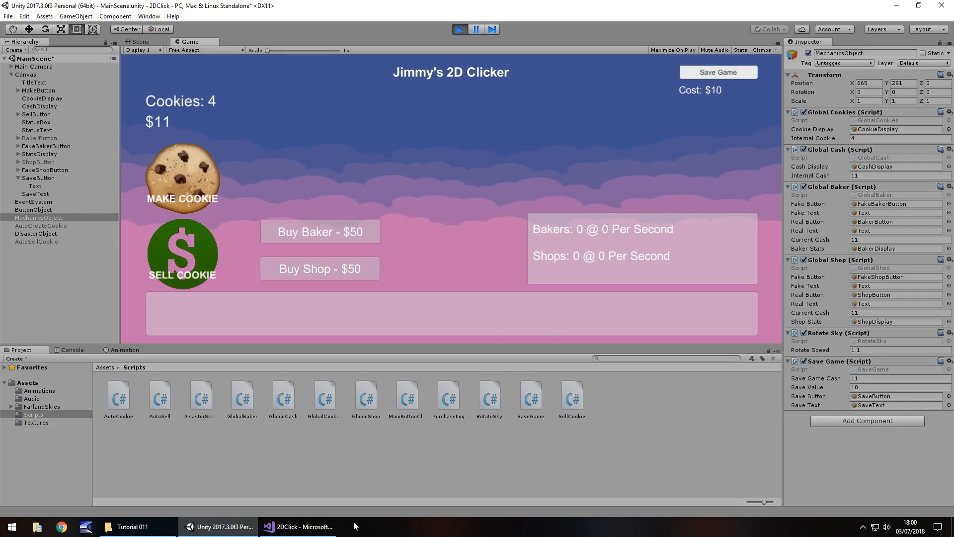
Check the Save Value field in the Inspector, then return to the SaveGame script
left_click(297, 527)
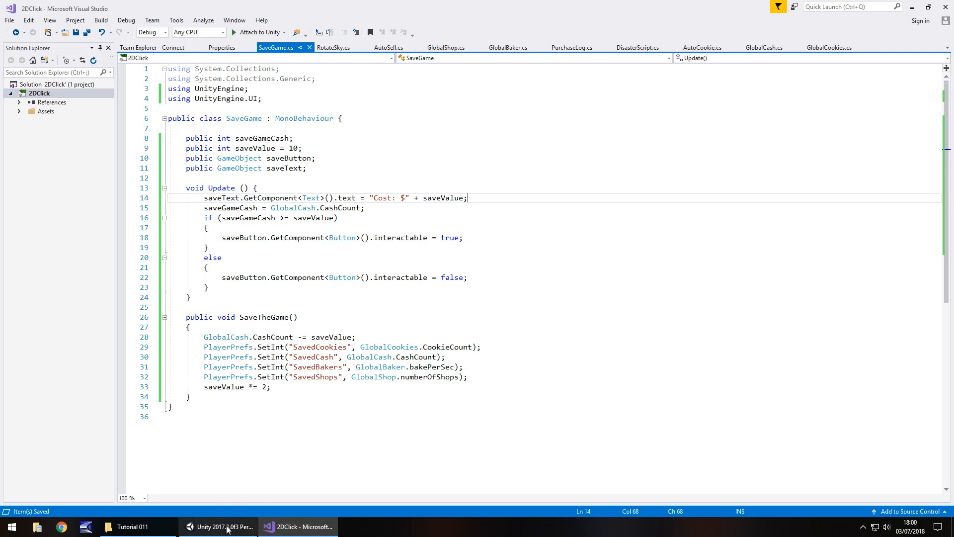
left_click(219, 527)
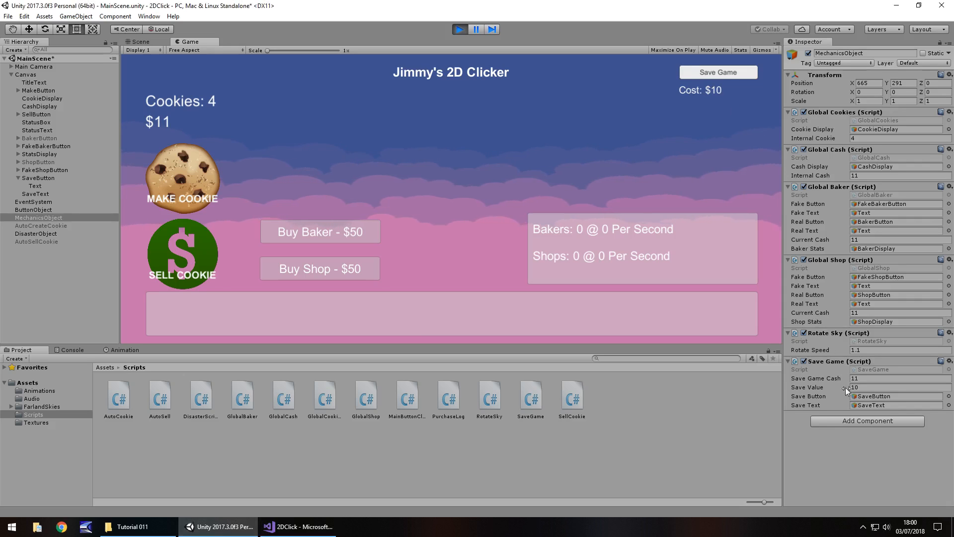
triple_click(898, 386)
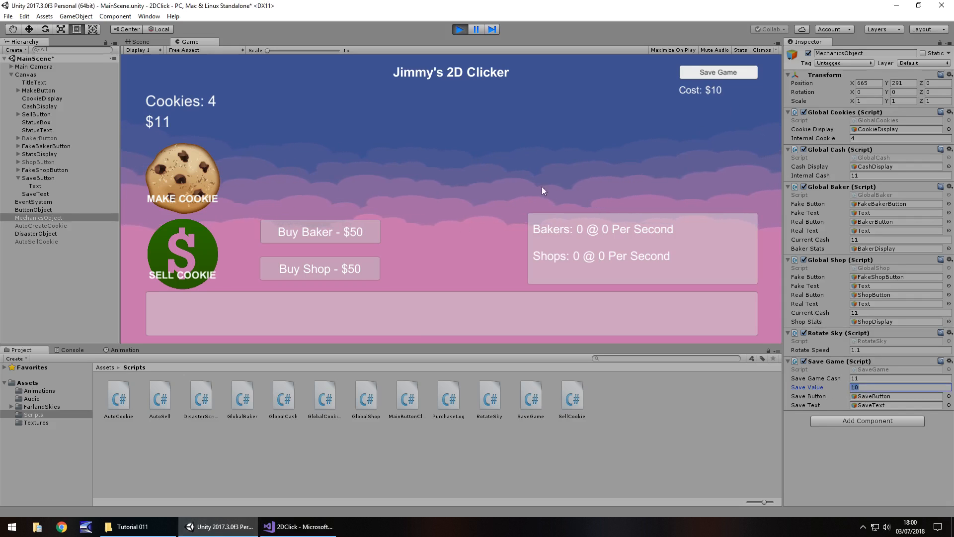
left_click(297, 527)
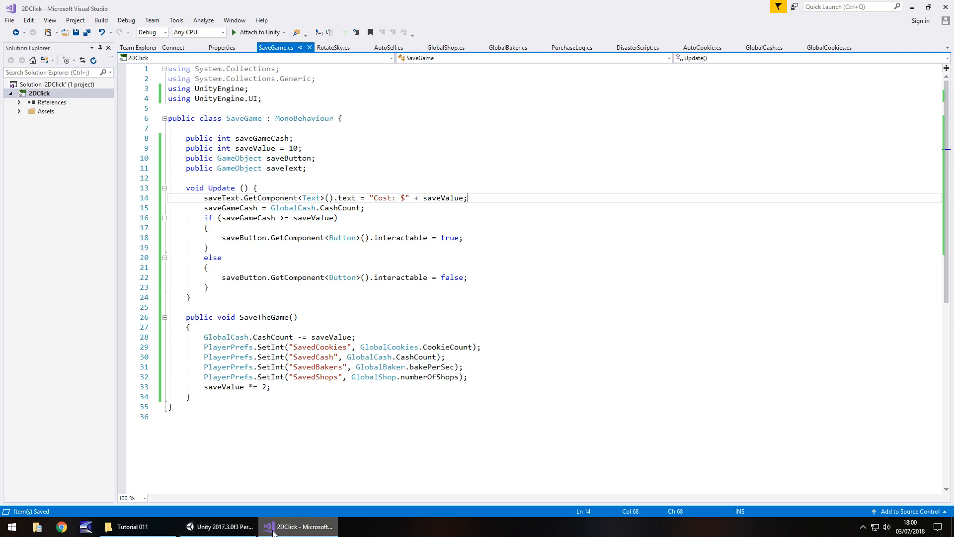
mouse_move(218, 366)
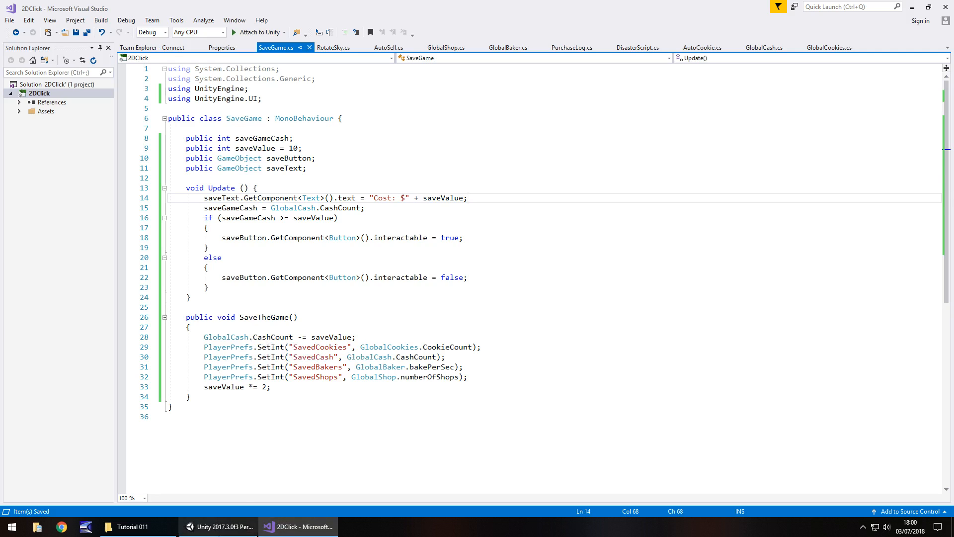
Wire SaveButton's On Click event to SaveGame.SaveTheGame on MechanicsObject
left_click(224, 527)
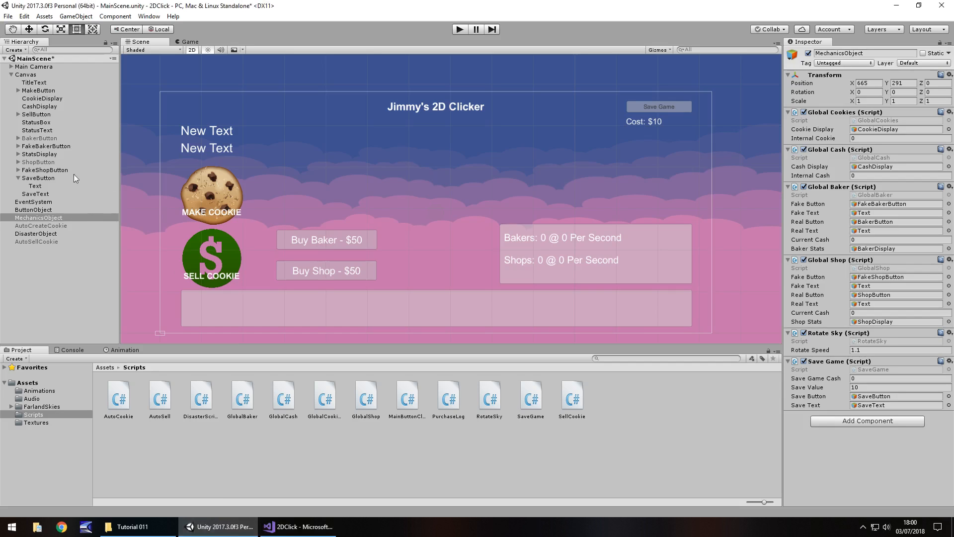
left_click(39, 178)
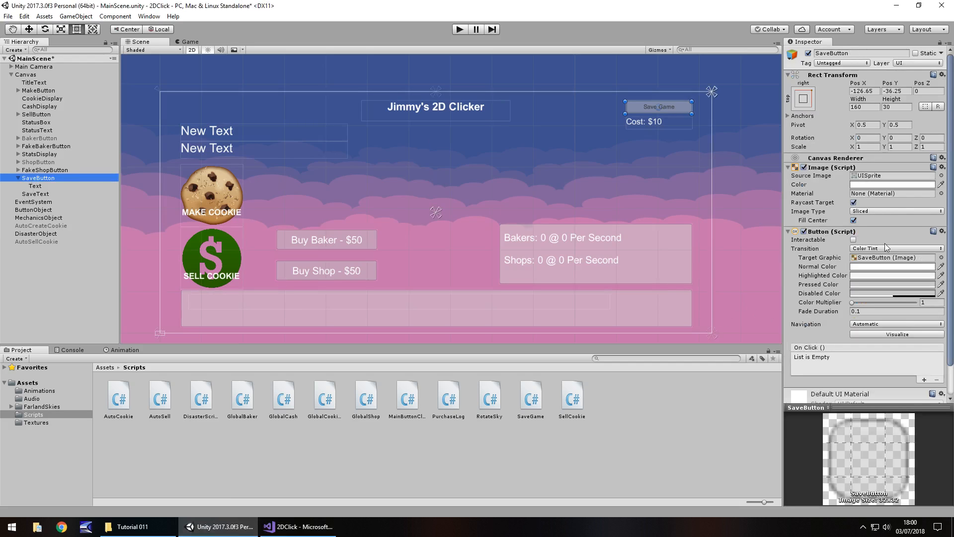
left_click(924, 379)
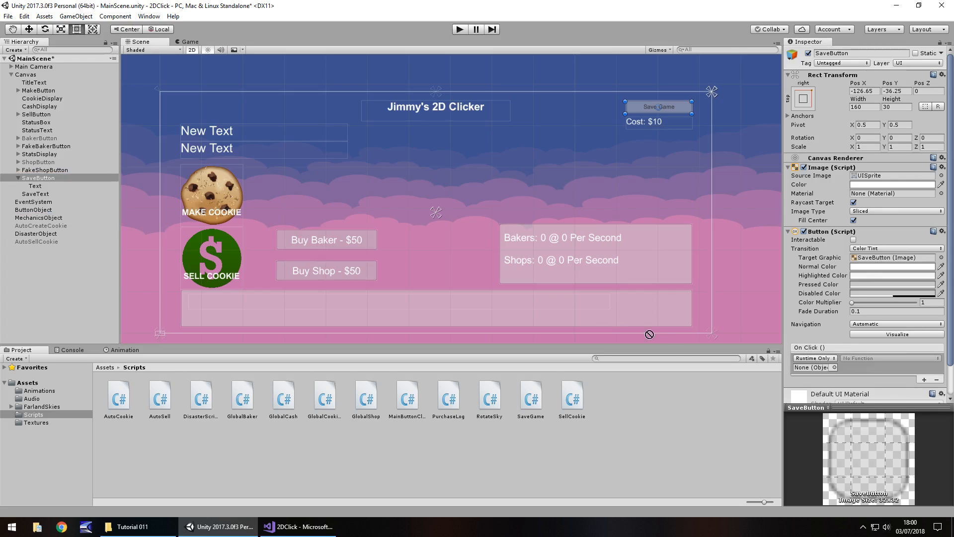
left_click(889, 358)
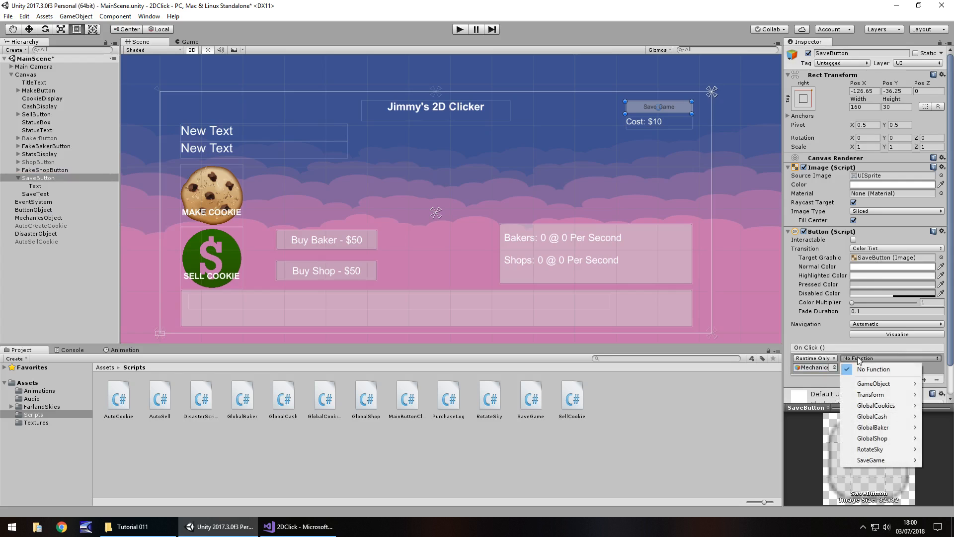
mouse_move(870, 460)
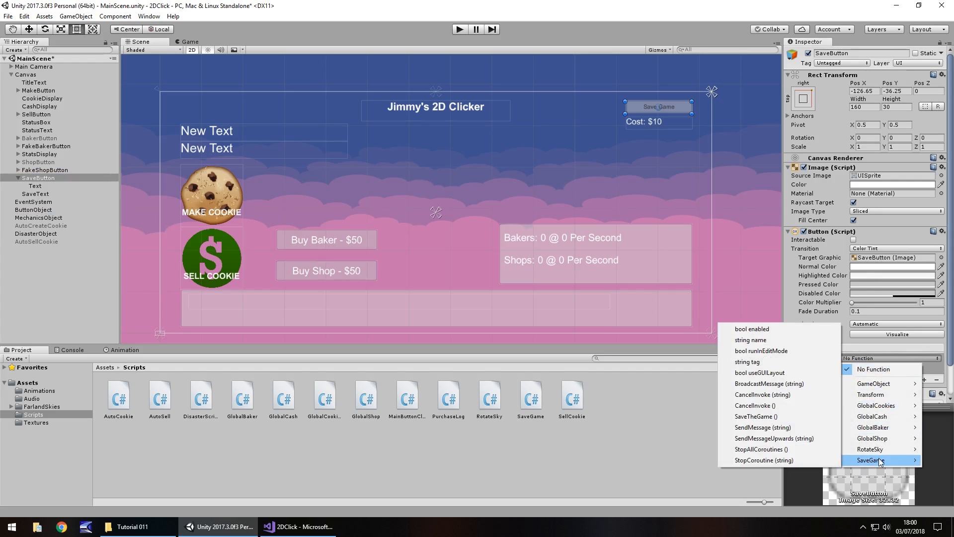
left_click(871, 460)
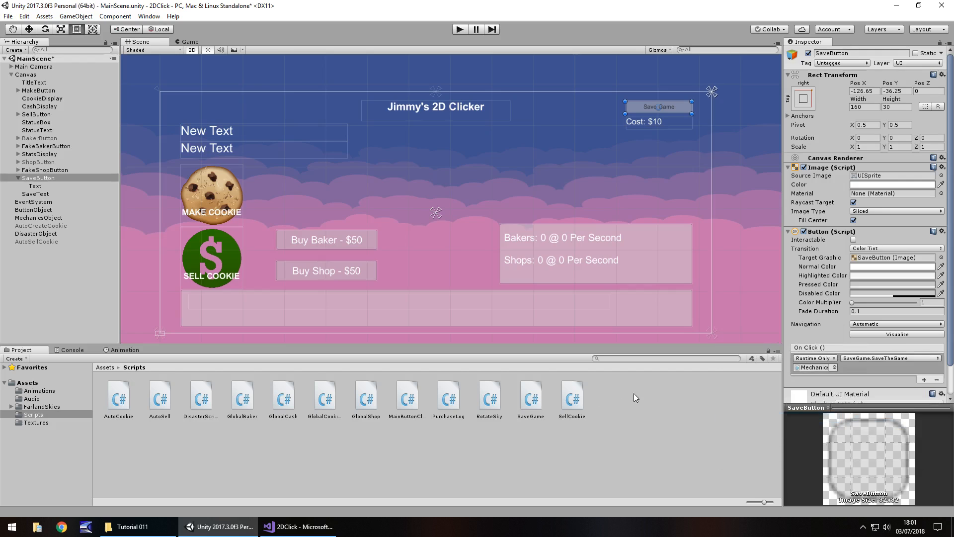
left_click(391, 156)
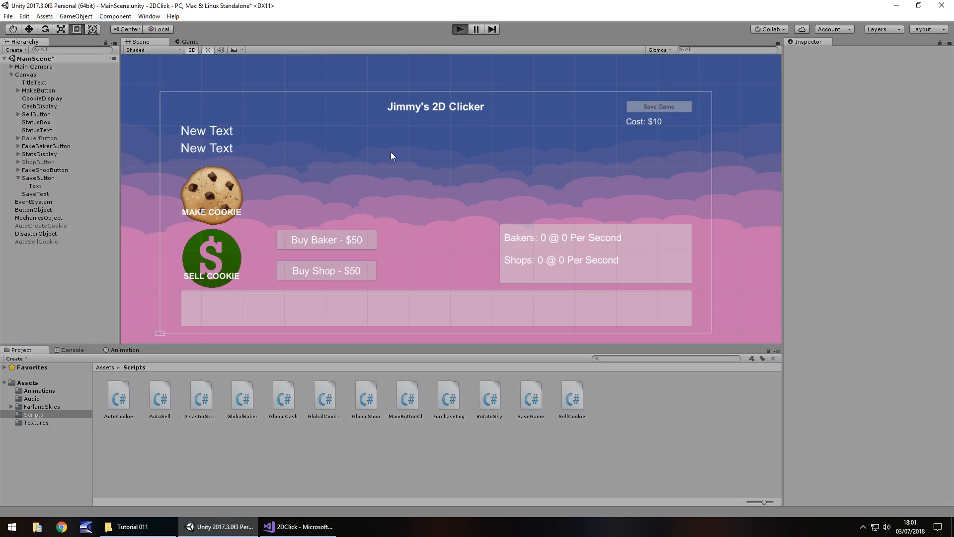
Play-test: bake and sell cookies, then save the game spending the $10 cost
left_click(459, 29)
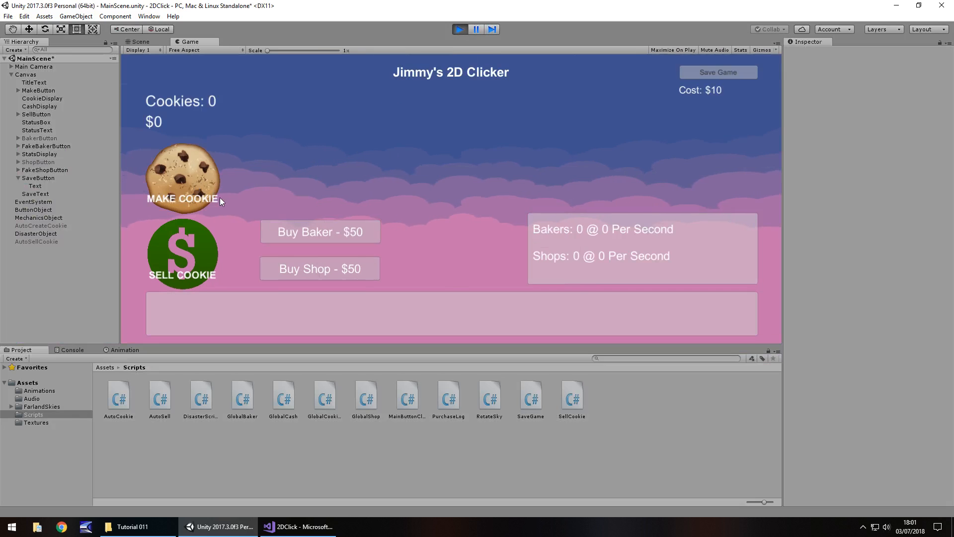
left_click(182, 177)
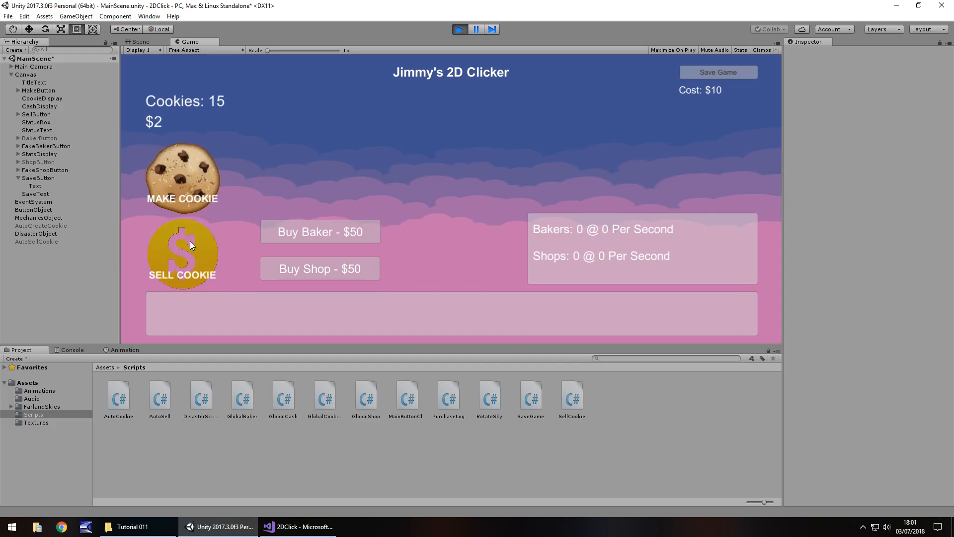
left_click(182, 254)
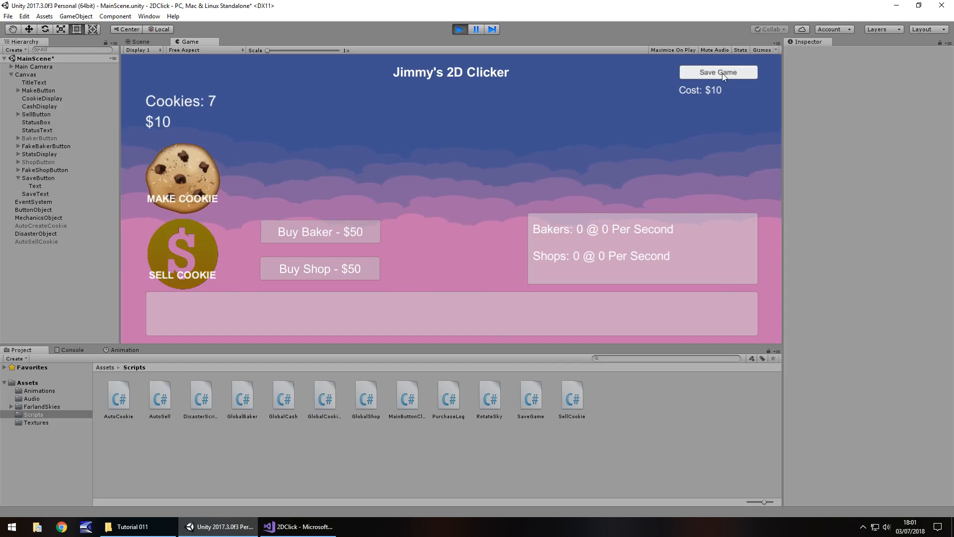
left_click(717, 71)
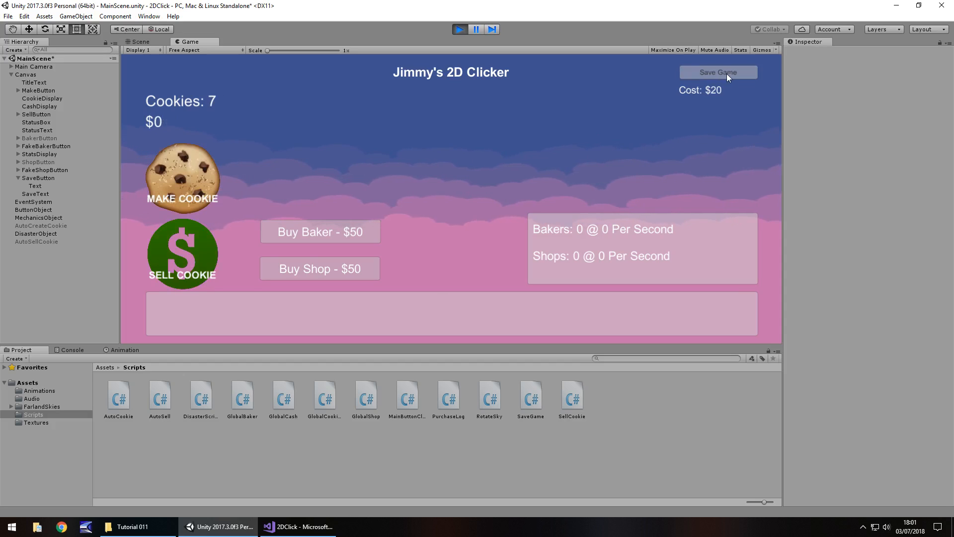
mouse_move(658, 99)
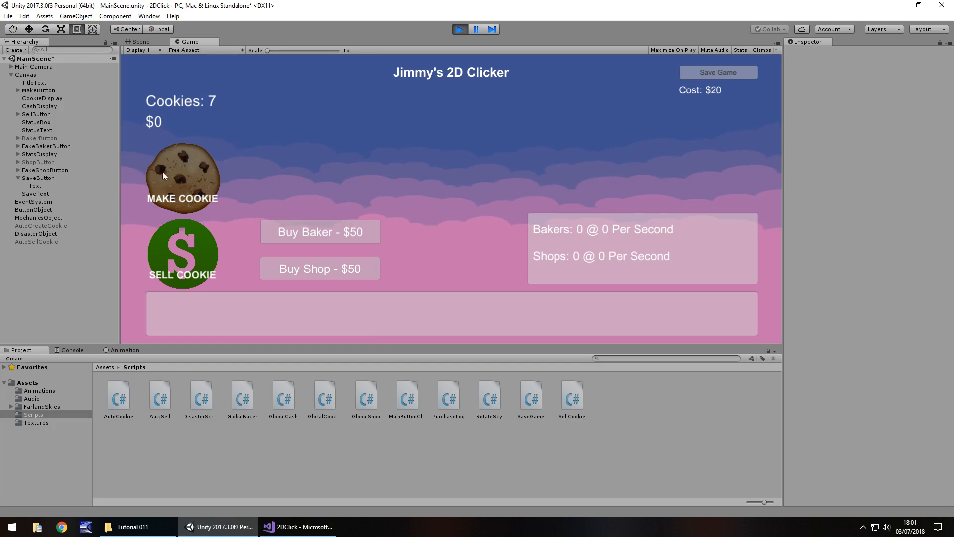
Bake a batch of cookies to build stock toward the next save cost
left_click(181, 178)
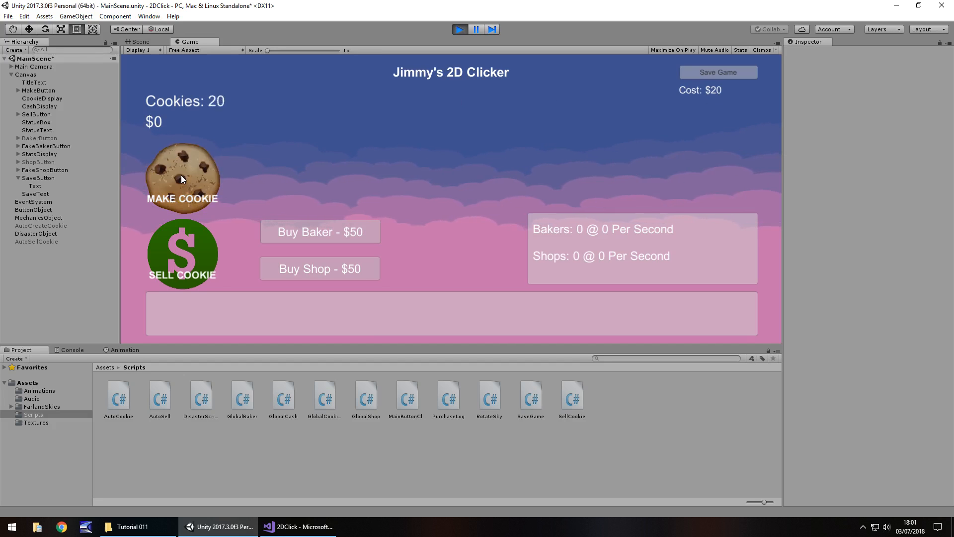
left_click(182, 252)
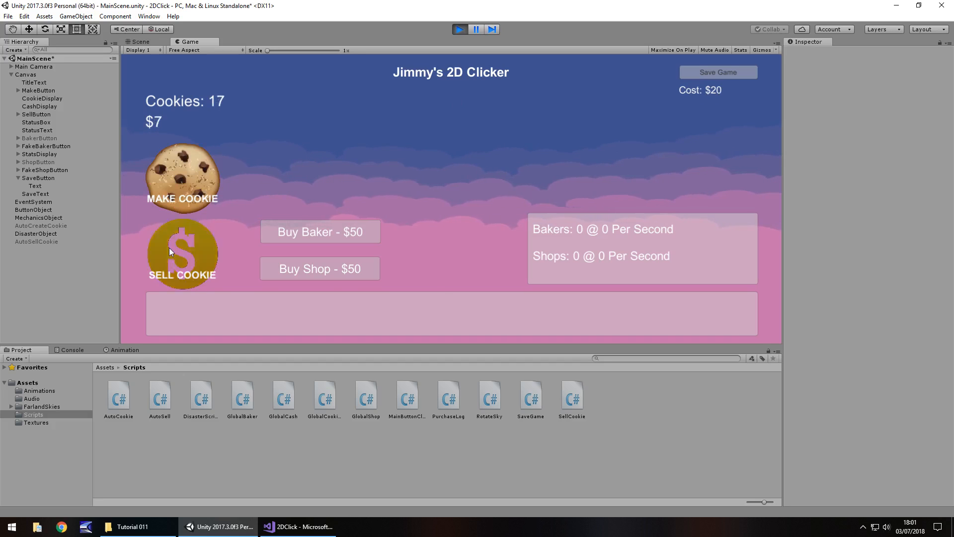
left_click(182, 254)
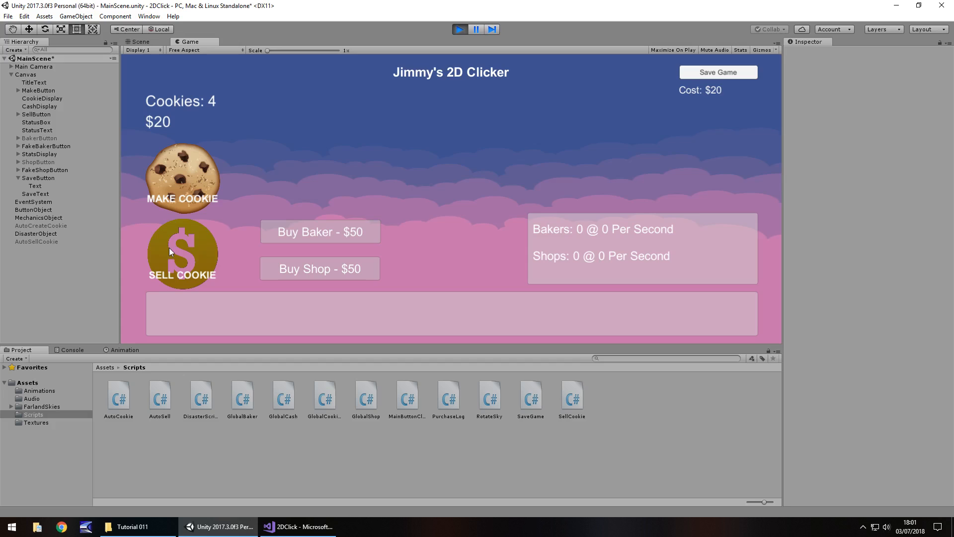
left_click(182, 253)
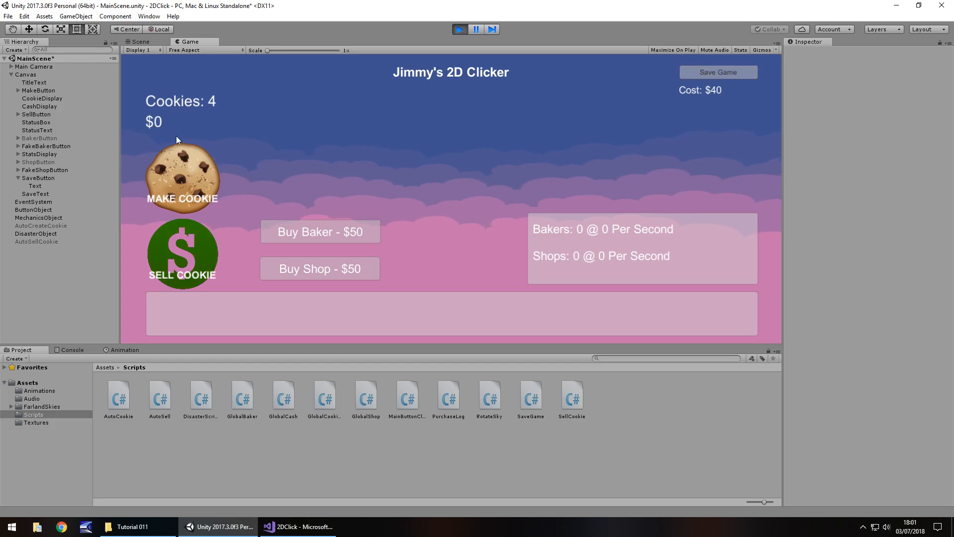
left_click(182, 177)
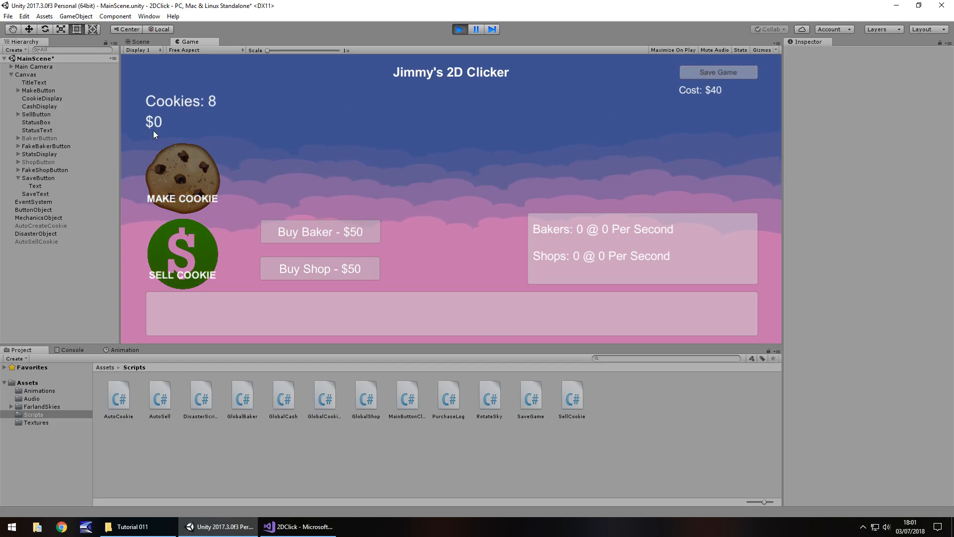
left_click(182, 177)
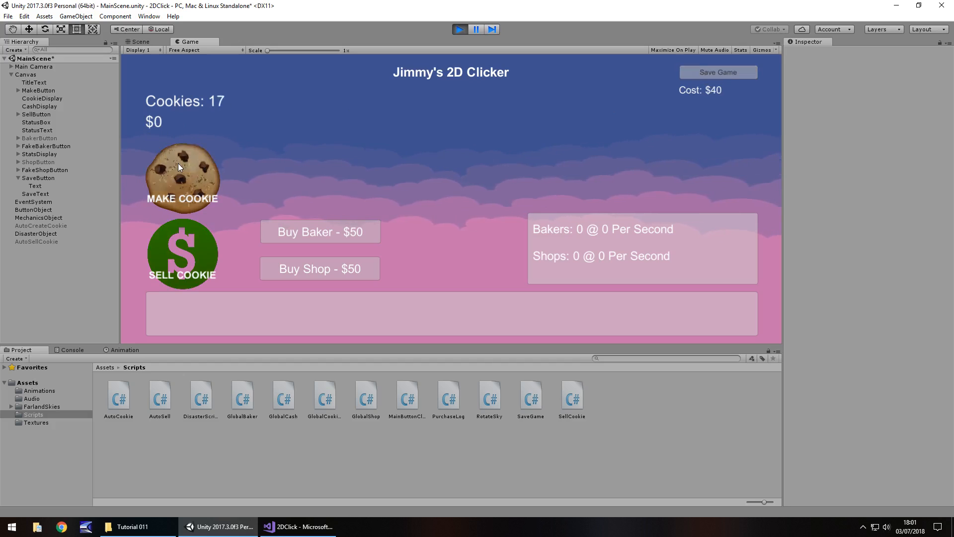
left_click(182, 177)
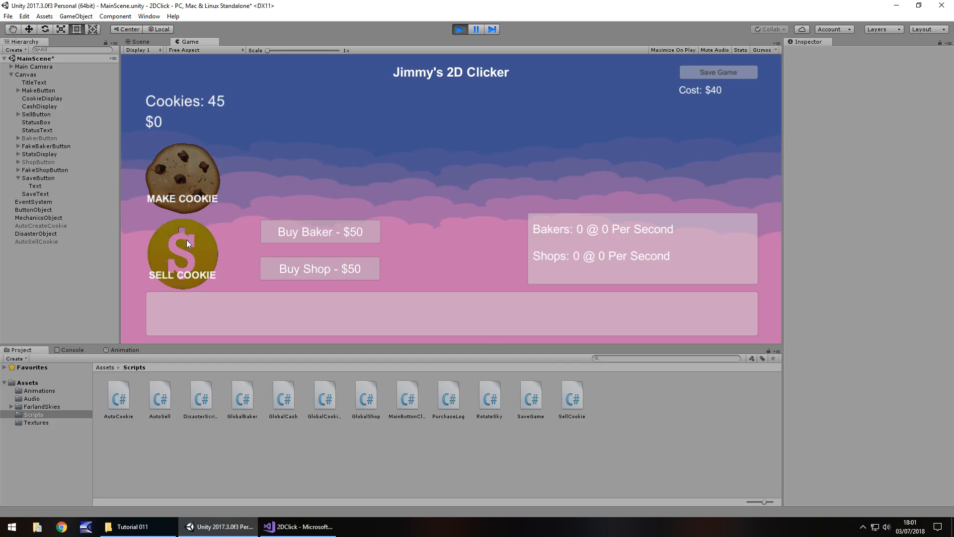
Sell the cookies until cash passes $40 and save the game again
left_click(183, 253)
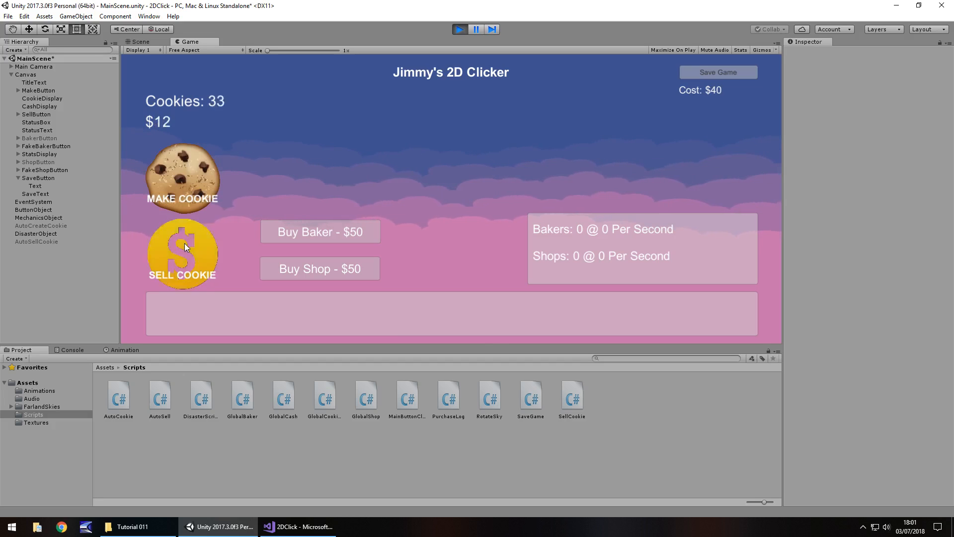
left_click(182, 253)
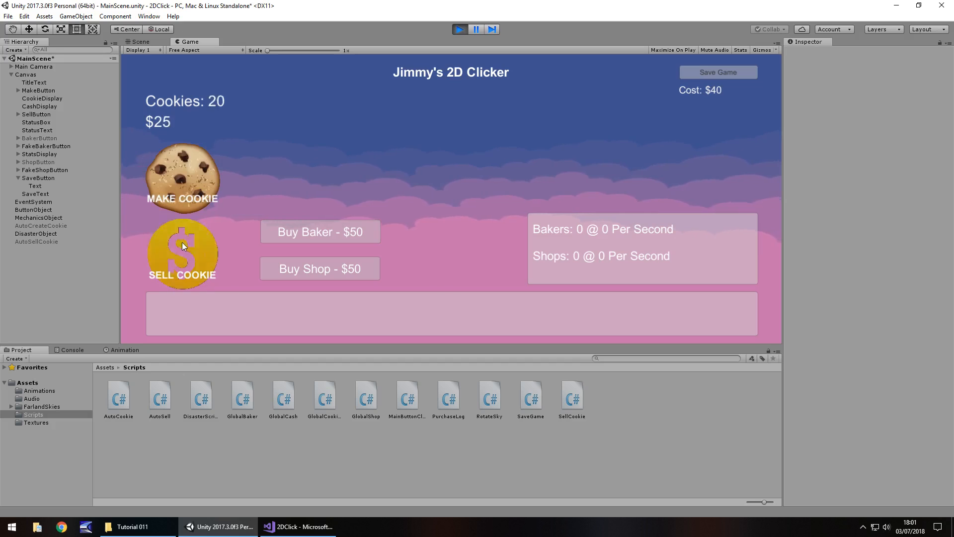
left_click(181, 253)
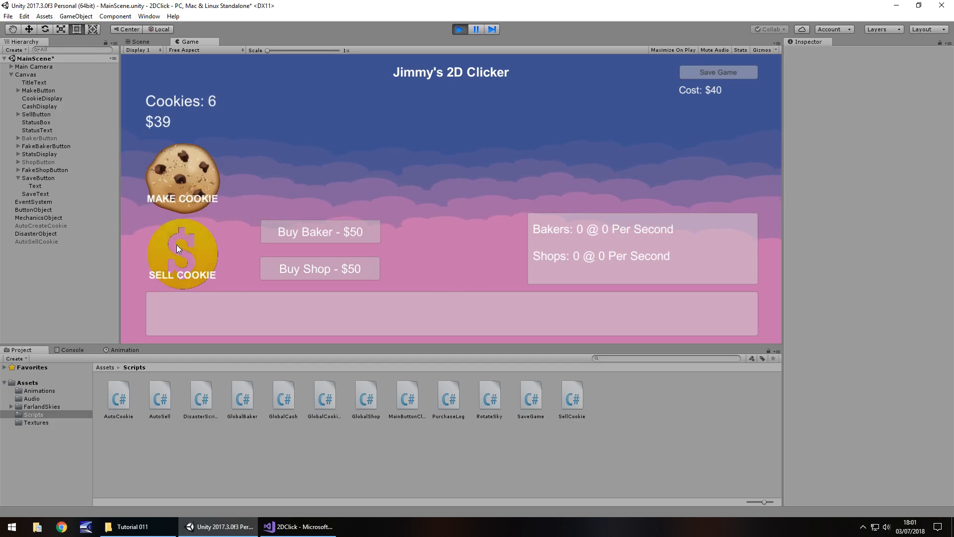
left_click(181, 254)
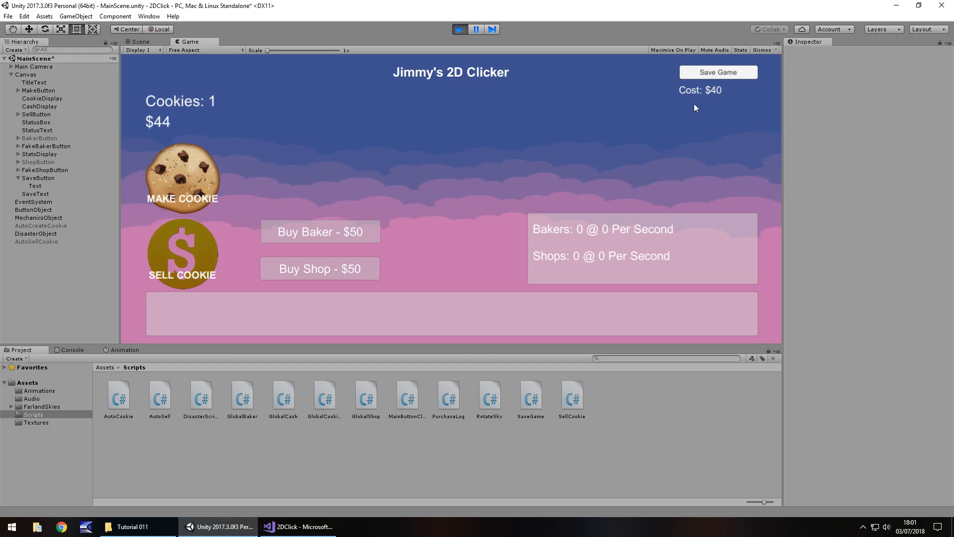
mouse_move(695, 70)
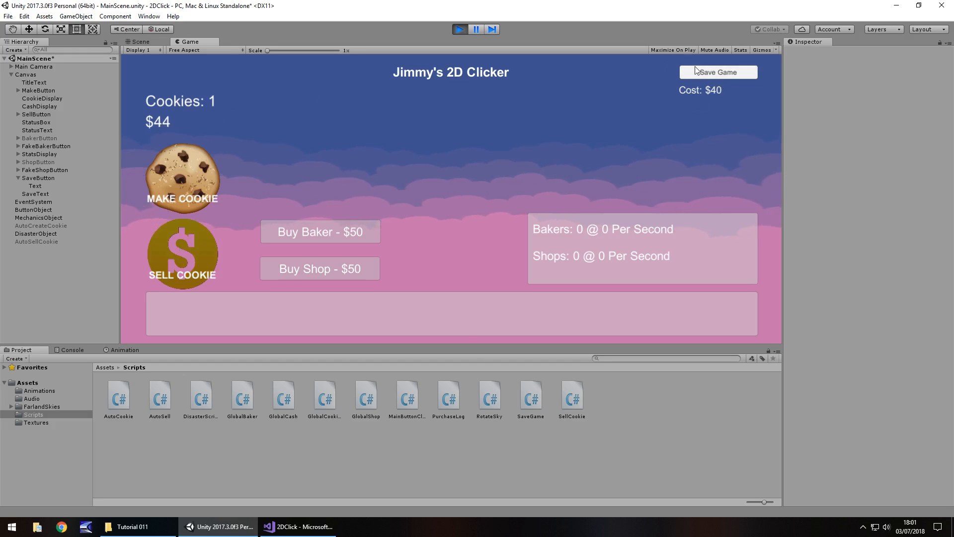
left_click(717, 72)
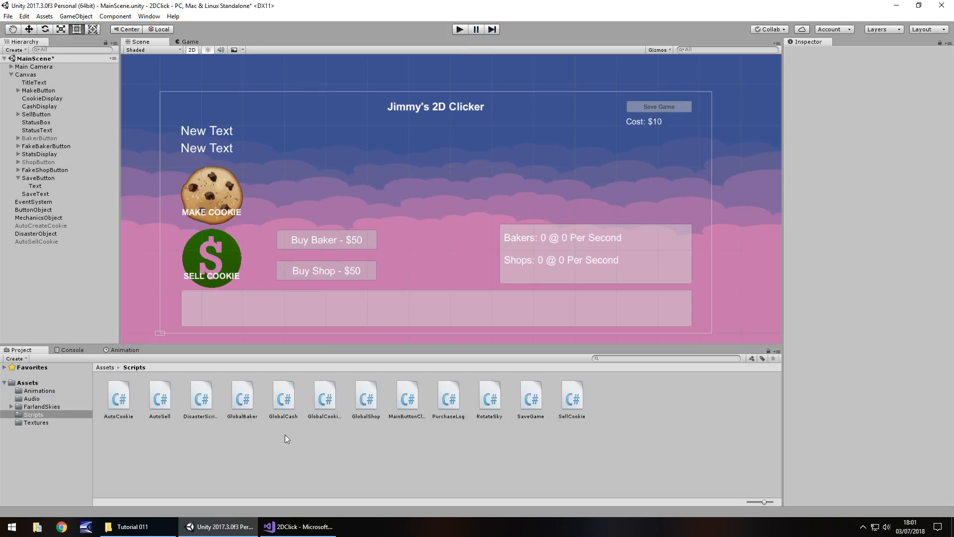
mouse_move(490, 180)
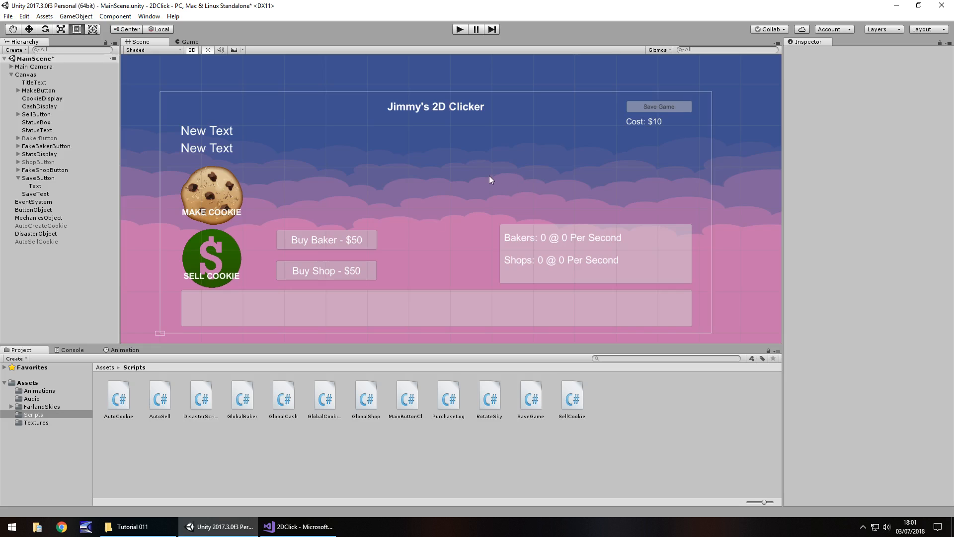
mouse_move(408, 186)
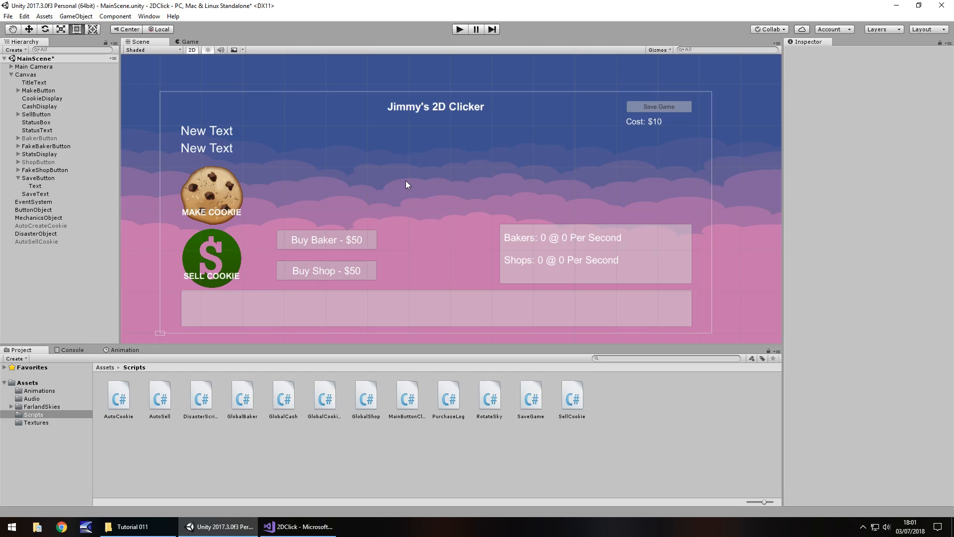
mouse_move(315, 184)
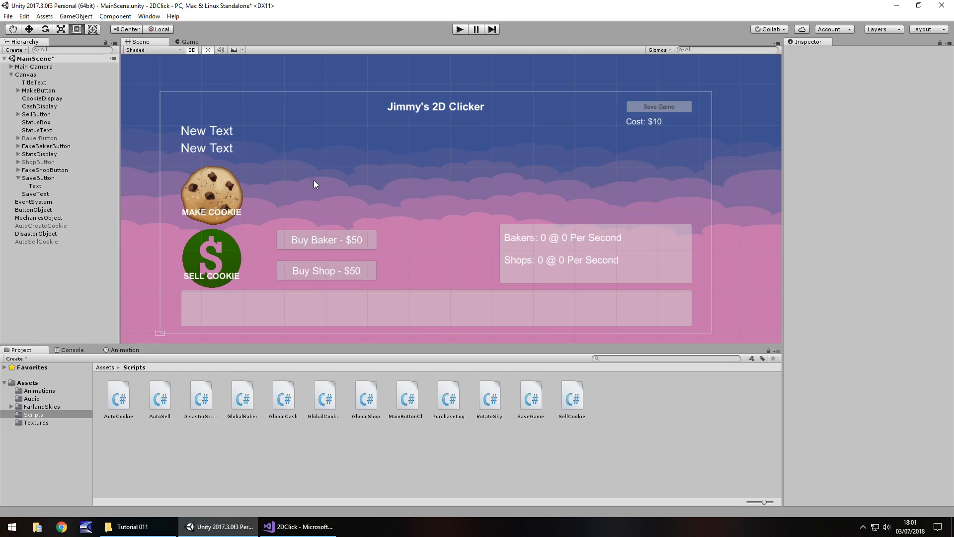
mouse_move(329, 287)
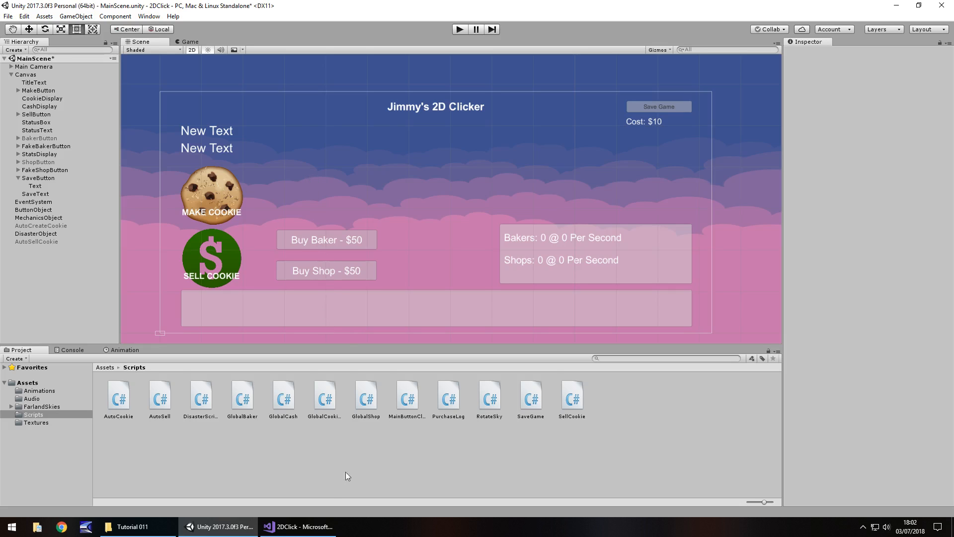
mouse_move(340, 494)
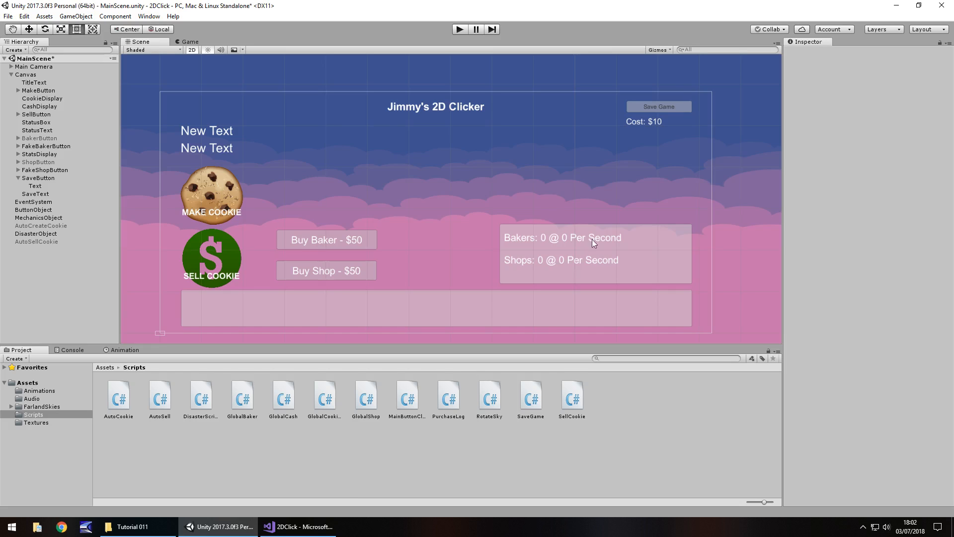
Make the saveValue field static in the SaveGame script and save it
left_click(297, 527)
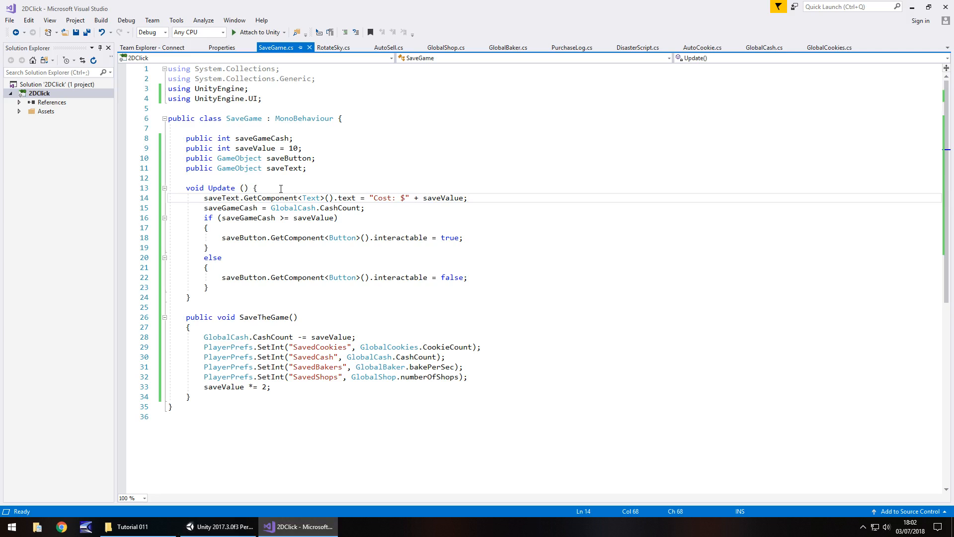
mouse_move(245, 426)
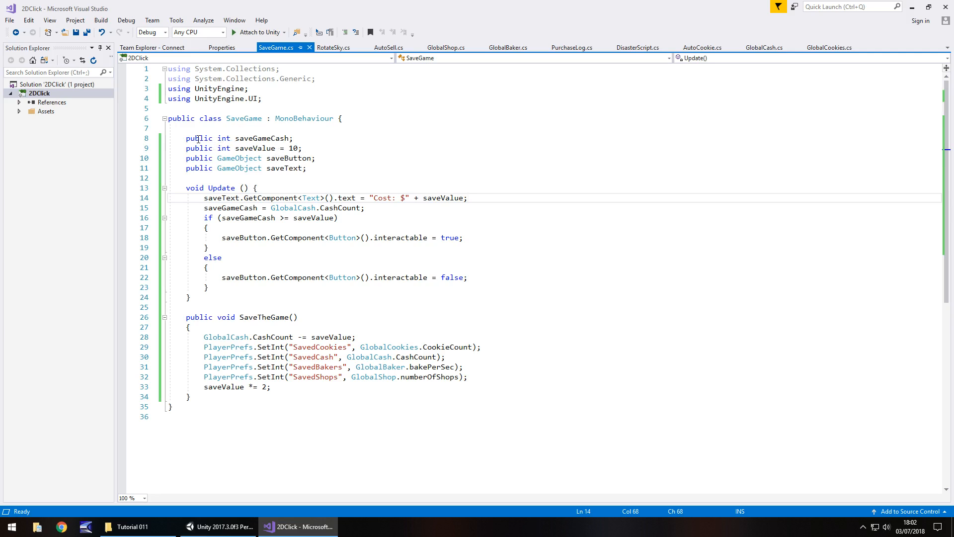
mouse_move(236, 148)
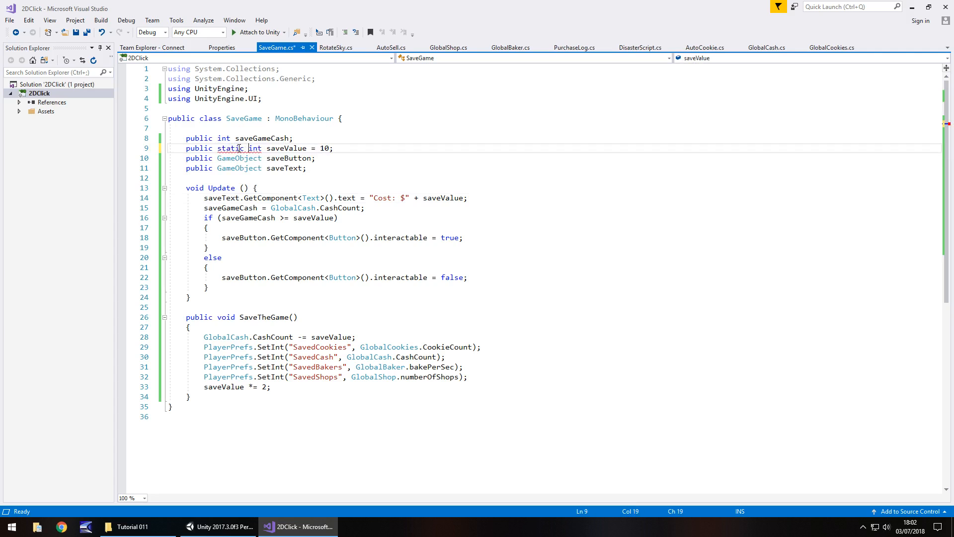
key("ctrl+s")
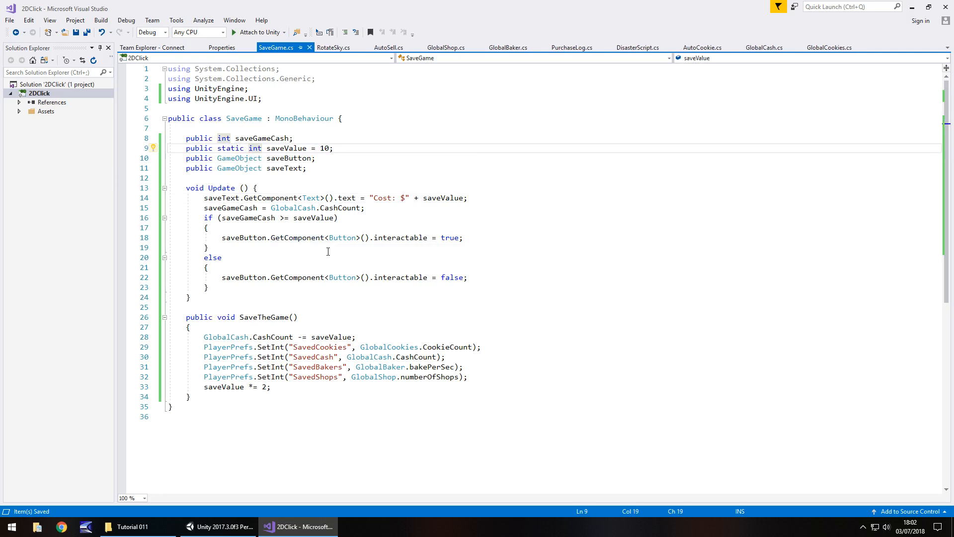
left_click(219, 527)
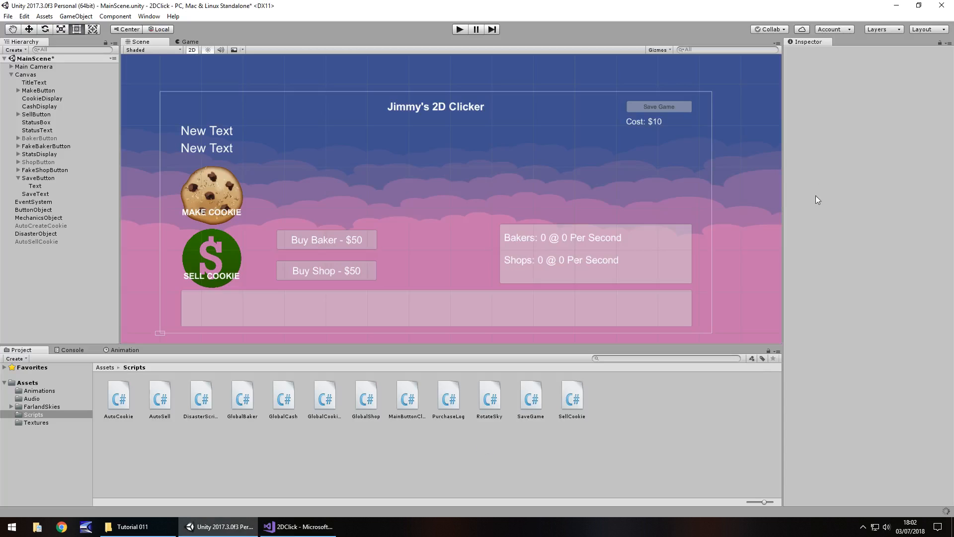
left_click(297, 527)
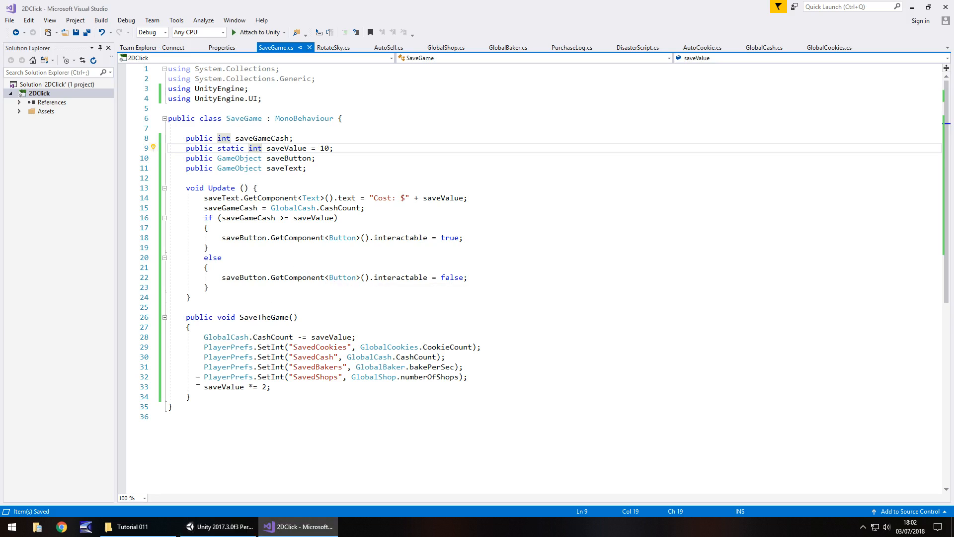
mouse_move(478, 379)
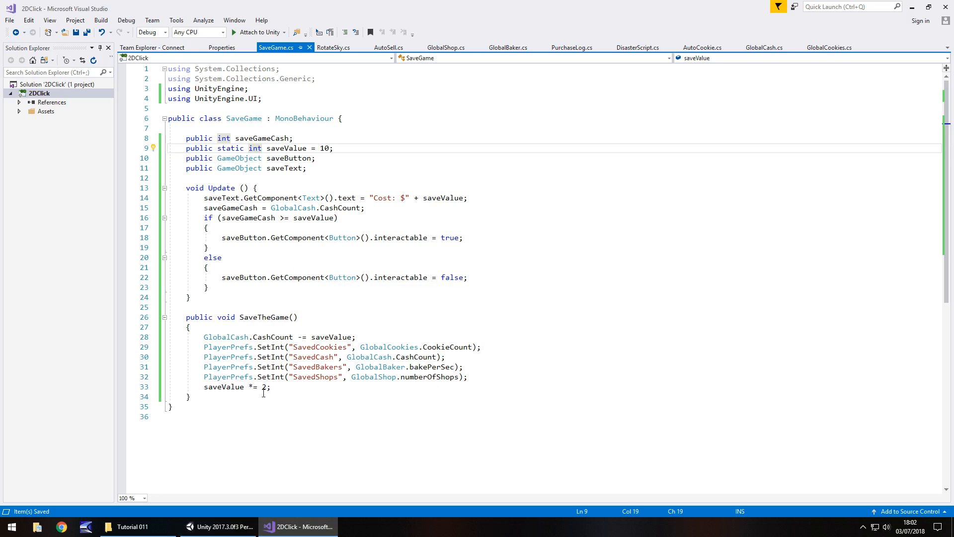
Add PlayerPrefs.SetInt("SaveValue", saveValue) at the end of SaveTheGame
left_click(273, 387)
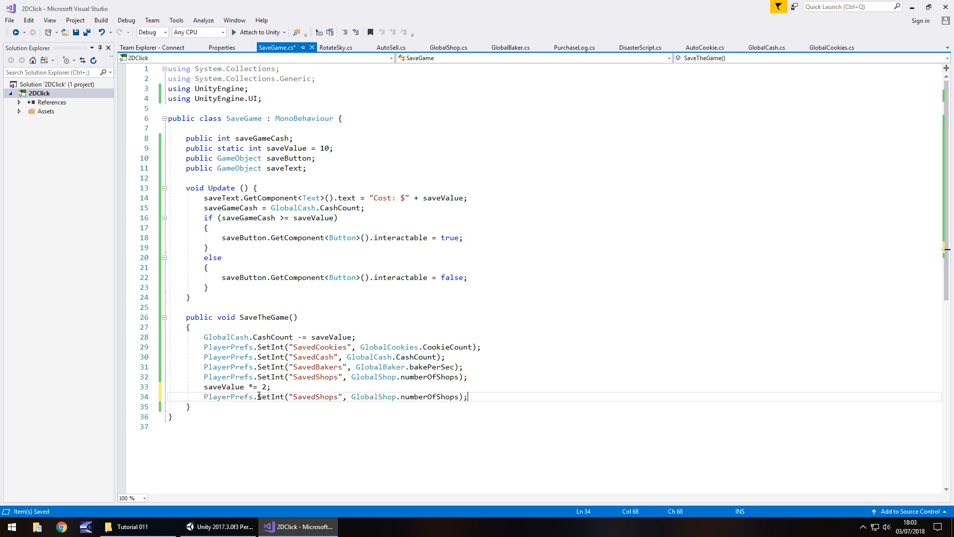
double_click(315, 396)
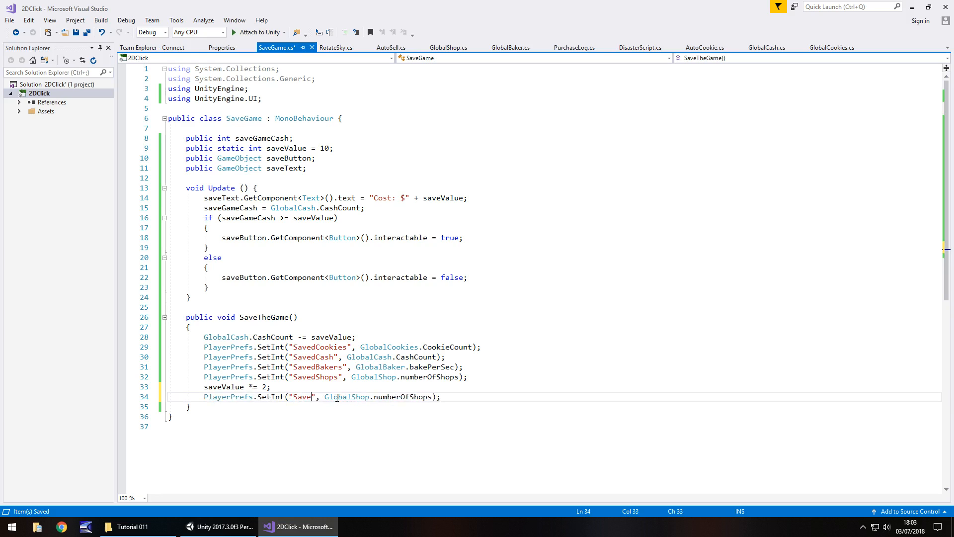
type("Value")
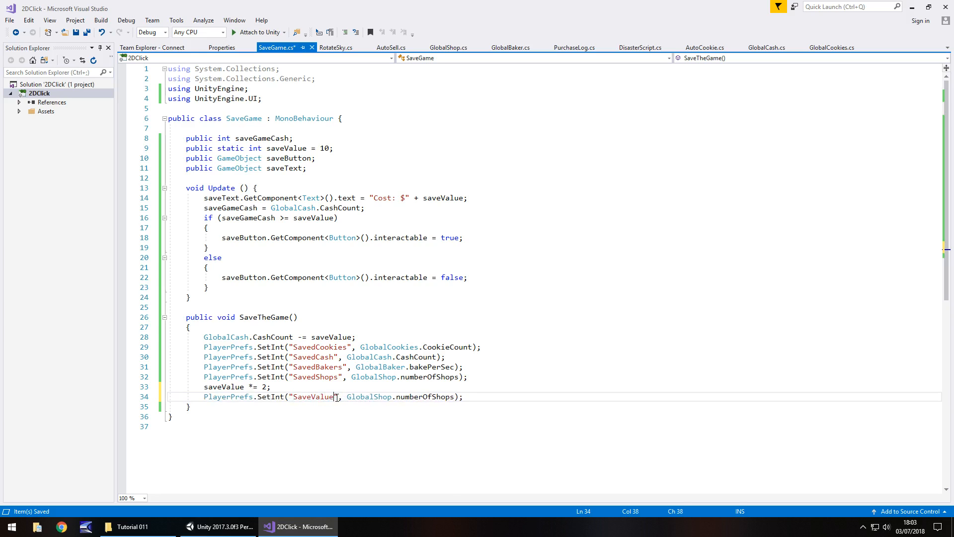
double_click(370, 396)
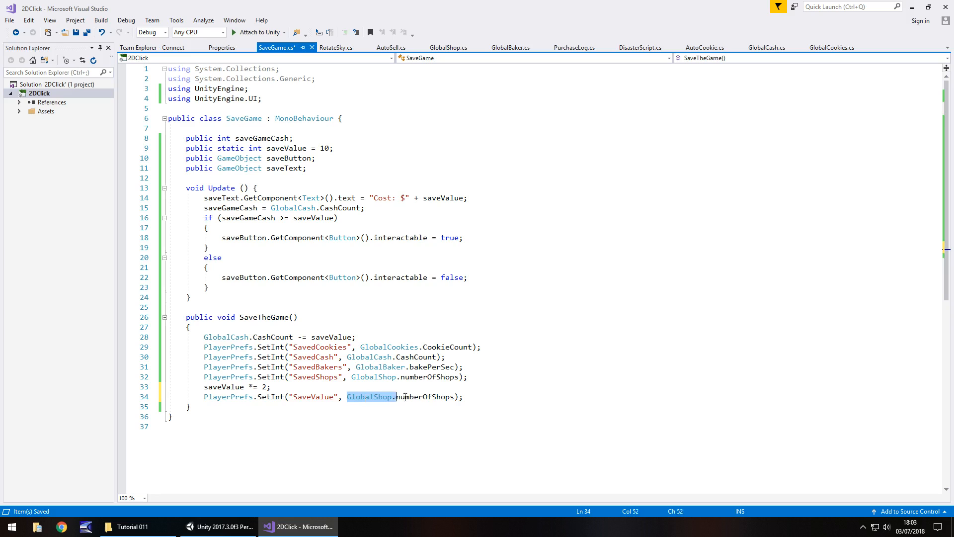
type("saveV")
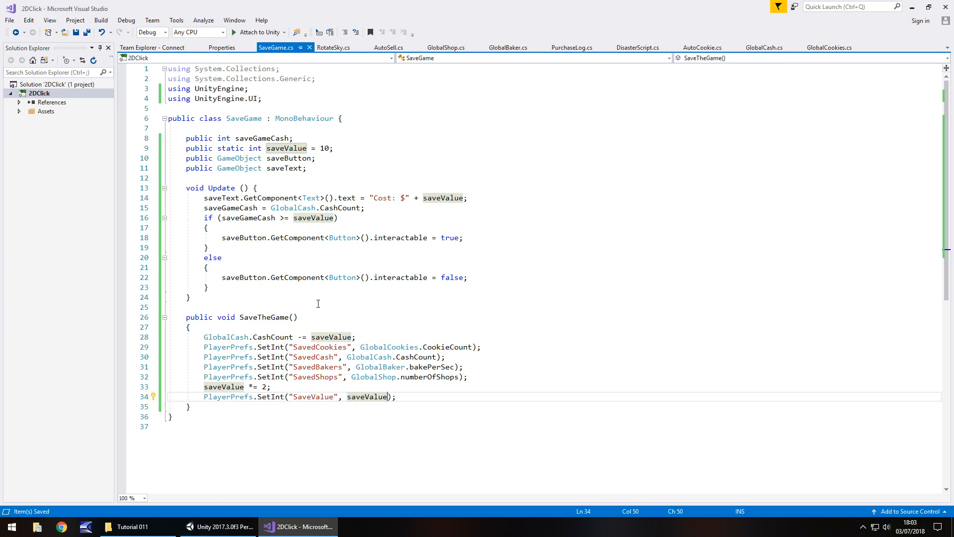
Return to the Unity editor with the clicker scene after a last look at the script
left_click(216, 527)
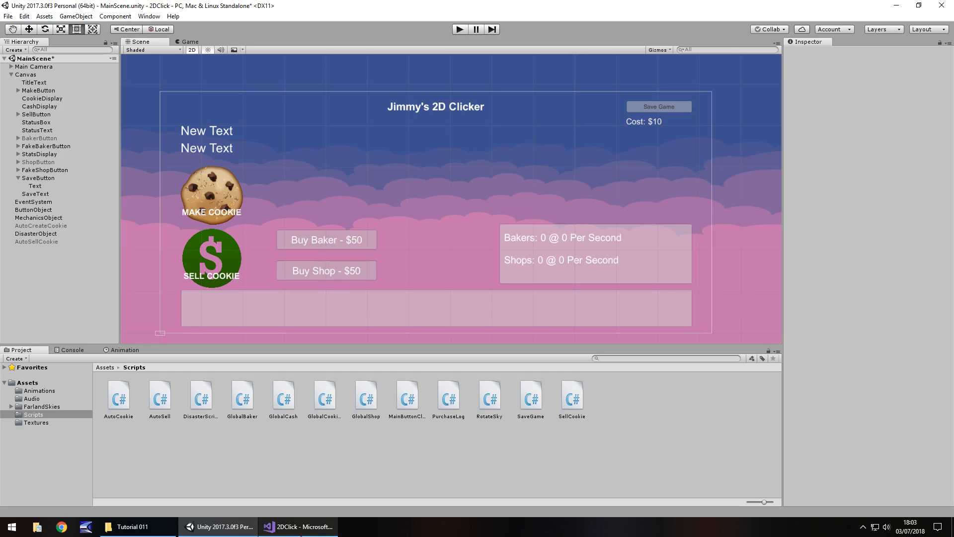
mouse_move(298, 526)
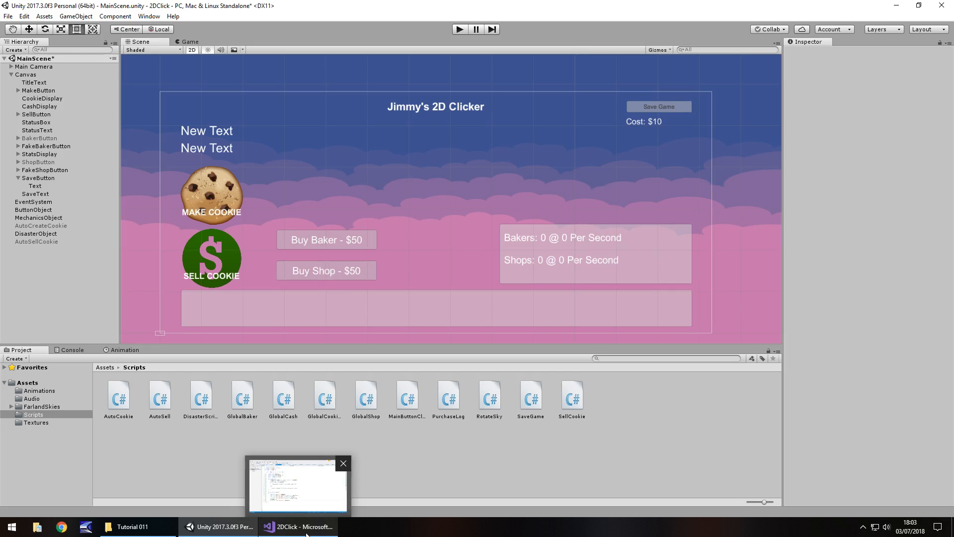
left_click(297, 527)
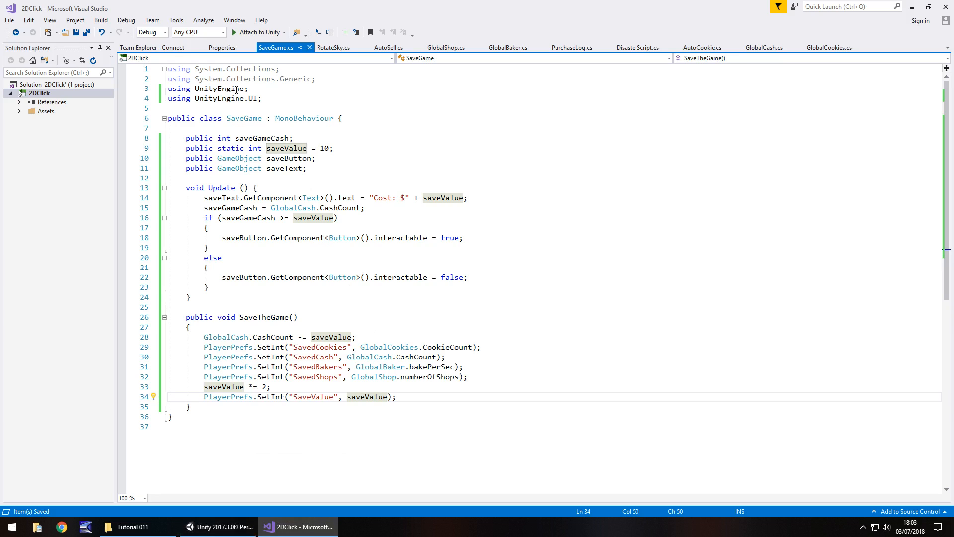
mouse_move(236, 89)
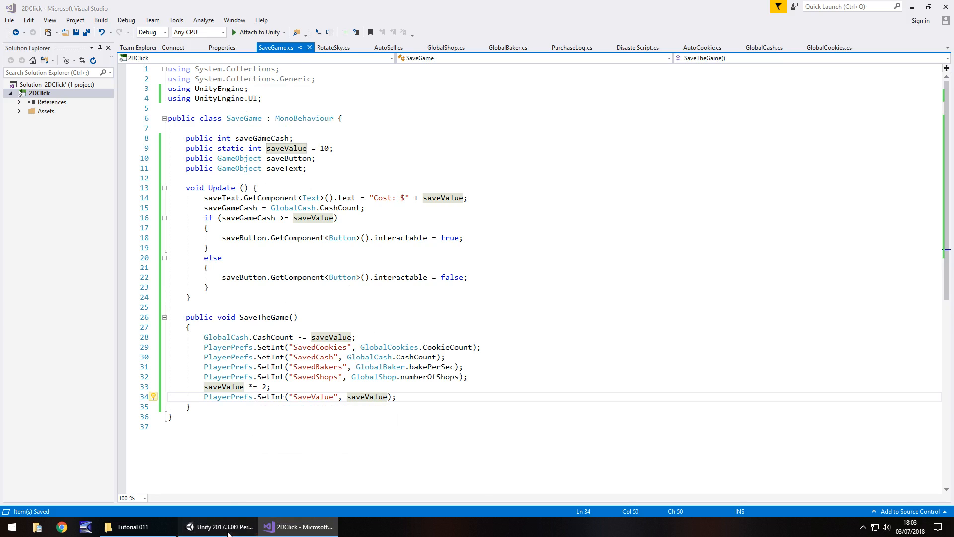
left_click(219, 526)
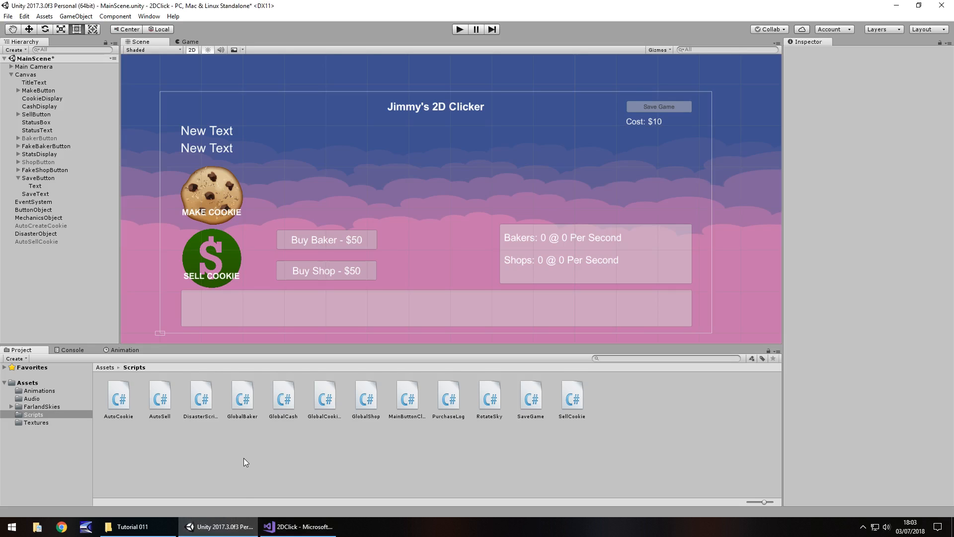